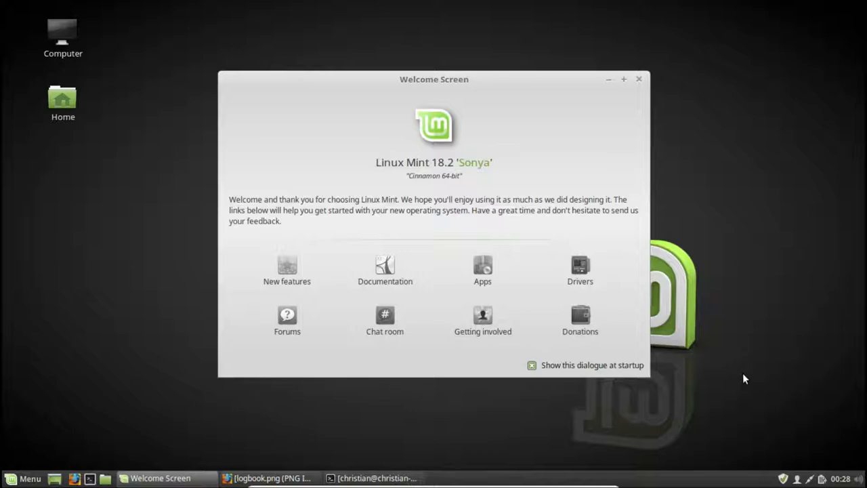
pyautogui.moveTo(299, 134)
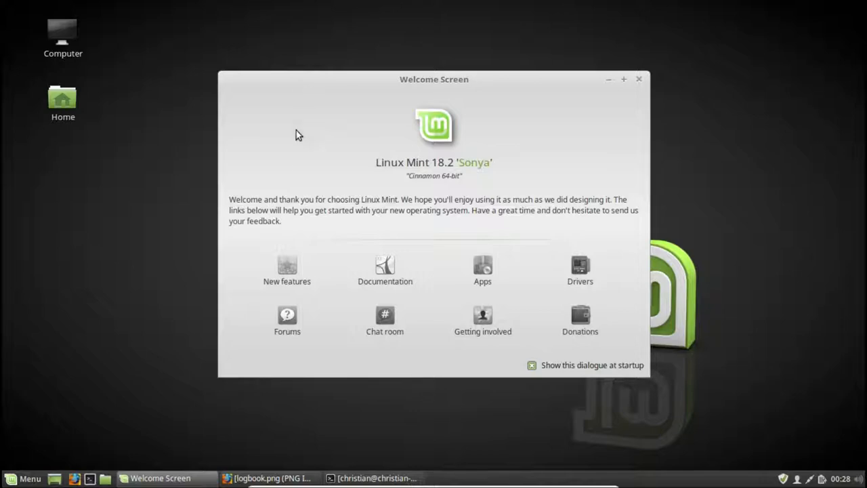
pyautogui.moveTo(436, 170)
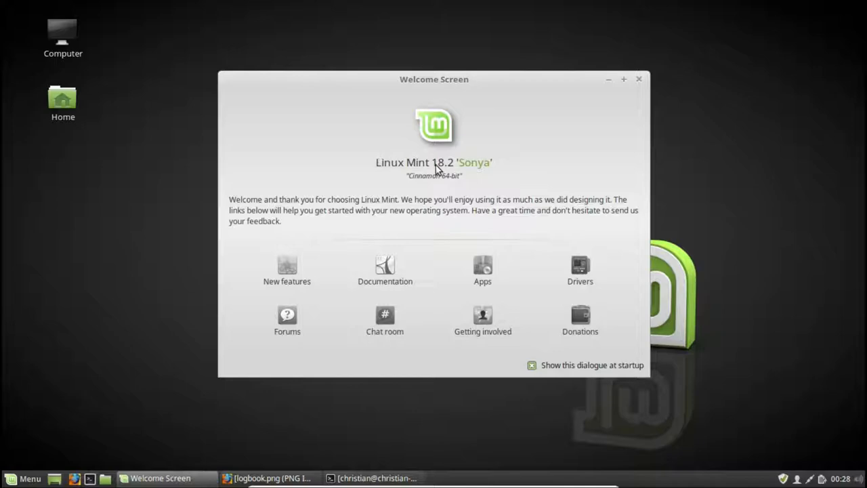
pyautogui.moveTo(452, 171)
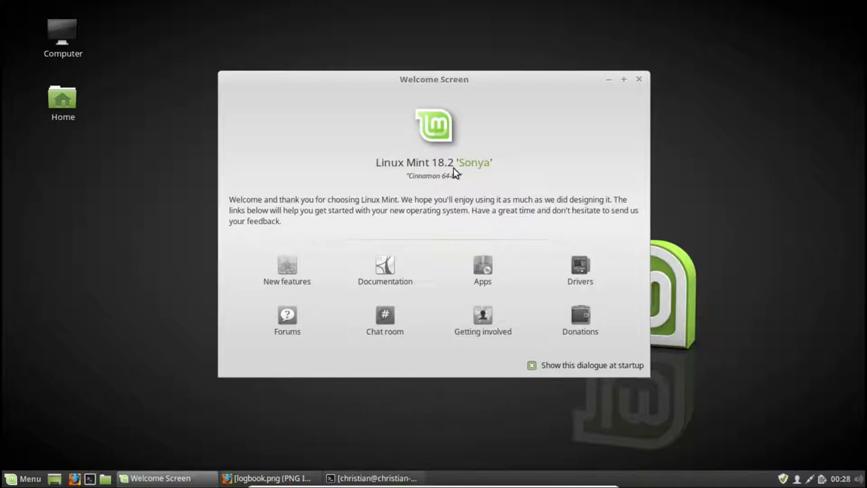
pyautogui.moveTo(436, 175)
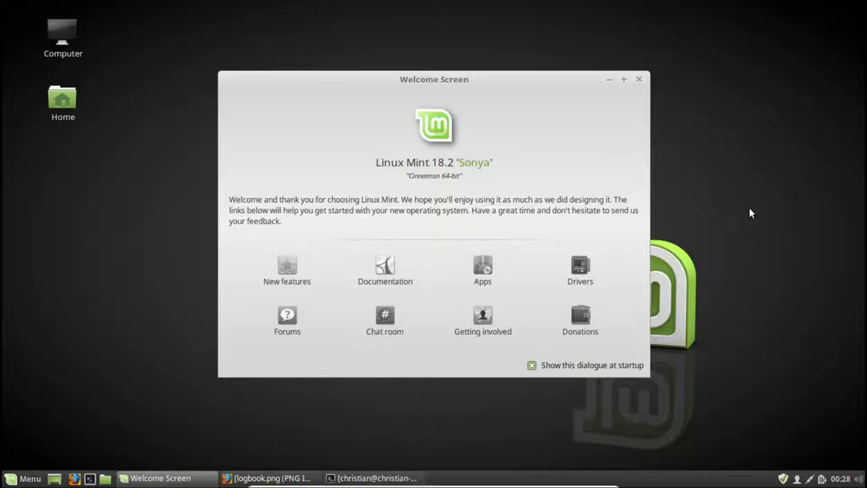
# - Bring Firefox forward on the logbook.png screenshot of PyQSO's contacts and toolbox
pyautogui.click(268, 477)
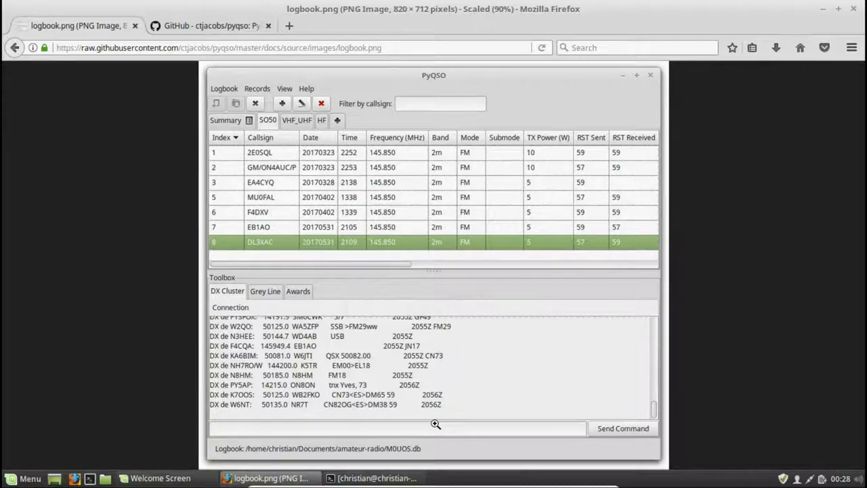
pyautogui.moveTo(406, 452)
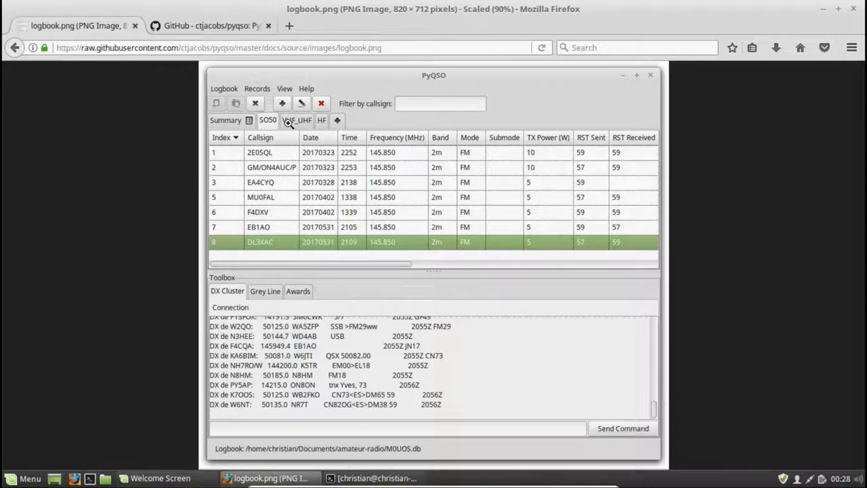
pyautogui.moveTo(181, 165)
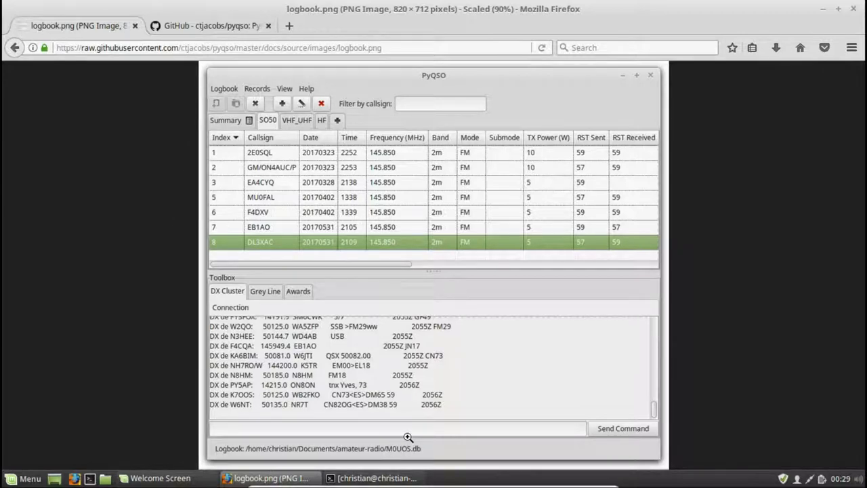
pyautogui.moveTo(292, 136)
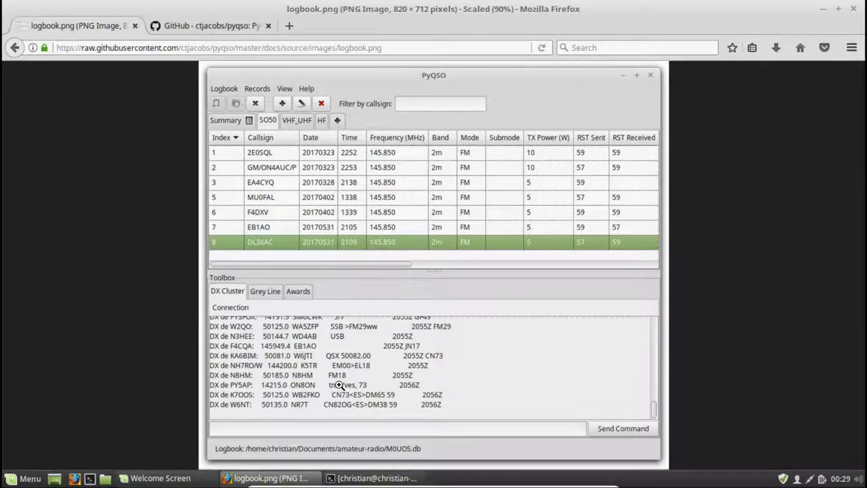
pyautogui.moveTo(239, 338)
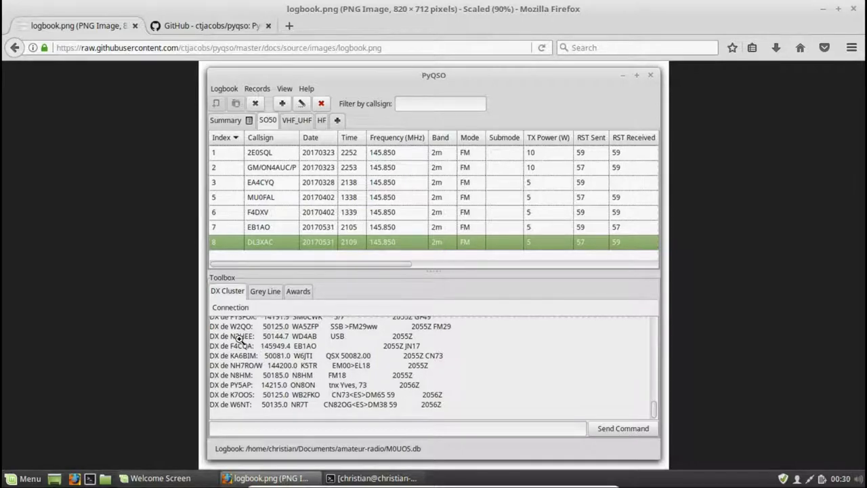
pyautogui.moveTo(359, 339)
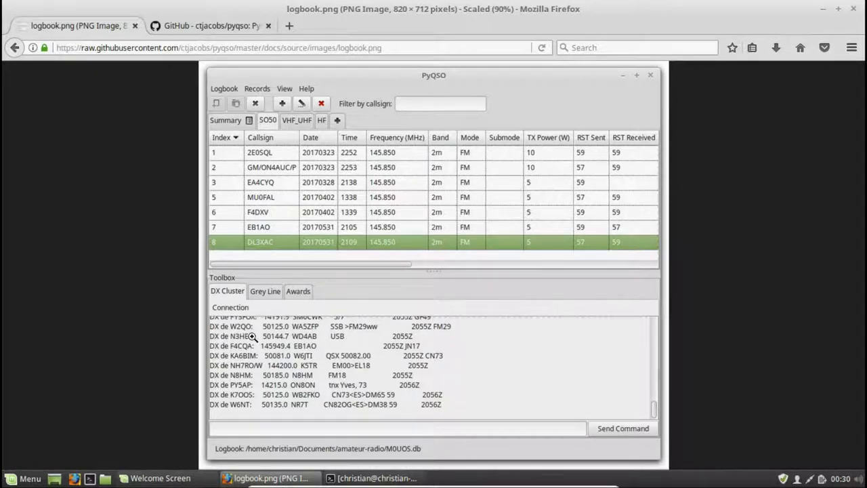
pyautogui.moveTo(288, 340)
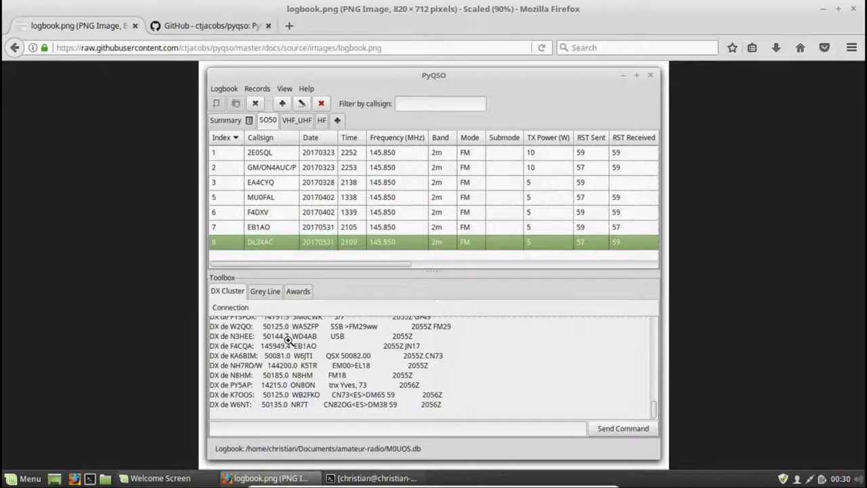
pyautogui.moveTo(279, 367)
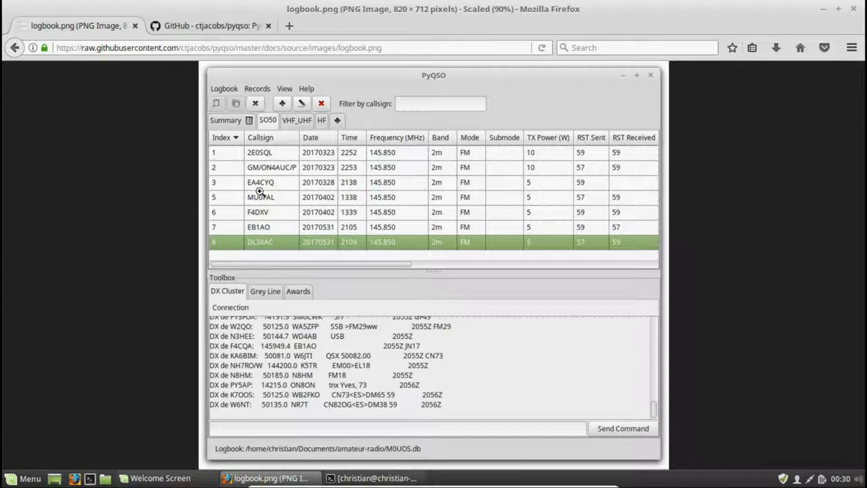
pyautogui.moveTo(149, 224)
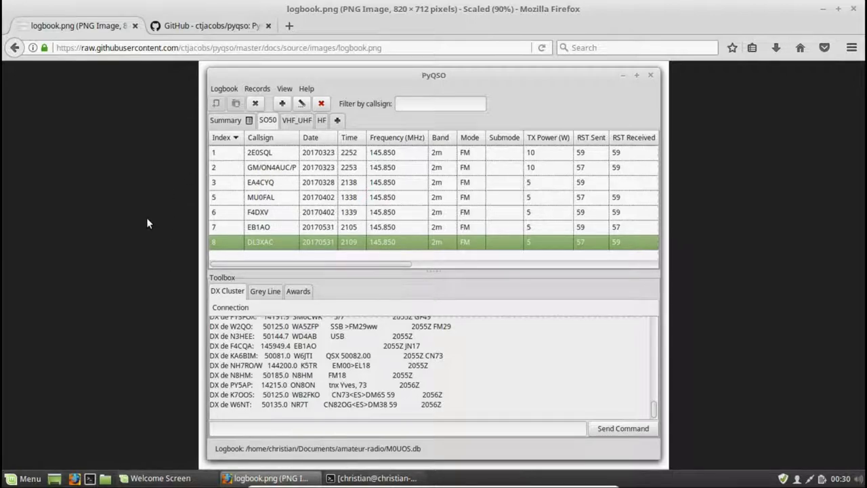
pyautogui.moveTo(152, 187)
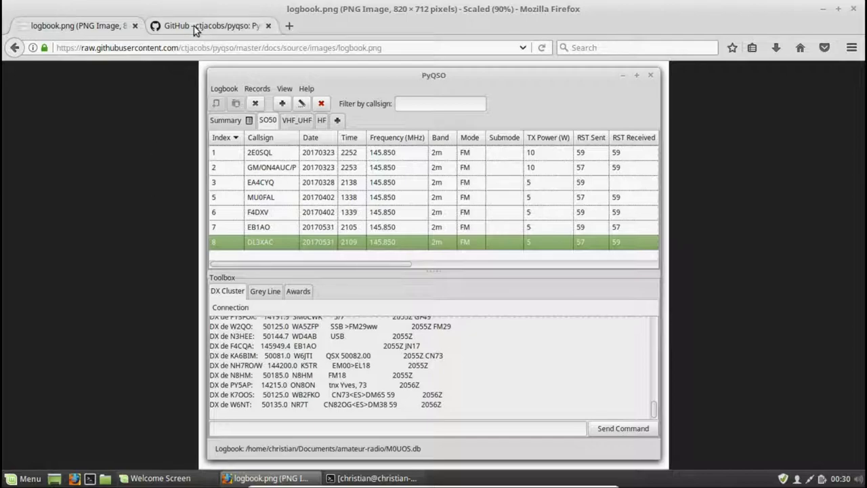
# - Switch to the GitHub ctjacobs/pyqso repository page and scroll into its README
pyautogui.click(211, 25)
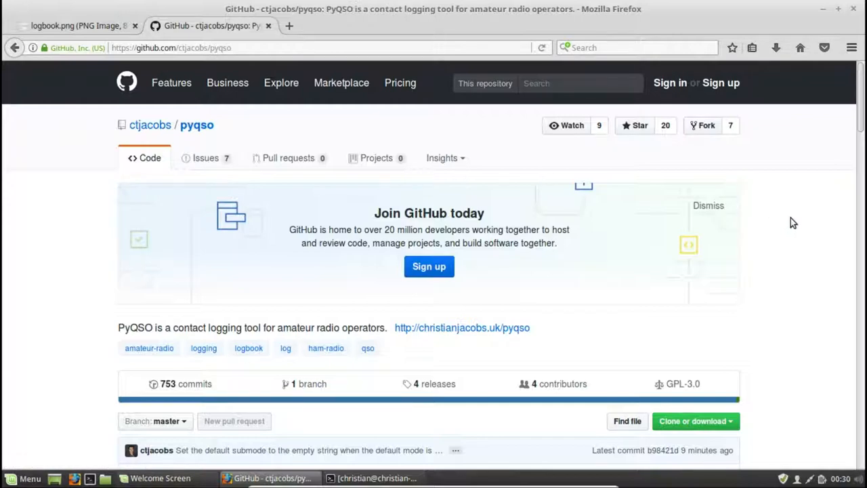
pyautogui.moveTo(407, 214)
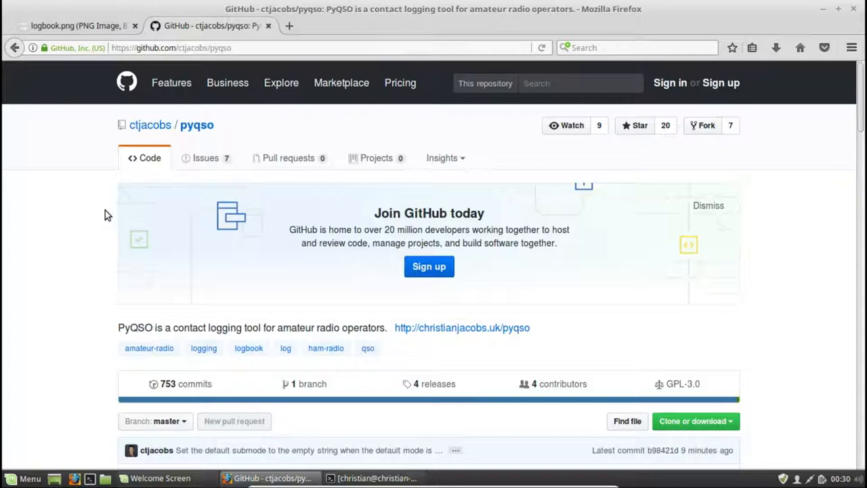
pyautogui.moveTo(229, 133)
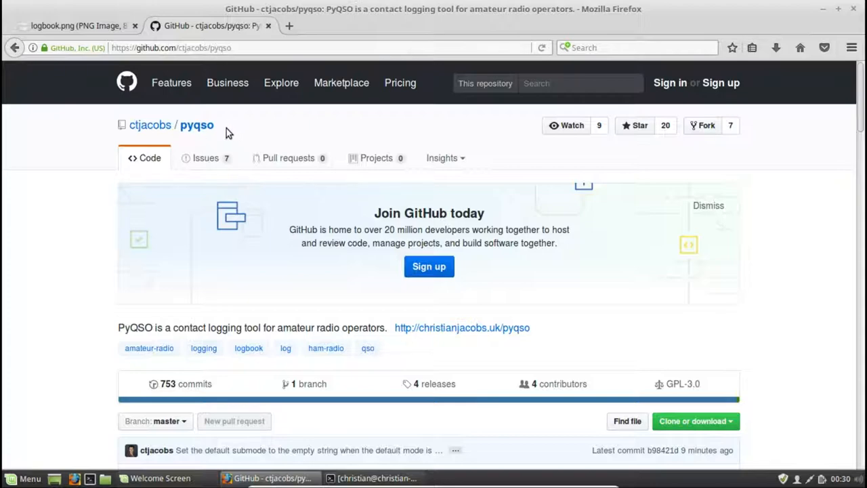
pyautogui.scroll(-3)
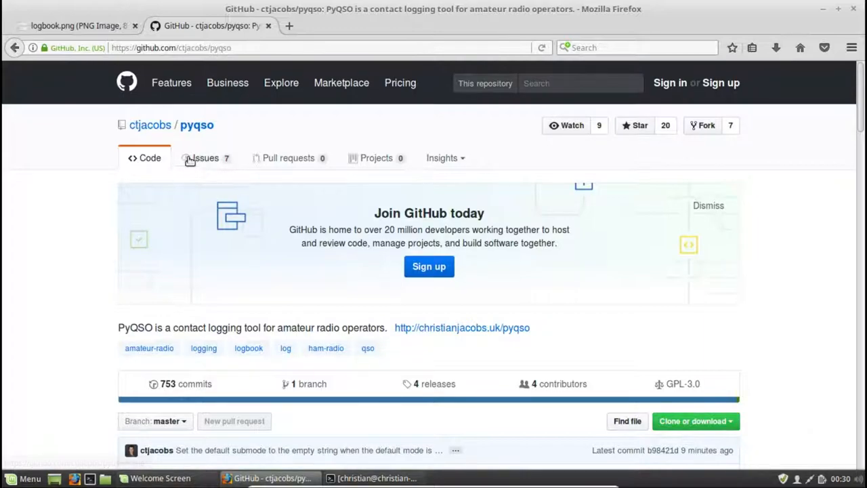
pyautogui.moveTo(242, 175)
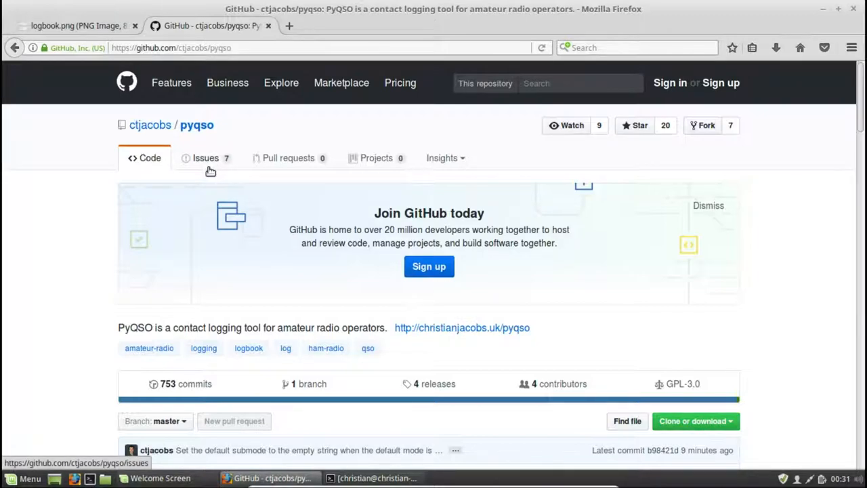
pyautogui.moveTo(187, 158)
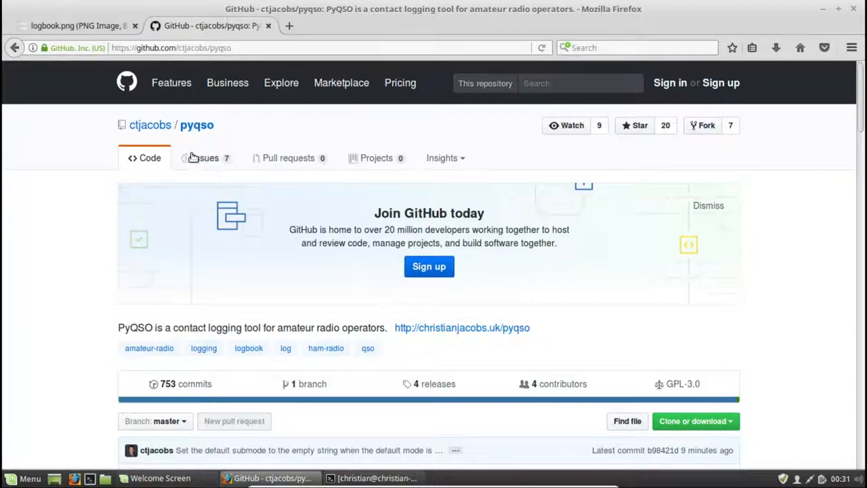
pyautogui.moveTo(214, 157)
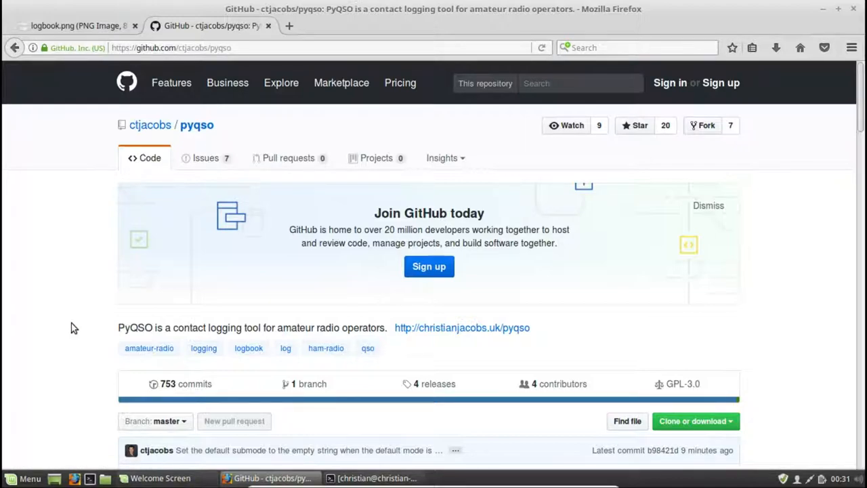
# - Scroll the README to the Dependencies section and highlight the Debian package names
pyautogui.scroll(-3)
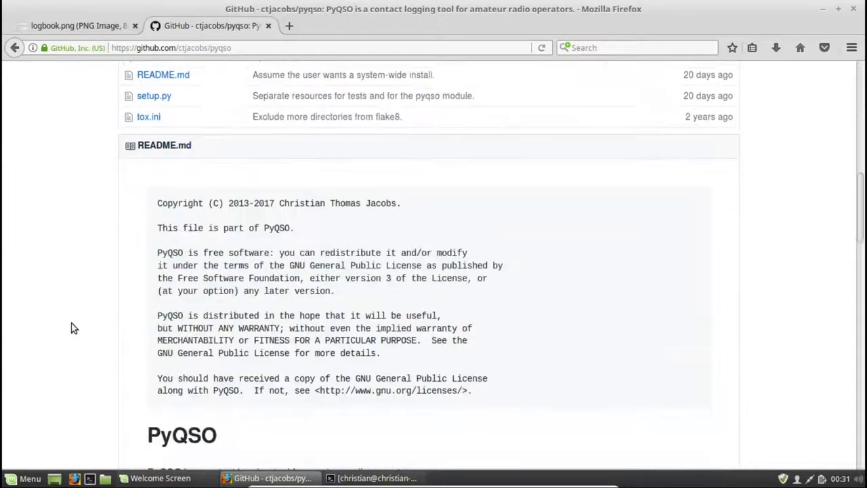
pyautogui.scroll(-3)
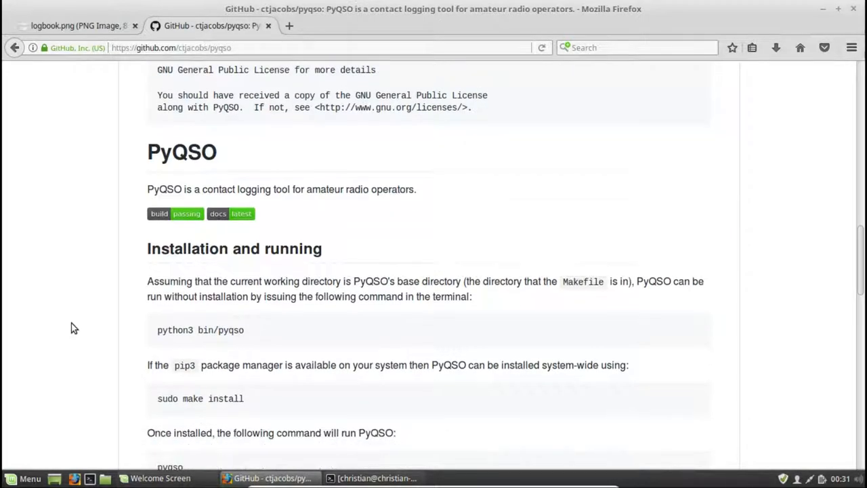
pyautogui.scroll(-3)
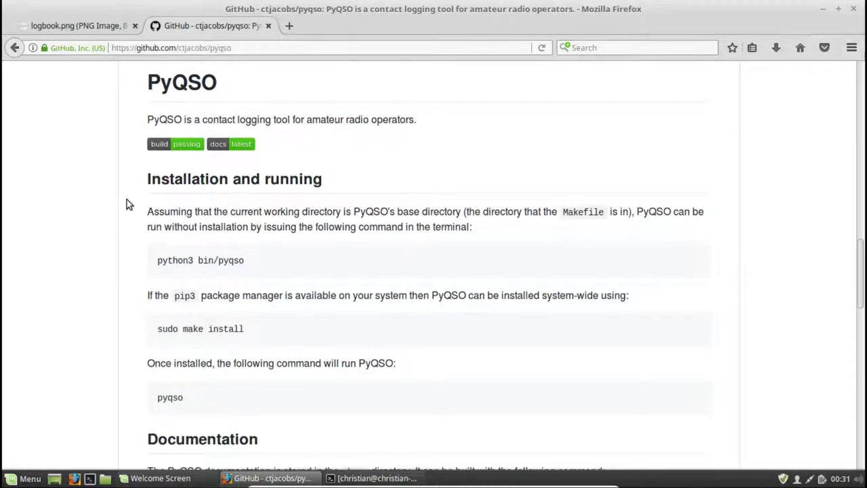
pyautogui.moveTo(270, 183)
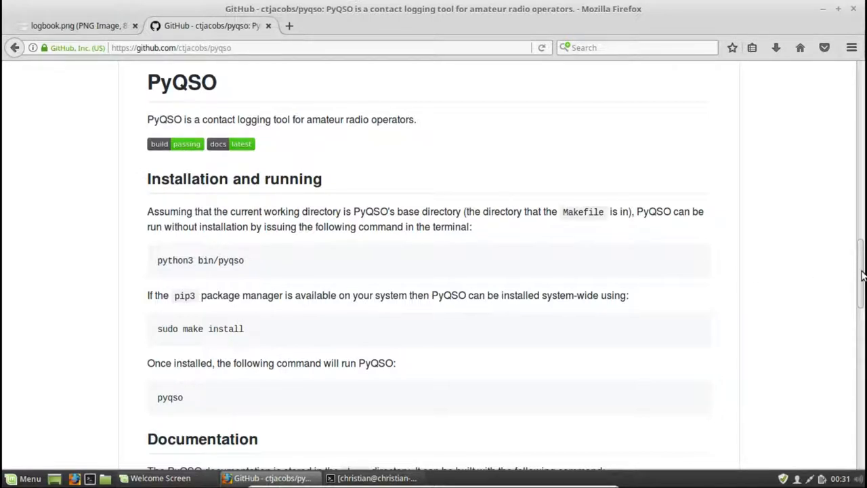
pyautogui.scroll(-3)
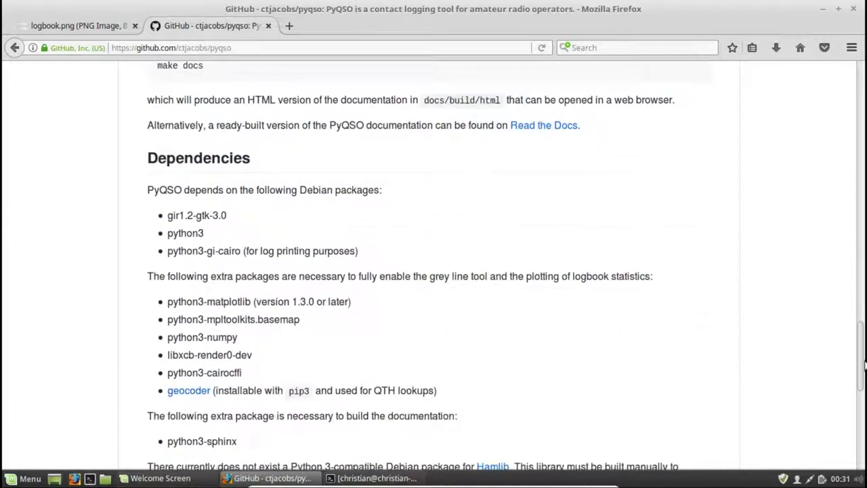
pyautogui.scroll(-3)
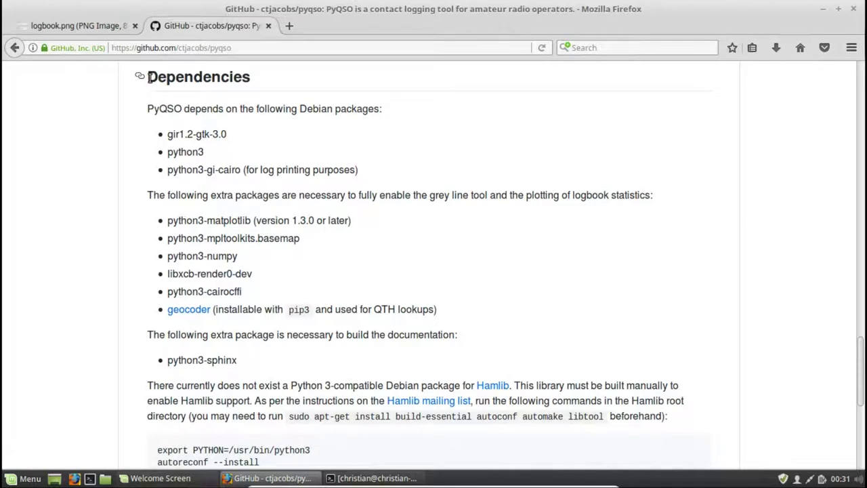
pyautogui.moveTo(81, 187)
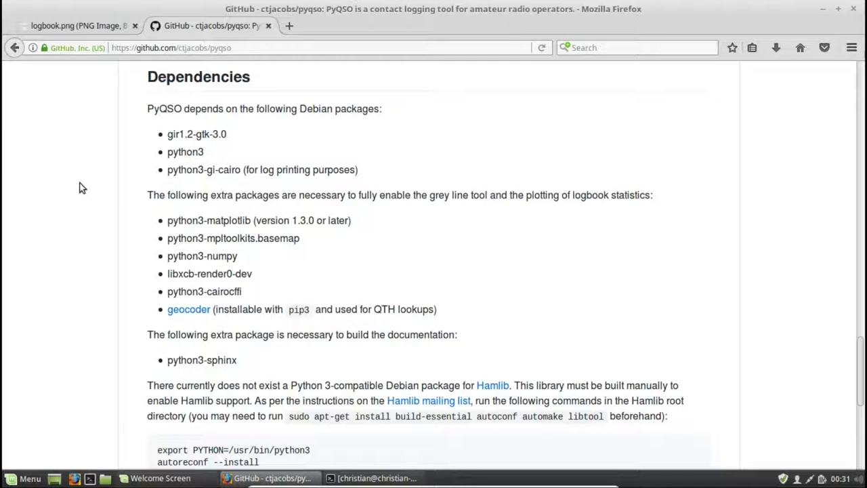
pyautogui.moveTo(183, 147)
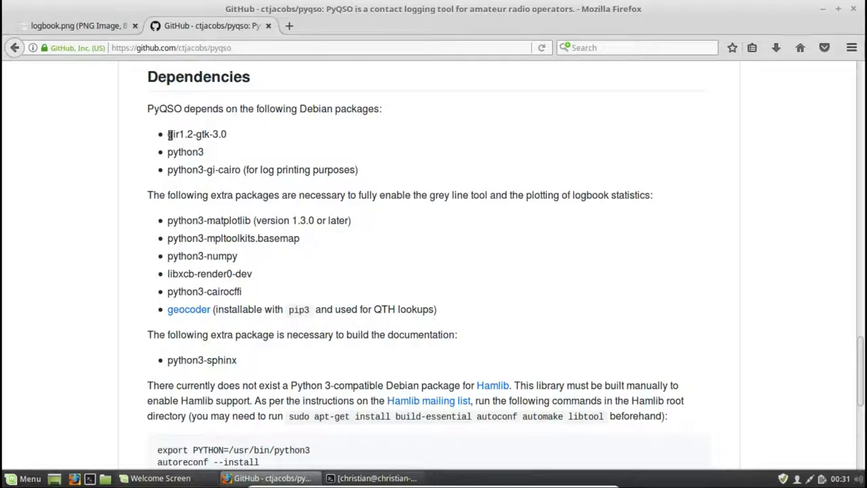
pyautogui.doubleClick(198, 134)
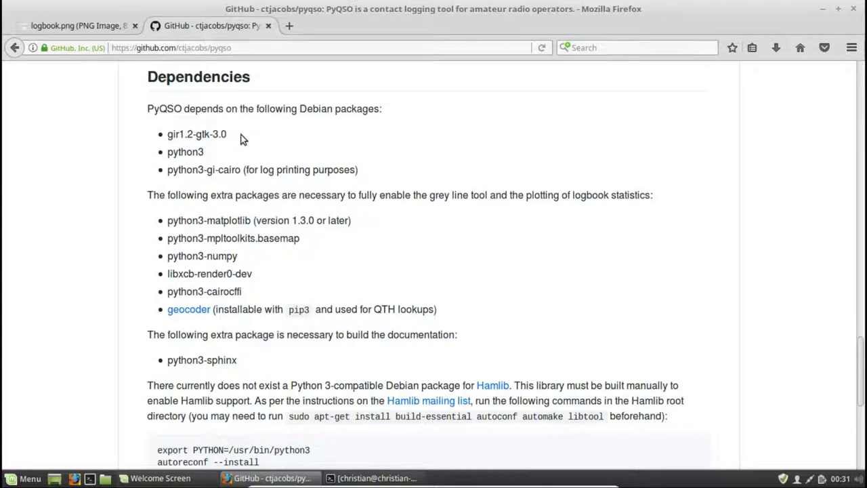
pyautogui.doubleClick(184, 151)
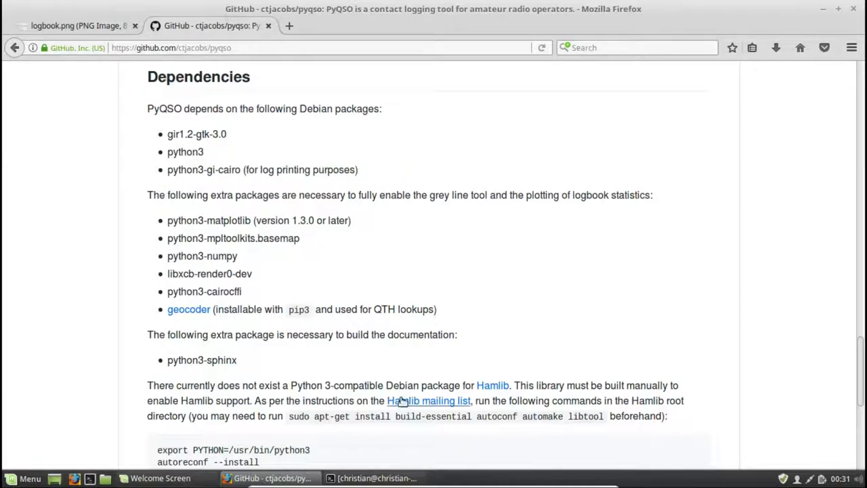
# - Run 'sudo apt-get install python3' in the terminal; it reports python3 is already newest
pyautogui.click(374, 477)
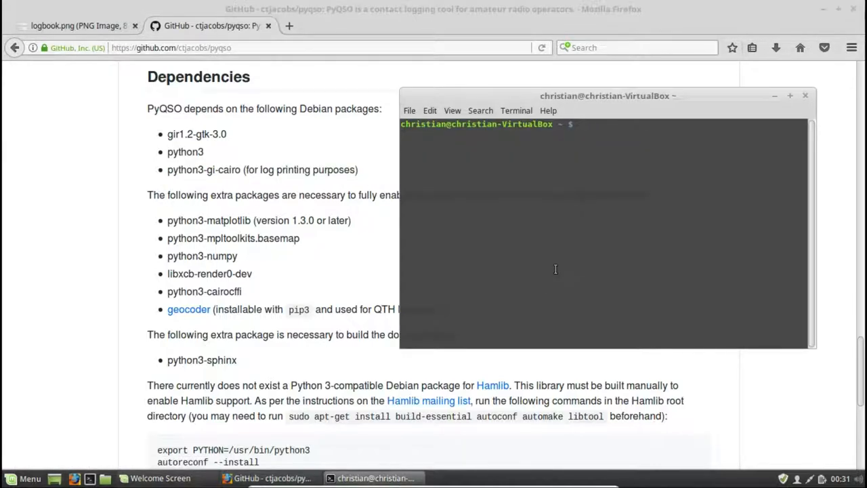
pyautogui.write('sudo')
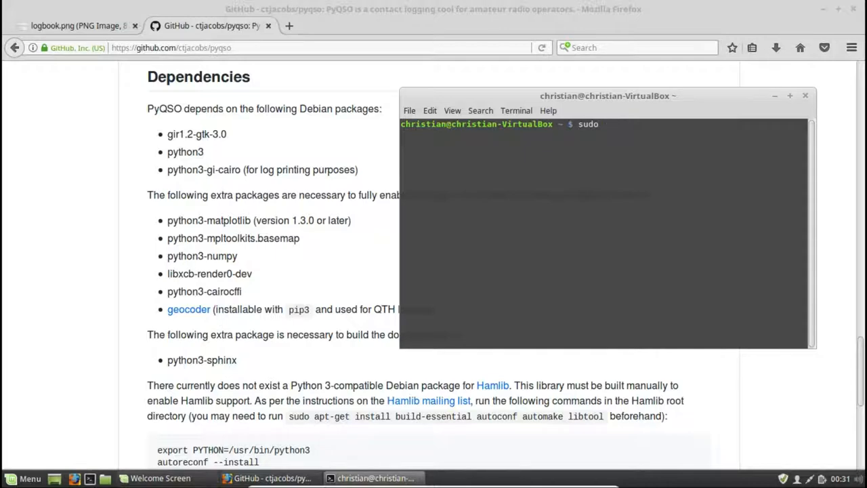
pyautogui.write('apt-get install python3')
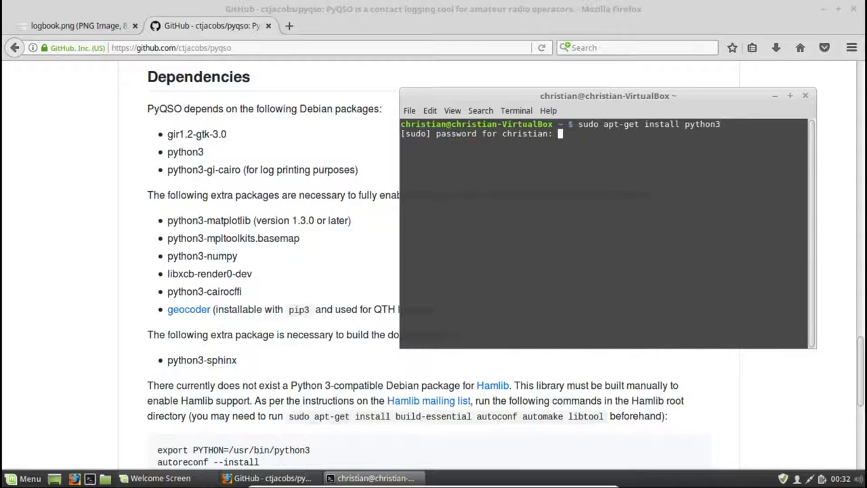
pyautogui.press('Return')
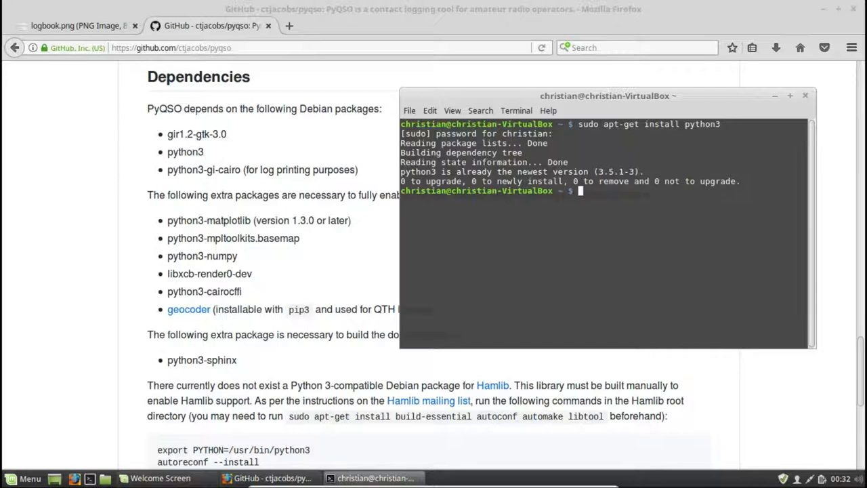
pyautogui.moveTo(440, 170); pyautogui.dragTo(596, 170)
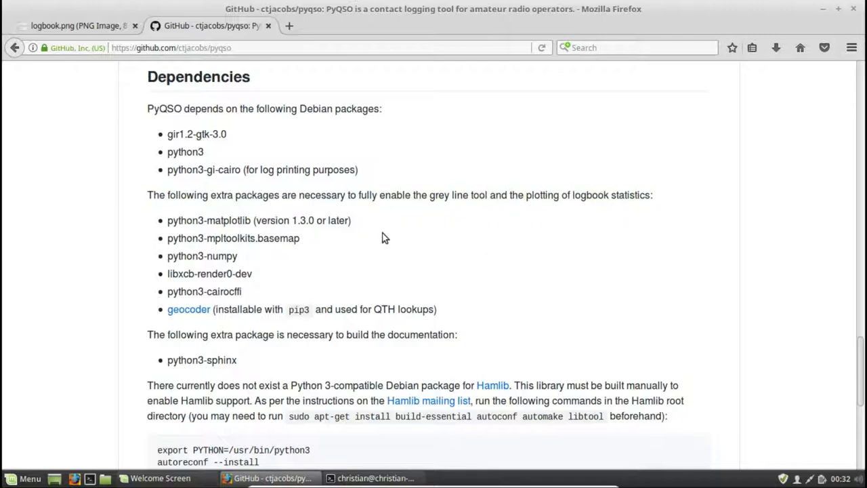
# - Back in the README, highlight the grey line tool packages matplotlib, basemap and numpy
pyautogui.moveTo(380, 195); pyautogui.dragTo(480, 195)
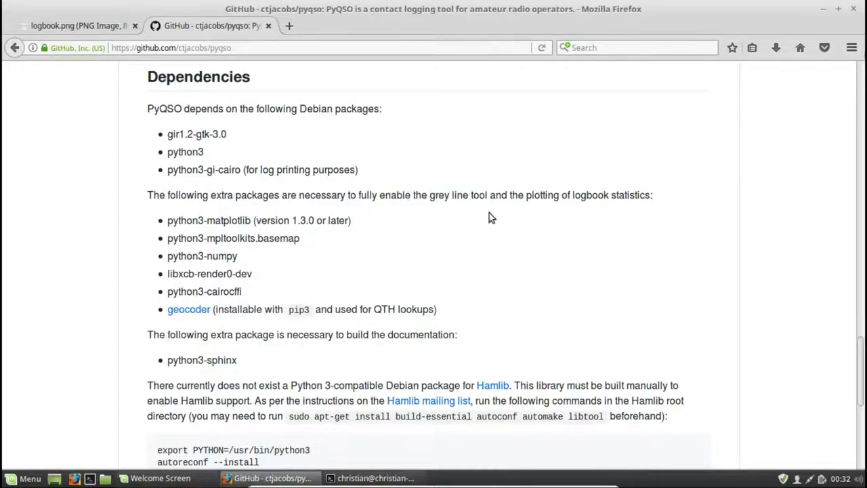
pyautogui.moveTo(489, 195); pyautogui.dragTo(648, 195)
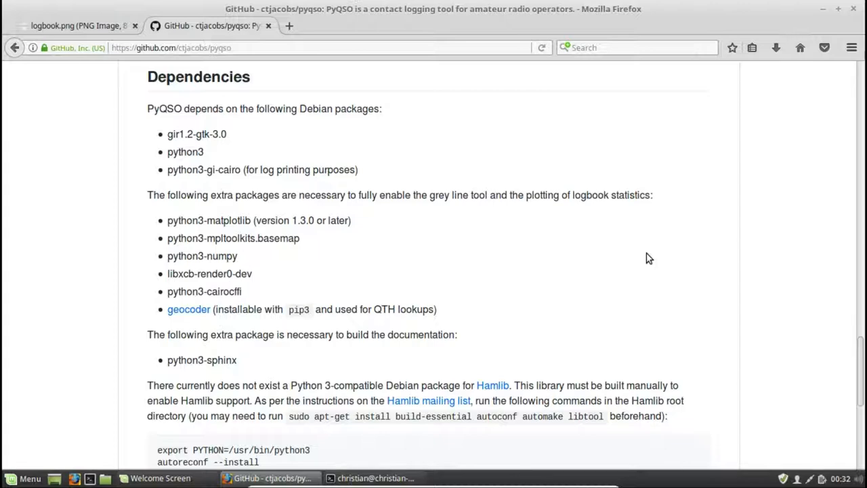
pyautogui.moveTo(428, 281)
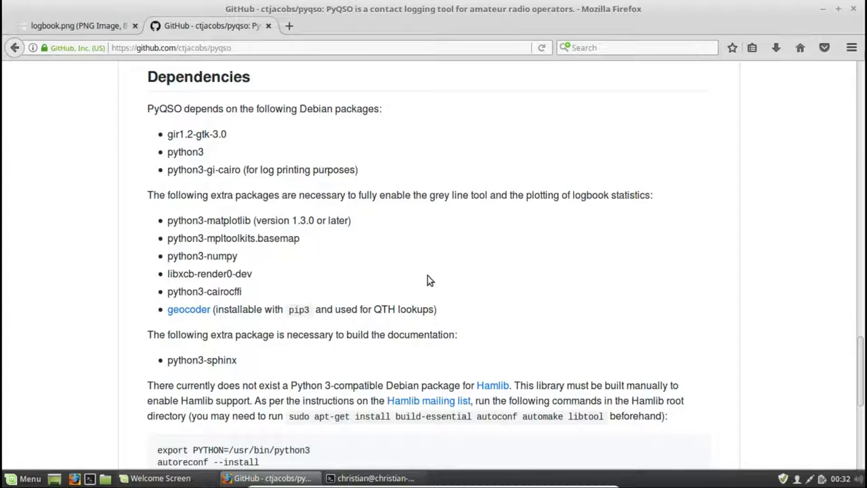
pyautogui.moveTo(168, 219); pyautogui.dragTo(237, 255)
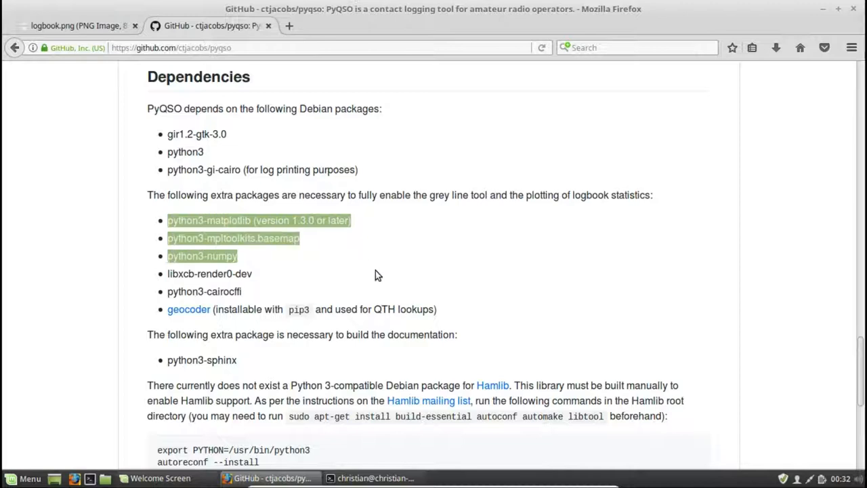
pyautogui.click(490, 315)
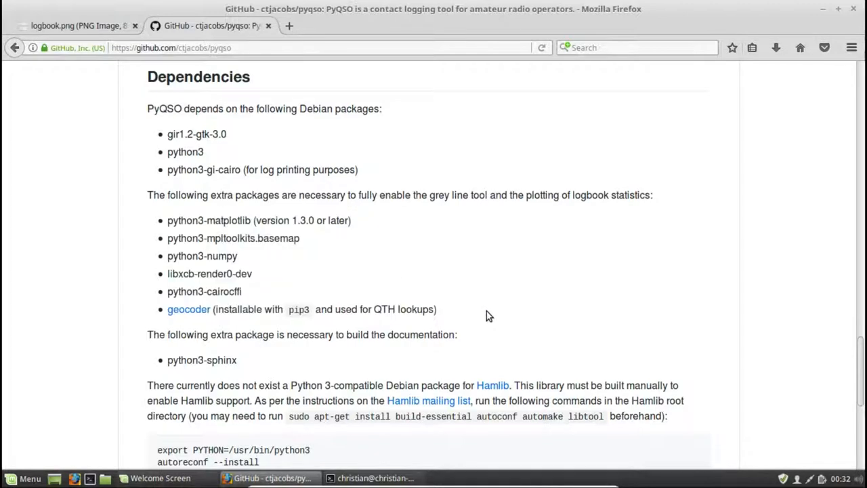
# - Scroll to and highlight the Hamlib build instructions, then return toward the top
pyautogui.scroll(-3)
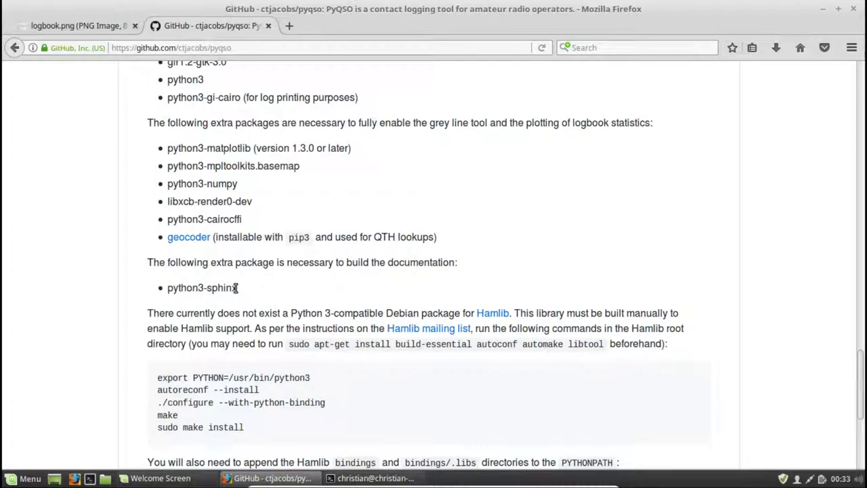
pyautogui.moveTo(249, 297)
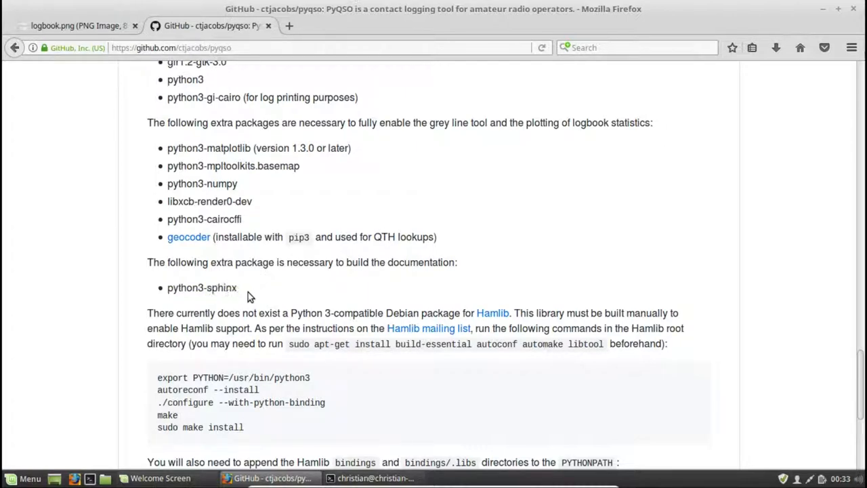
pyautogui.moveTo(287, 296)
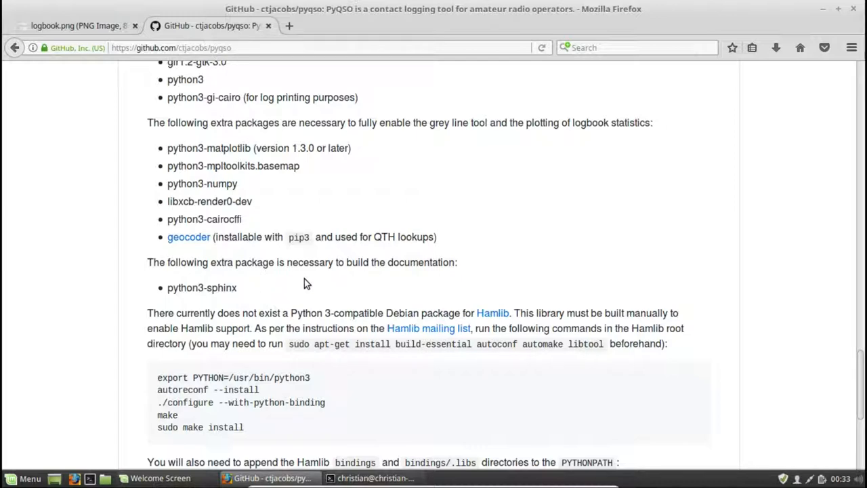
pyautogui.scroll(-3)
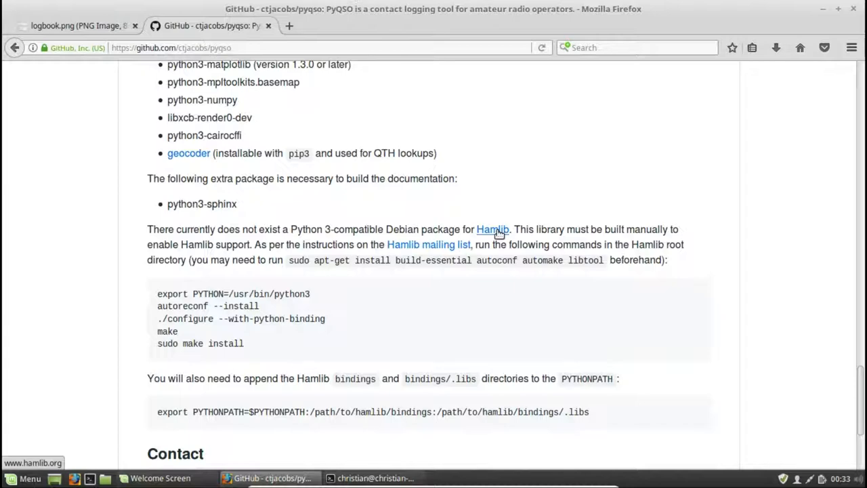
pyautogui.moveTo(531, 237)
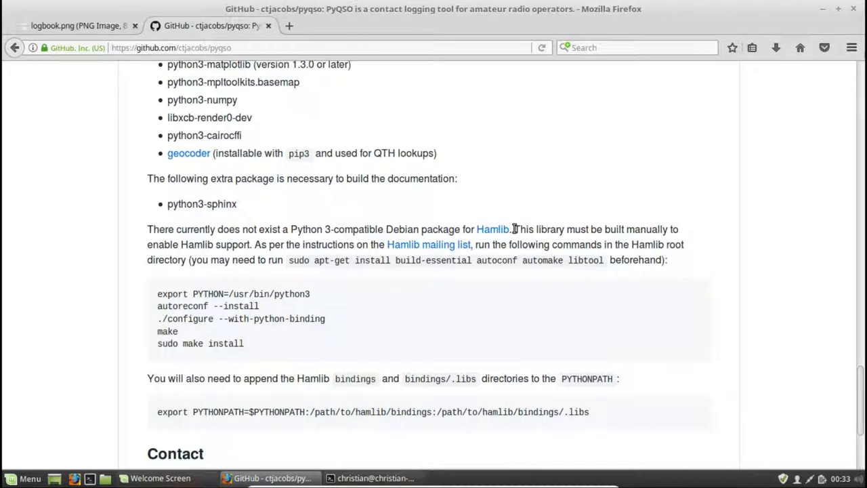
pyautogui.moveTo(143, 233)
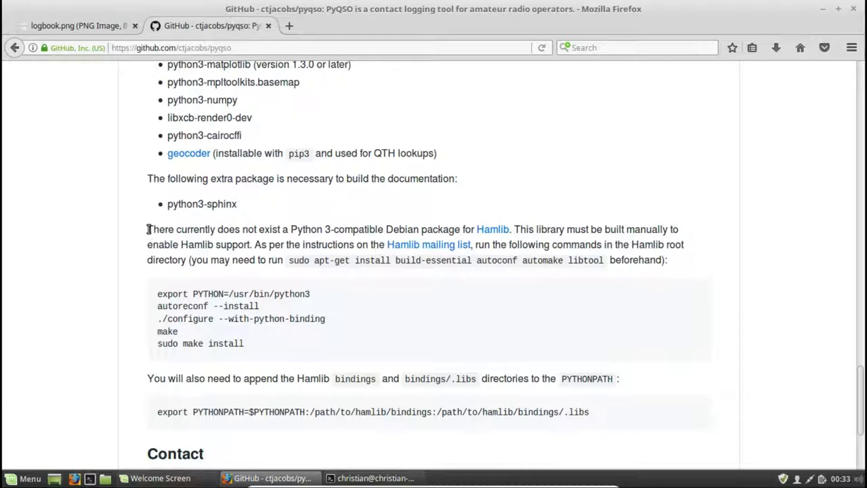
pyautogui.moveTo(147, 229); pyautogui.dragTo(589, 412)
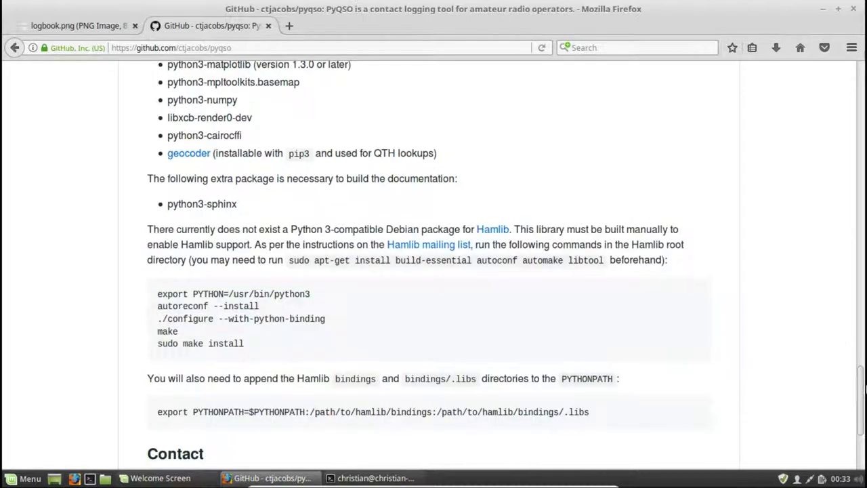
pyautogui.scroll(3)
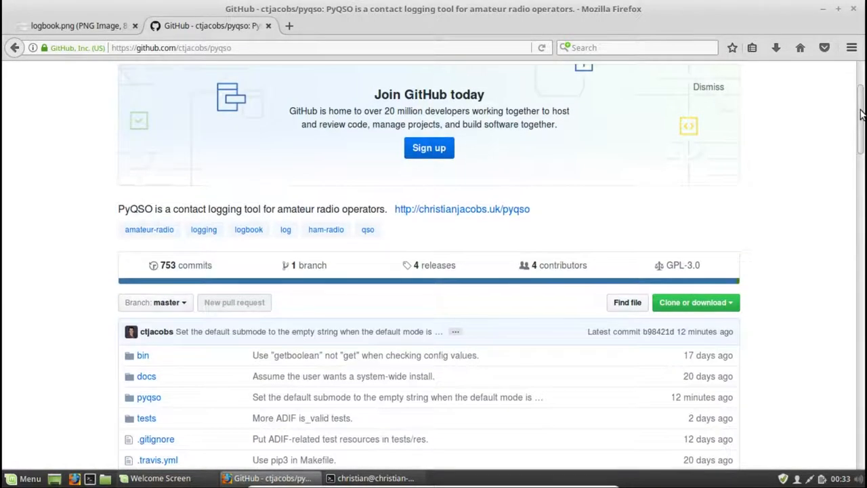
# - Download the repository as pyqso-master.zip via Clone or download, saving the file
pyautogui.click(692, 302)
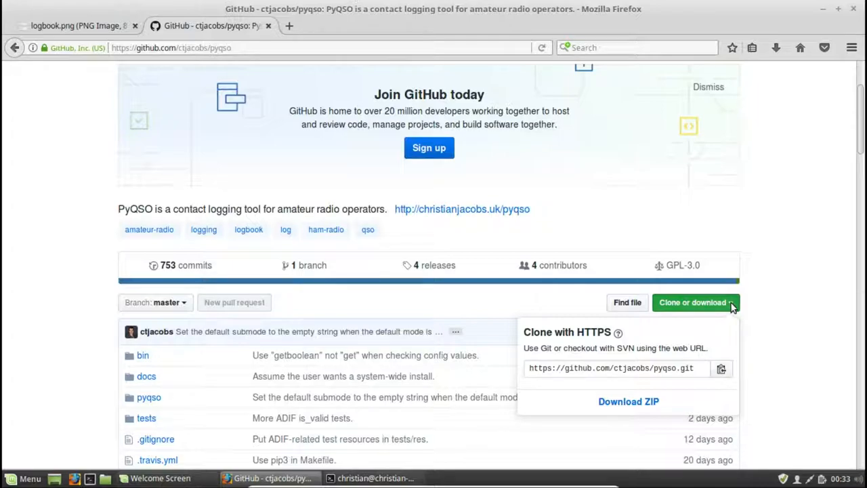
pyautogui.moveTo(628, 401)
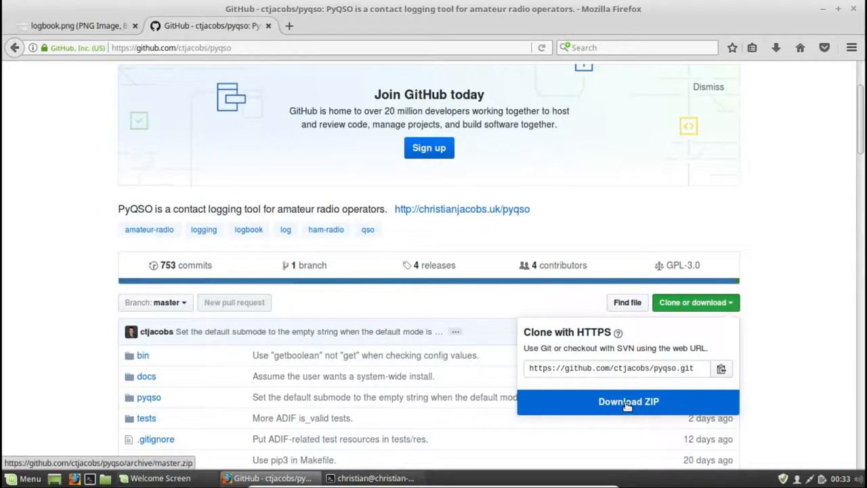
pyautogui.click(628, 401)
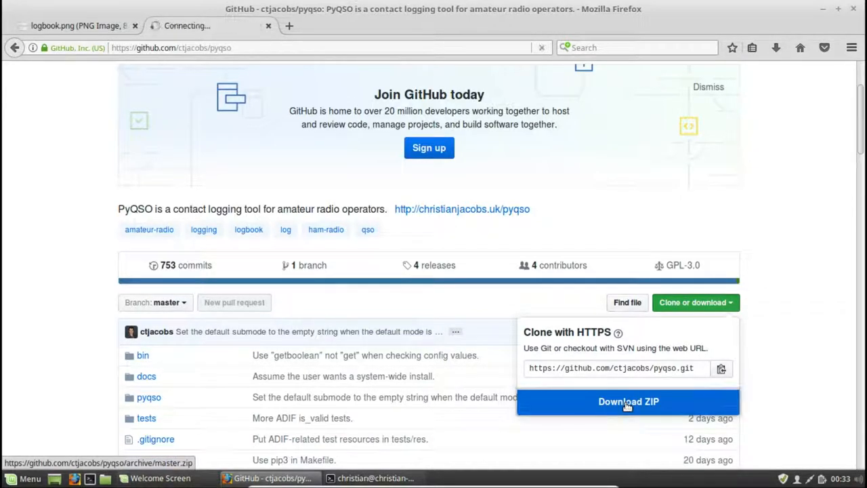
pyautogui.click(628, 401)
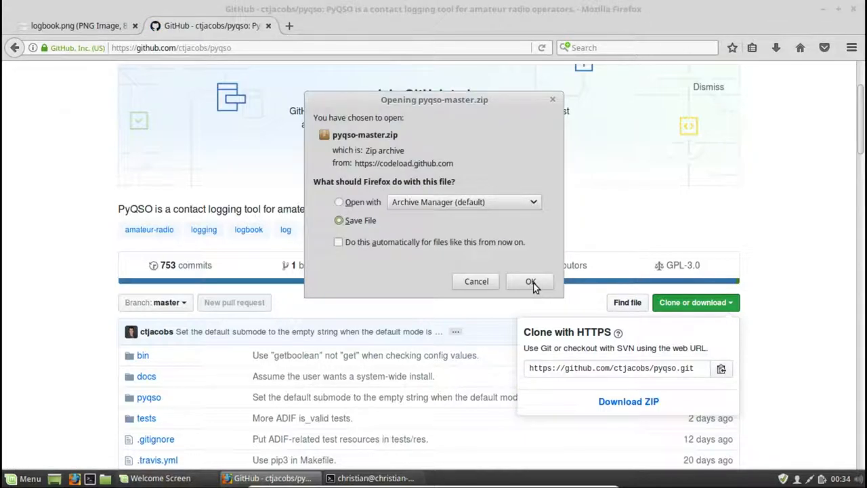
pyautogui.click(530, 281)
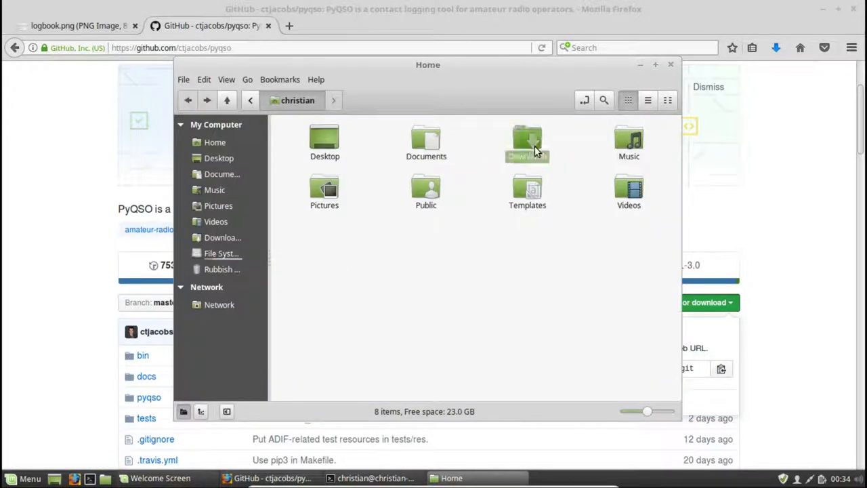
# - Extract pyqso-master.zip in Downloads and open the resulting pyqso-master folder
pyautogui.doubleClick(527, 142)
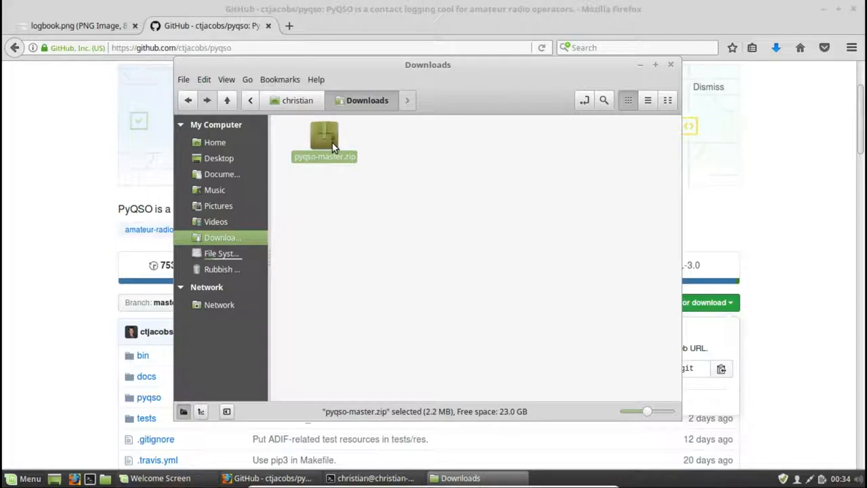
pyautogui.rightClick(325, 138)
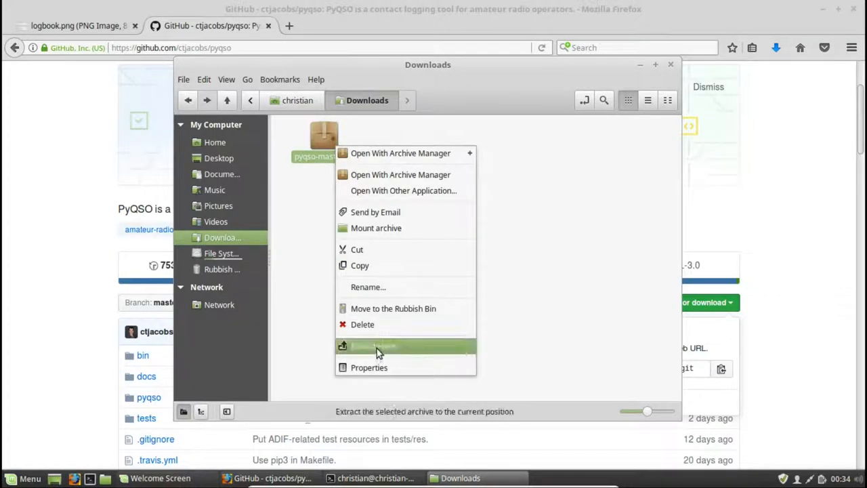
pyautogui.click(374, 346)
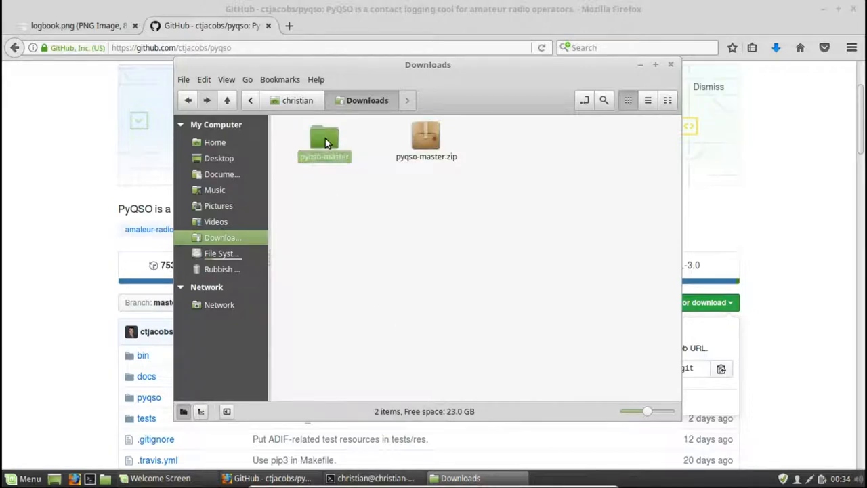
pyautogui.doubleClick(324, 139)
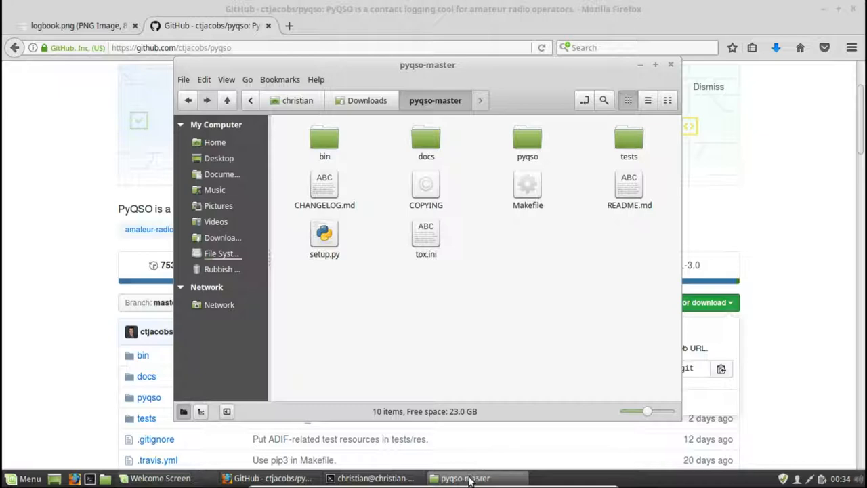
pyautogui.click(373, 476)
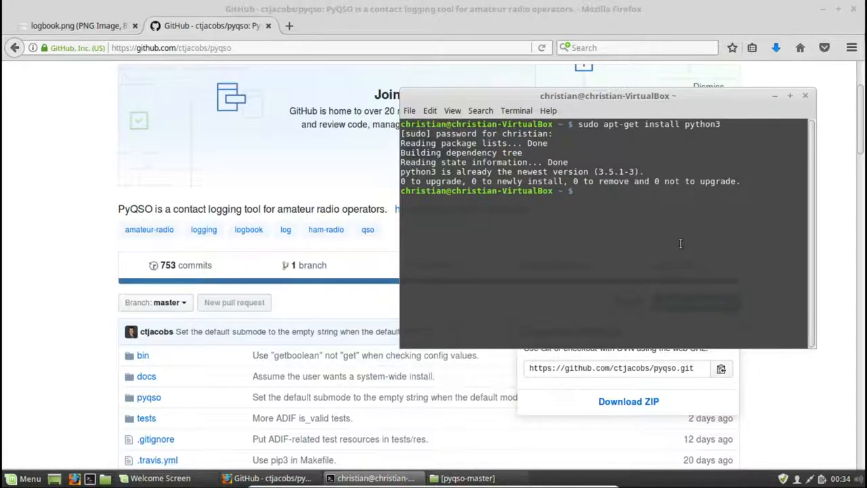
# - Change the terminal directory to Downloads/pyqso-master/ and list its contents with ls
pyautogui.write('cd')
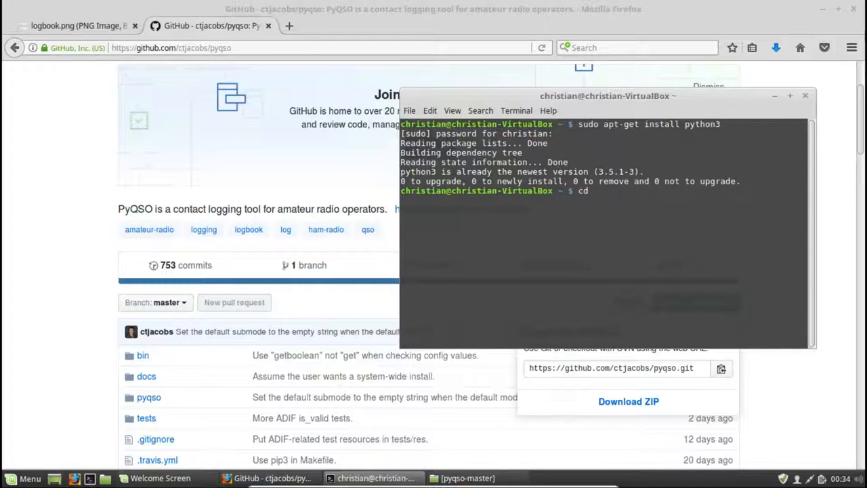
pyautogui.write('Downloads/')
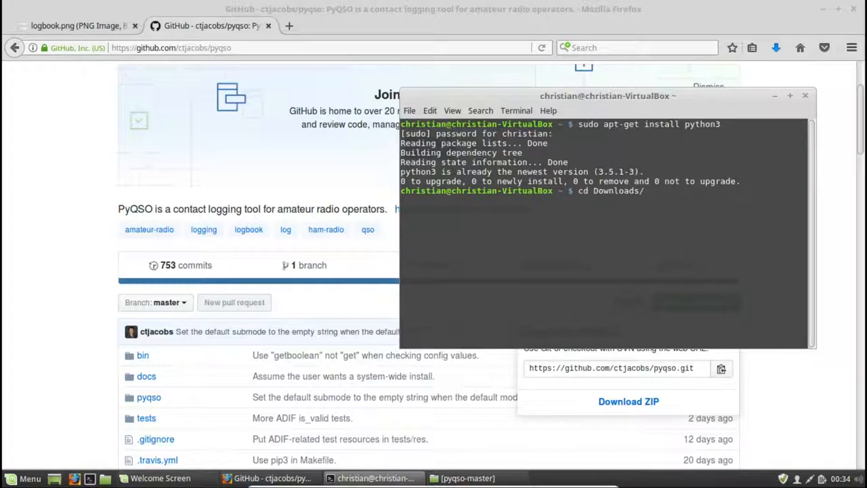
pyautogui.write('pyqso-master/')
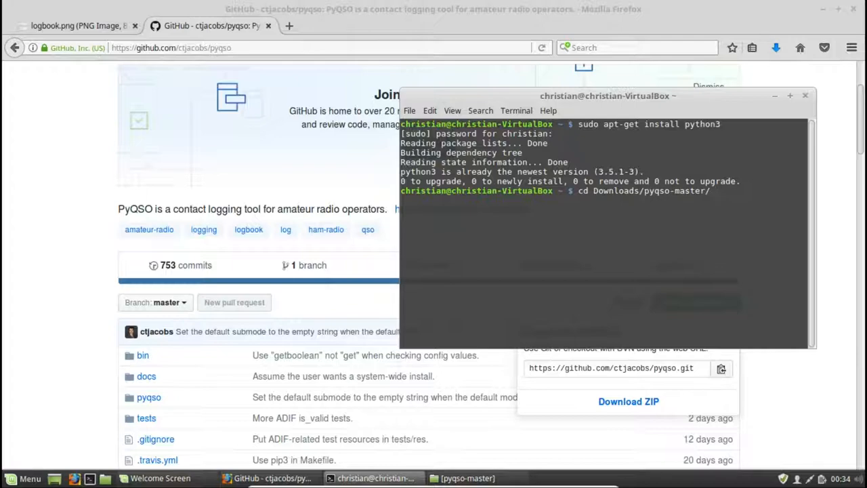
pyautogui.press('Return')
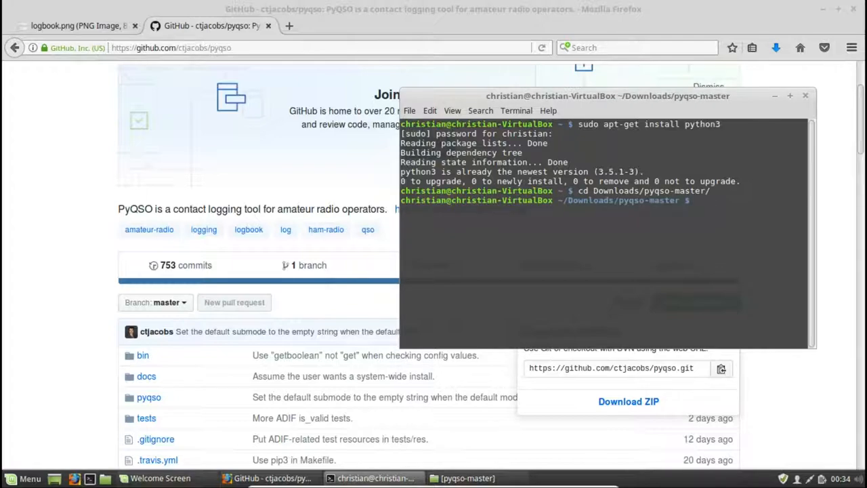
pyautogui.write('ls')
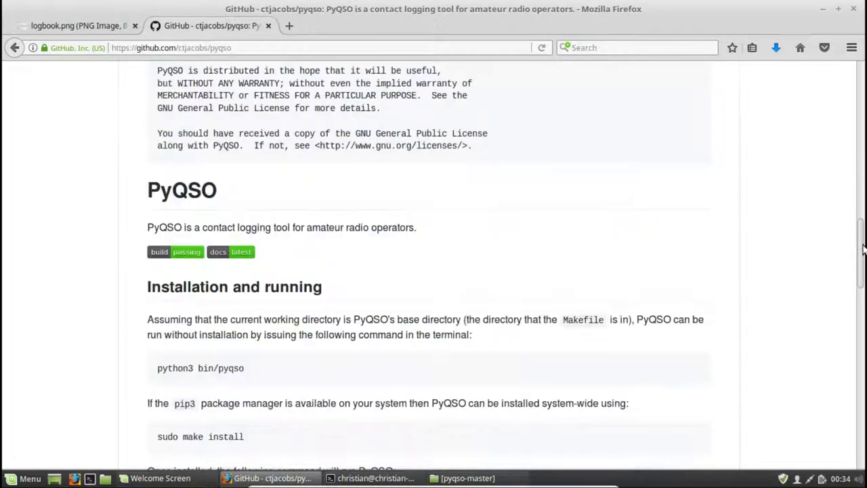
# - Scroll the README to the 'Installation and running' section and highlight a line
pyautogui.scroll(-3)
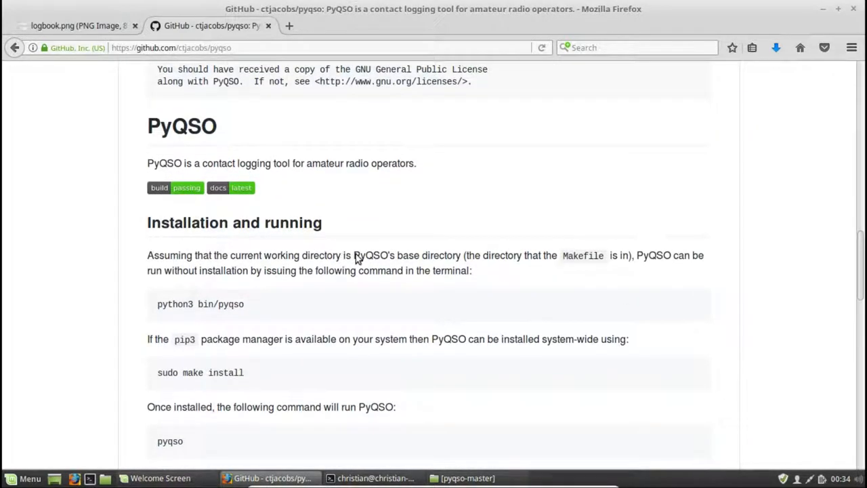
pyautogui.moveTo(365, 254); pyautogui.dragTo(458, 255)
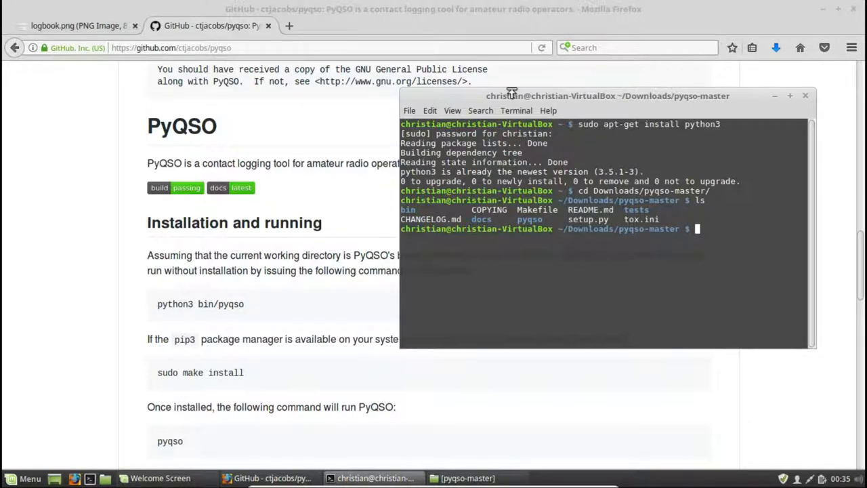
# - Run 'sudo make install' in pyqso-master, then launch PyQSO with the pyqso command
pyautogui.moveTo(606, 94); pyautogui.dragTo(606, 64)
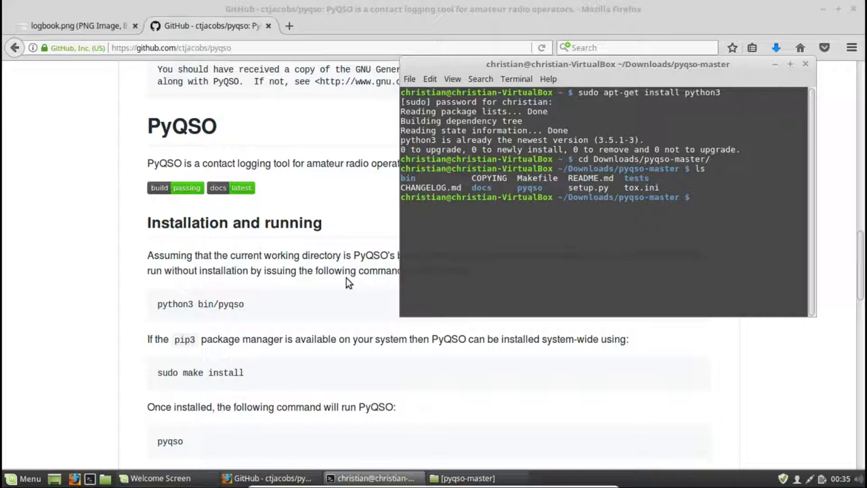
pyautogui.write('python3 bi')
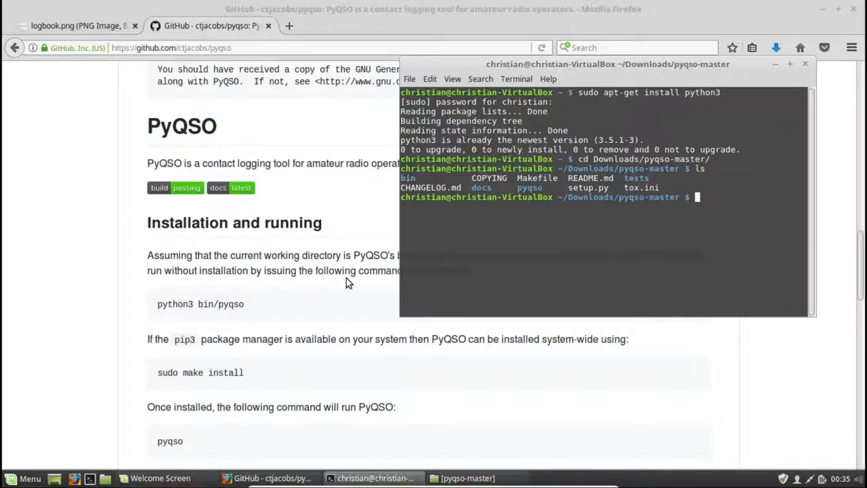
pyautogui.write('sudo make install')
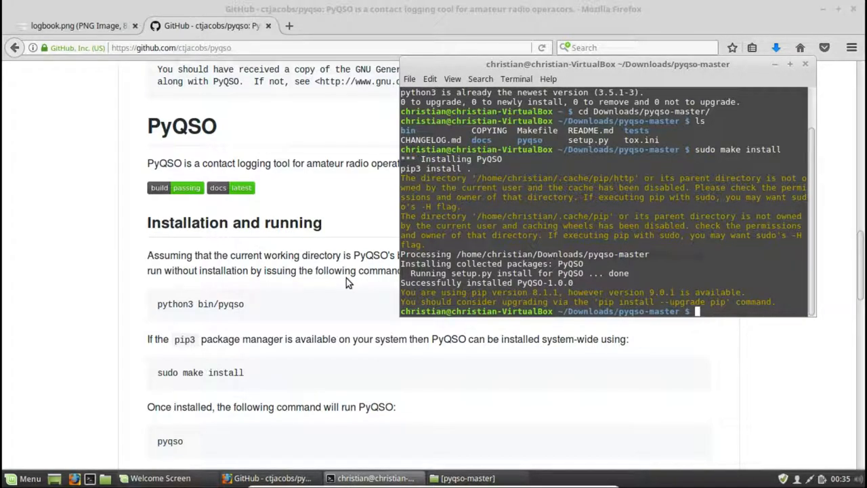
pyautogui.write('pyqso')
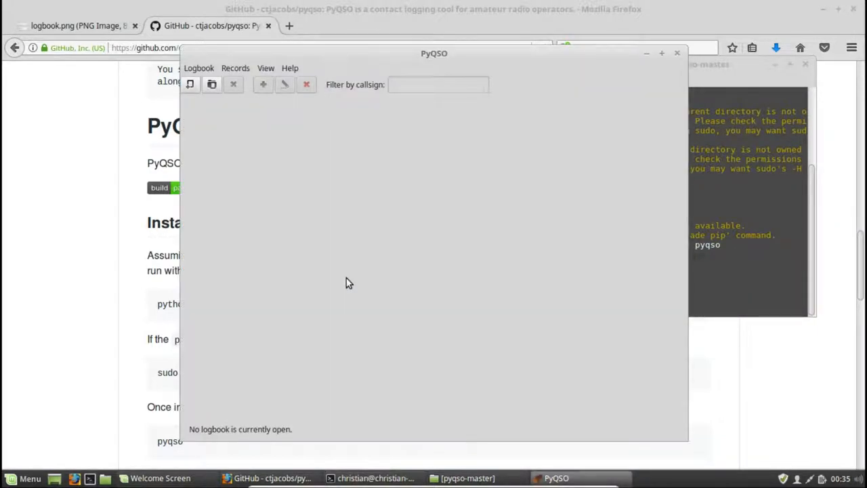
pyautogui.moveTo(471, 222)
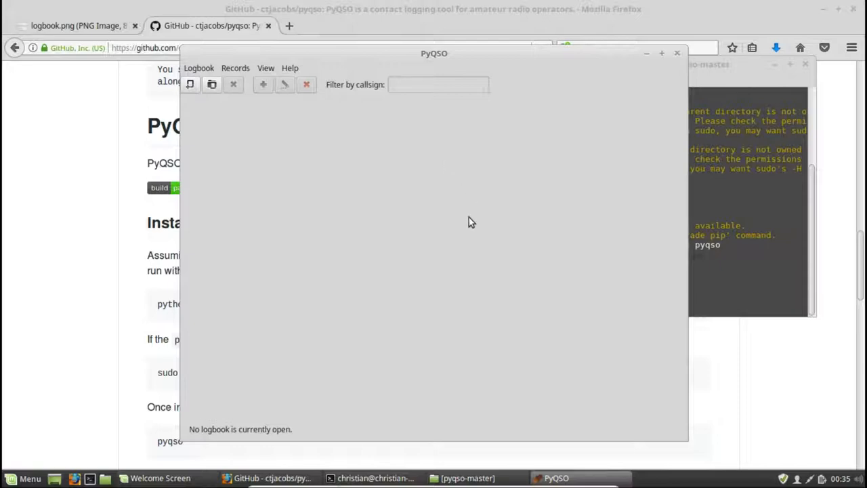
pyautogui.moveTo(490, 250)
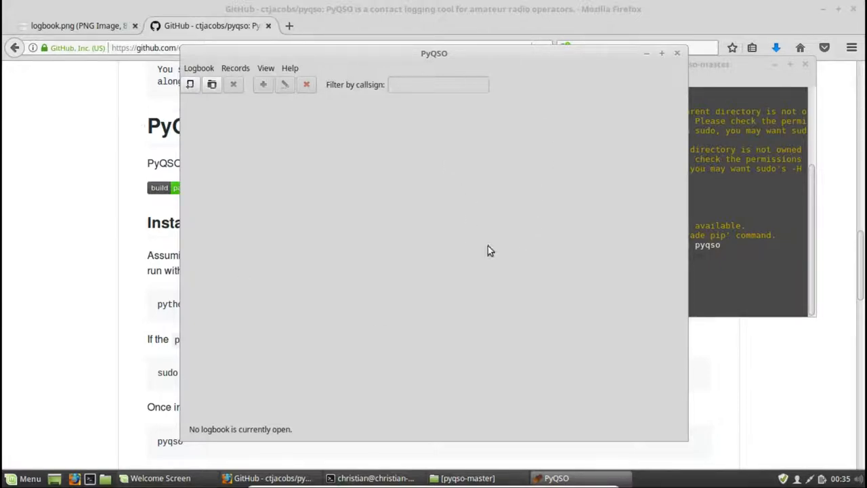
pyautogui.moveTo(291, 436)
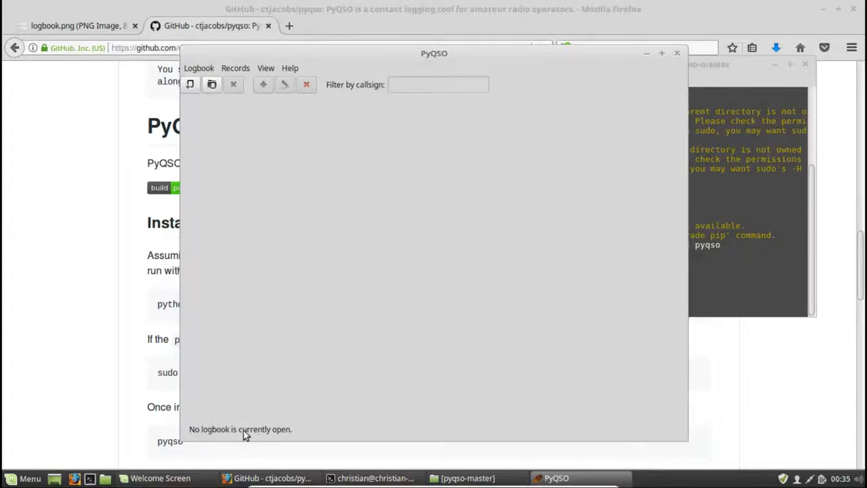
pyautogui.moveTo(305, 175)
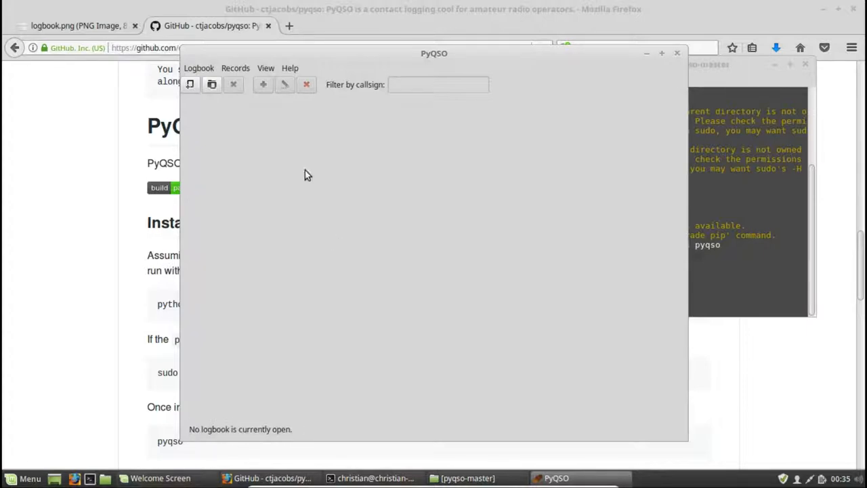
pyautogui.moveTo(310, 129)
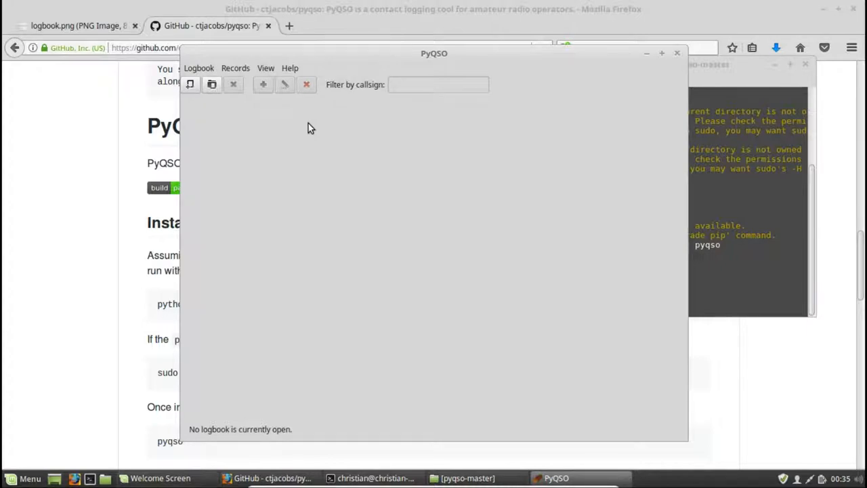
pyautogui.moveTo(205, 111)
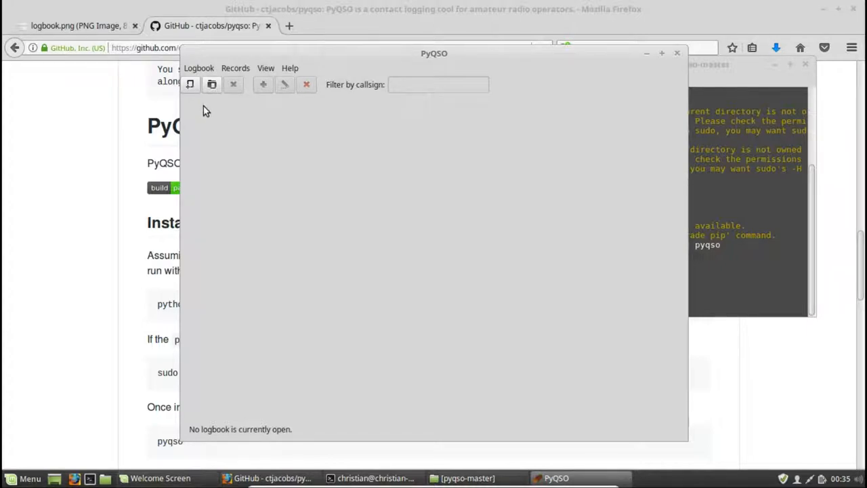
pyautogui.moveTo(189, 84)
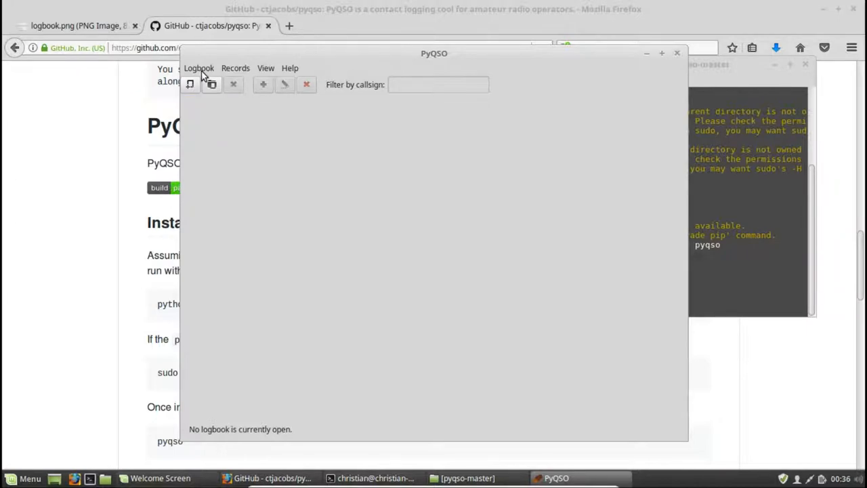
# - Show the Logbook menu with its new and open logbook options
pyautogui.click(197, 68)
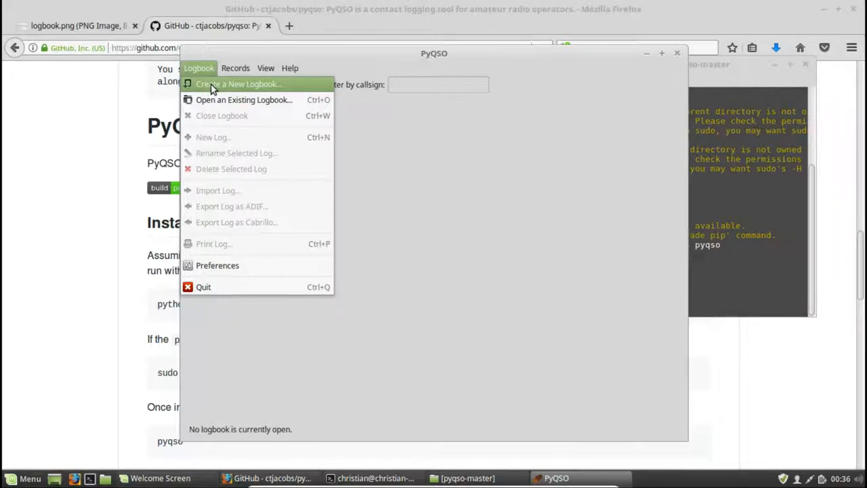
# - Create a new logbook saved as MYCALL.db in the Documents folder
pyautogui.click(238, 84)
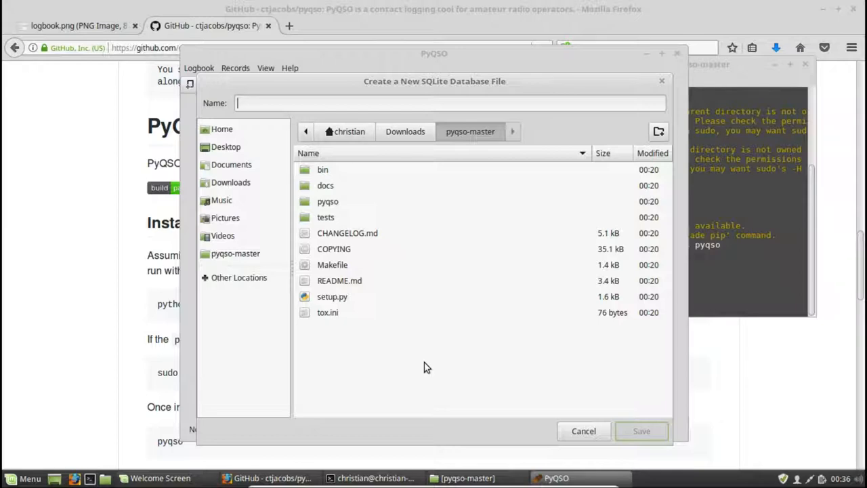
pyautogui.moveTo(260, 178)
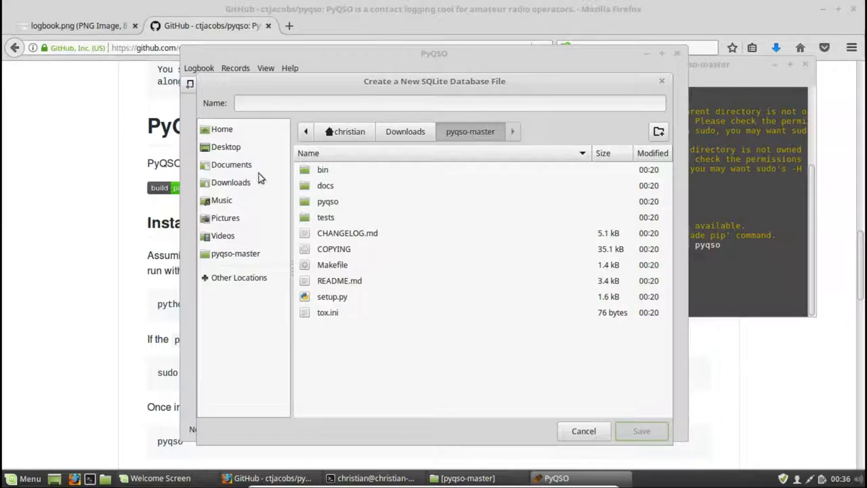
pyautogui.moveTo(345, 131)
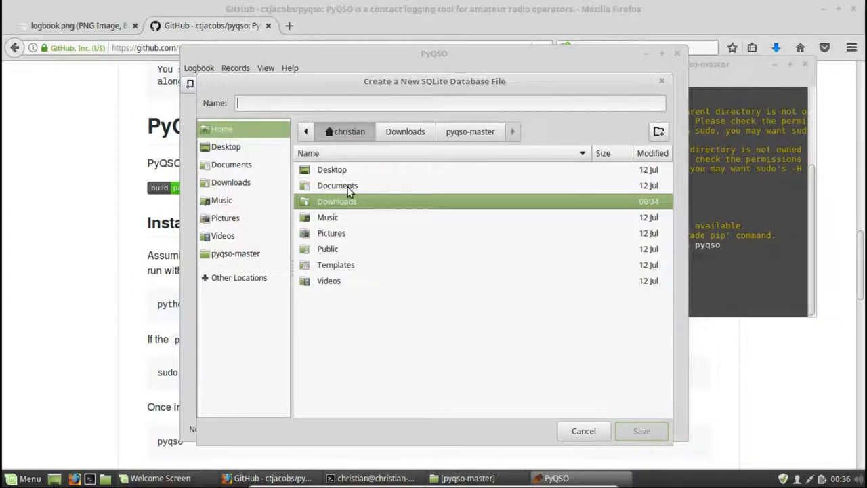
pyautogui.doubleClick(337, 185)
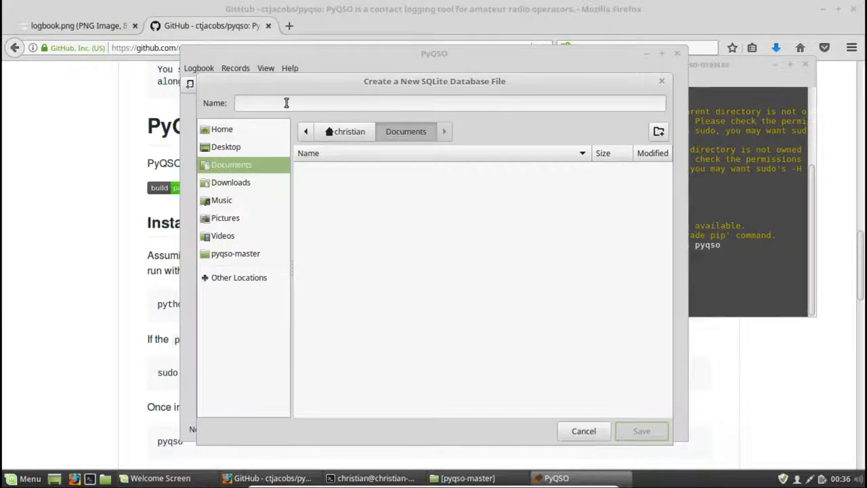
pyautogui.write('MYCALL')
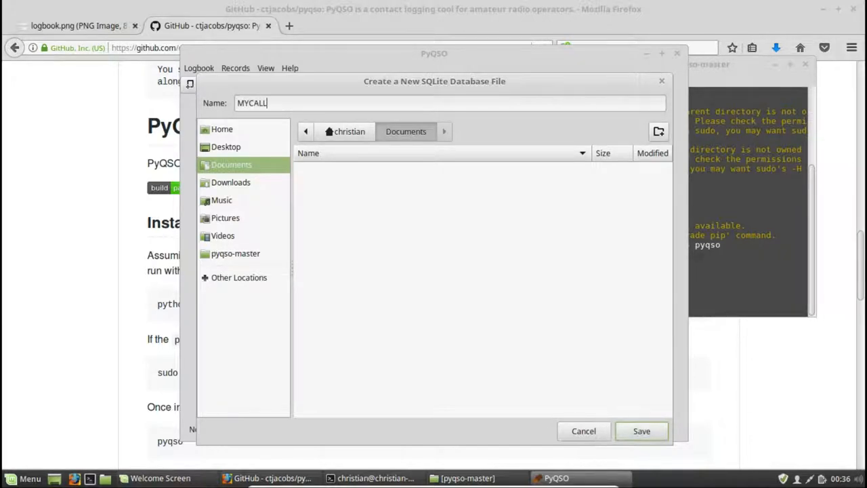
pyautogui.write('.db')
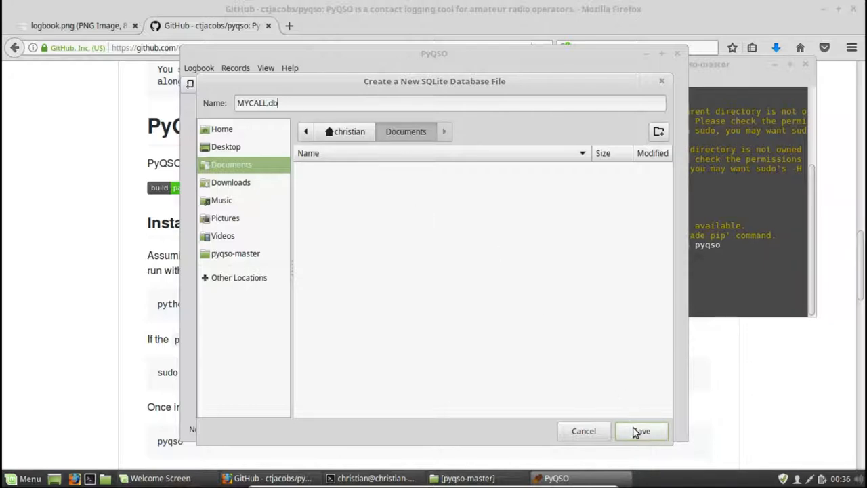
pyautogui.click(640, 430)
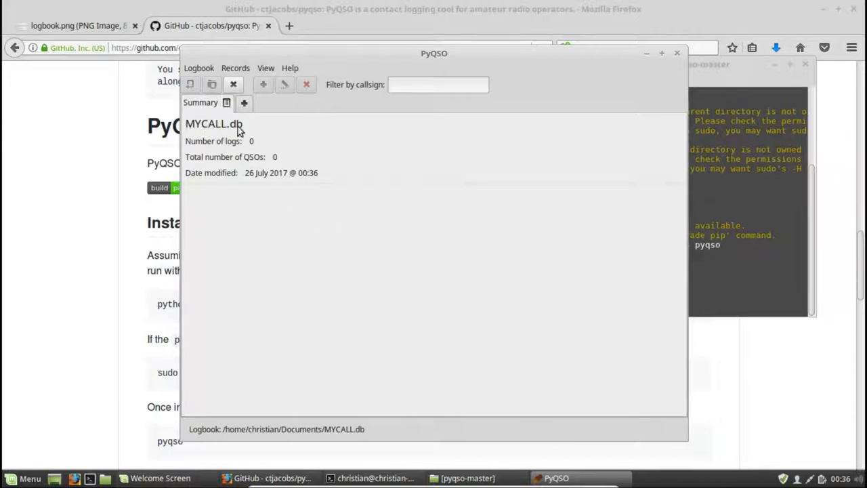
pyautogui.moveTo(246, 122)
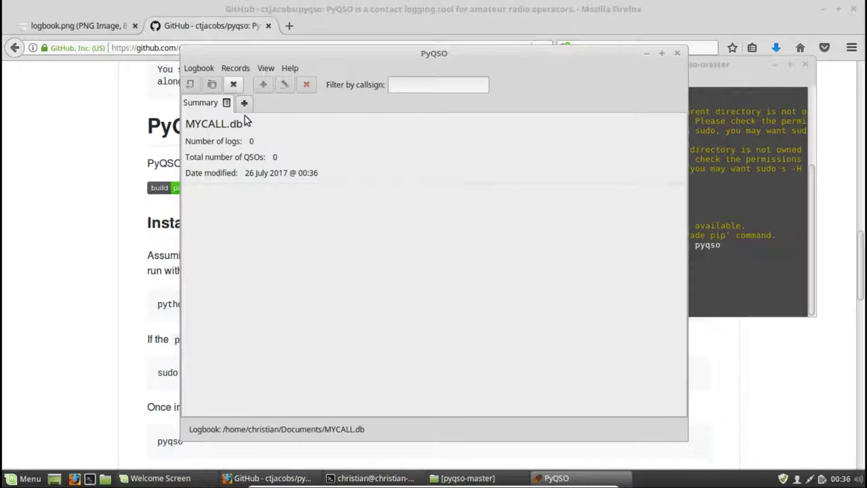
pyautogui.moveTo(222, 148)
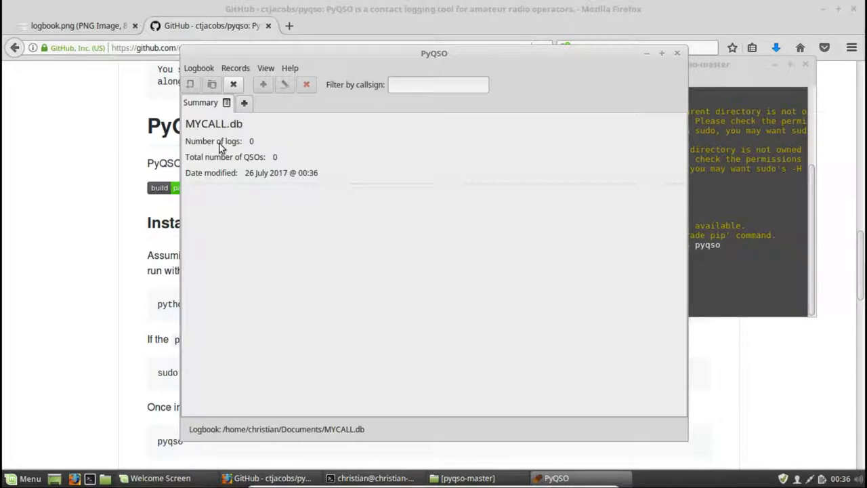
pyautogui.moveTo(260, 151)
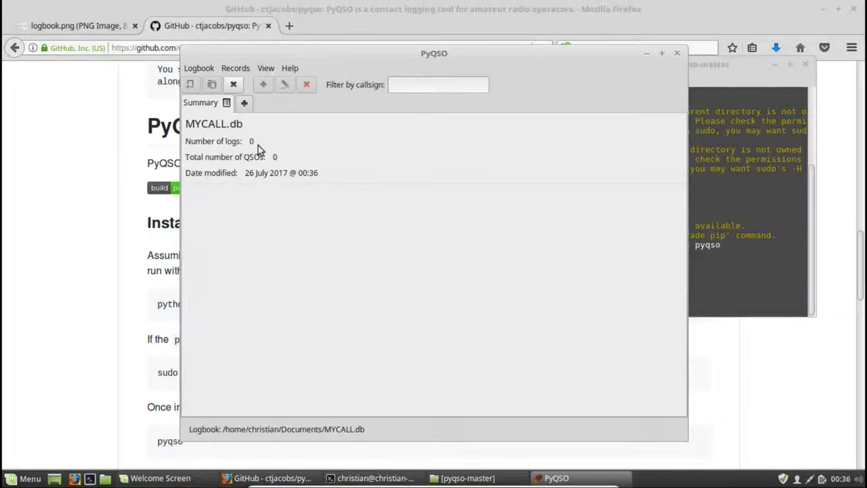
pyautogui.moveTo(257, 163)
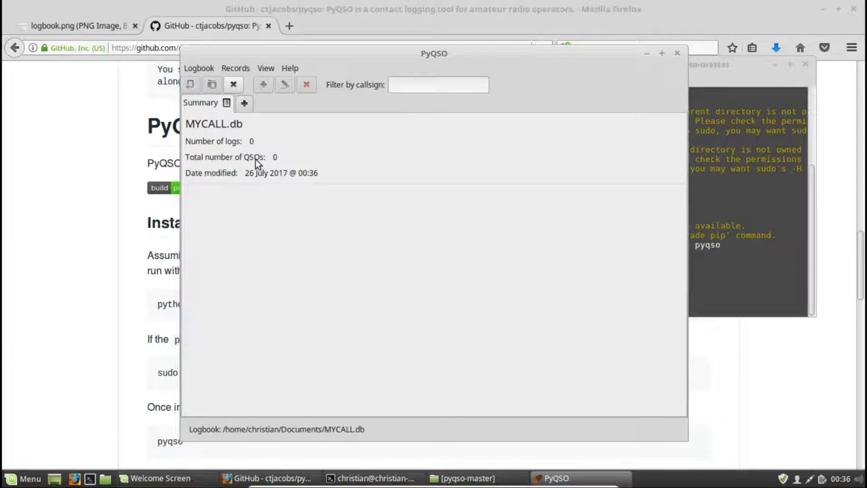
pyautogui.moveTo(282, 164)
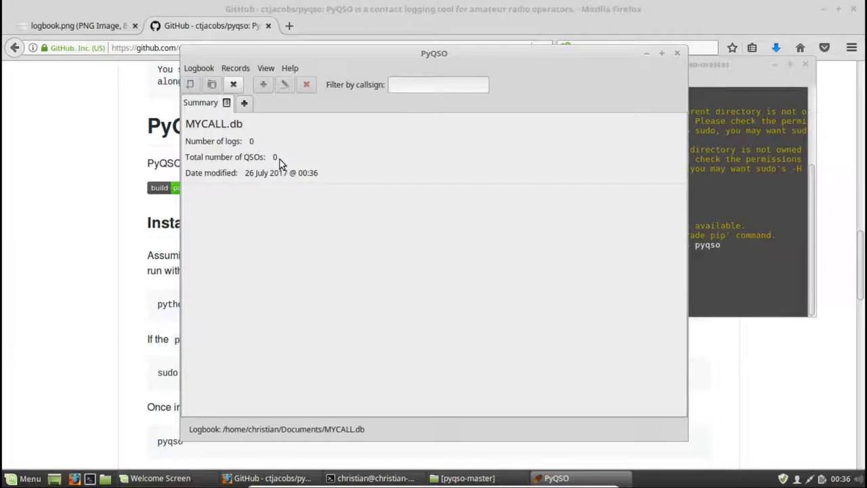
pyautogui.moveTo(262, 134)
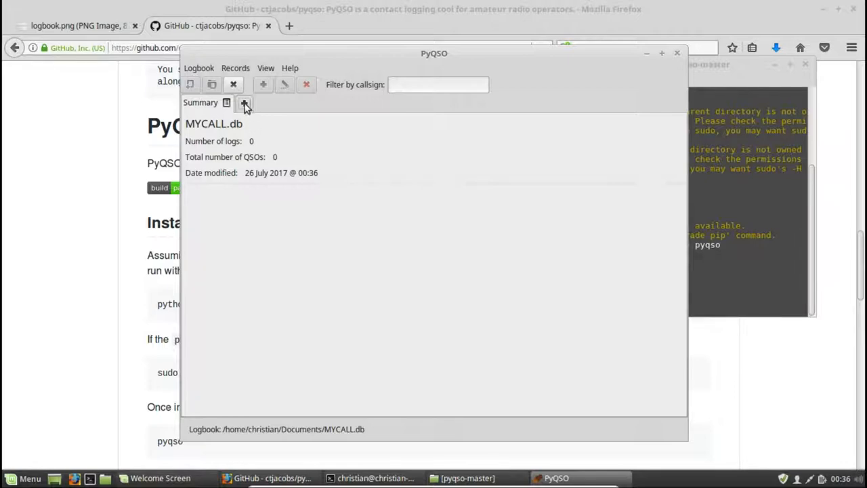
# - Add a new empty log named AO85 to the MYCALL.db logbook
pyautogui.click(244, 103)
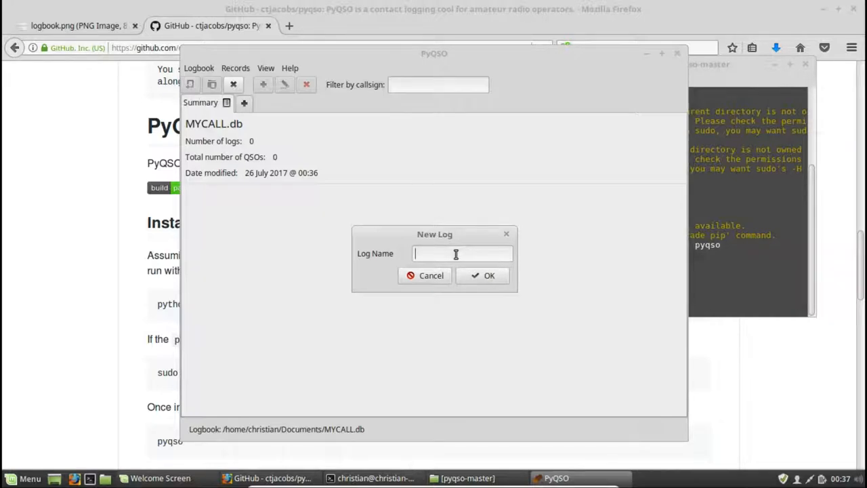
pyautogui.write('AO85')
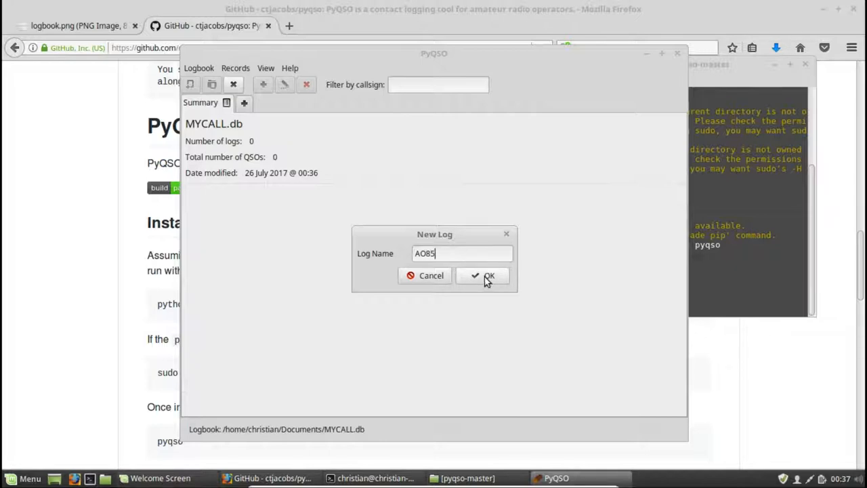
pyautogui.click(484, 275)
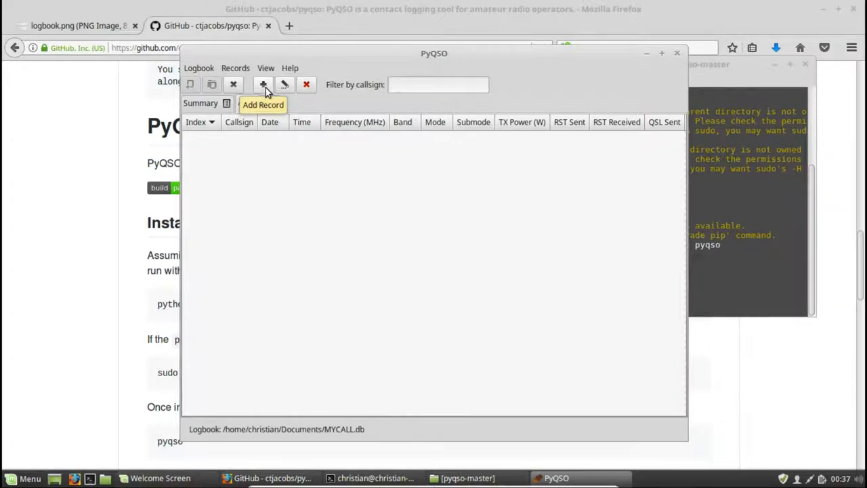
pyautogui.click(236, 68)
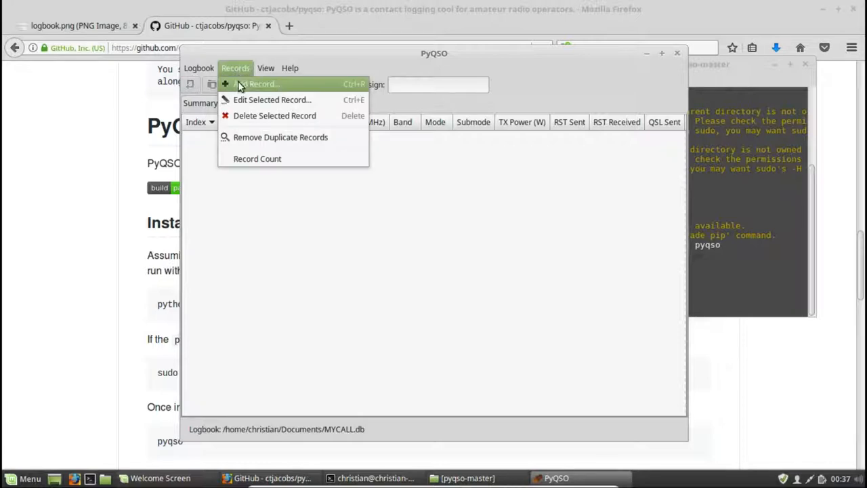
pyautogui.click(260, 83)
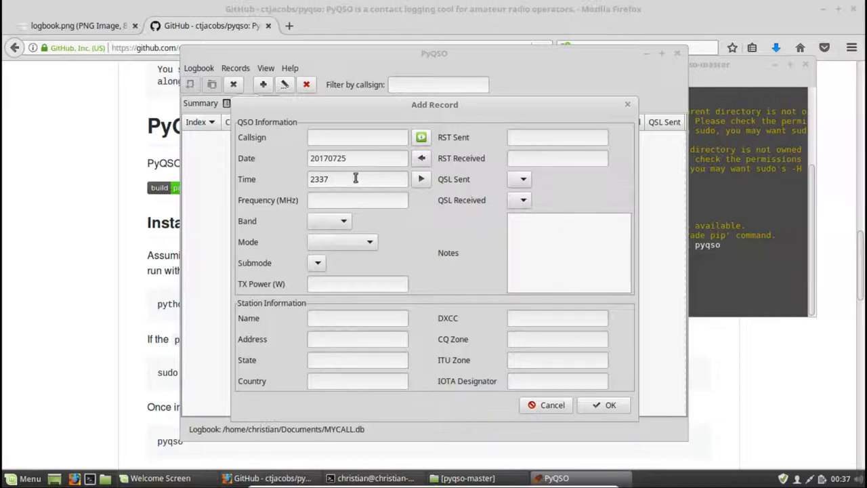
pyautogui.click(357, 136)
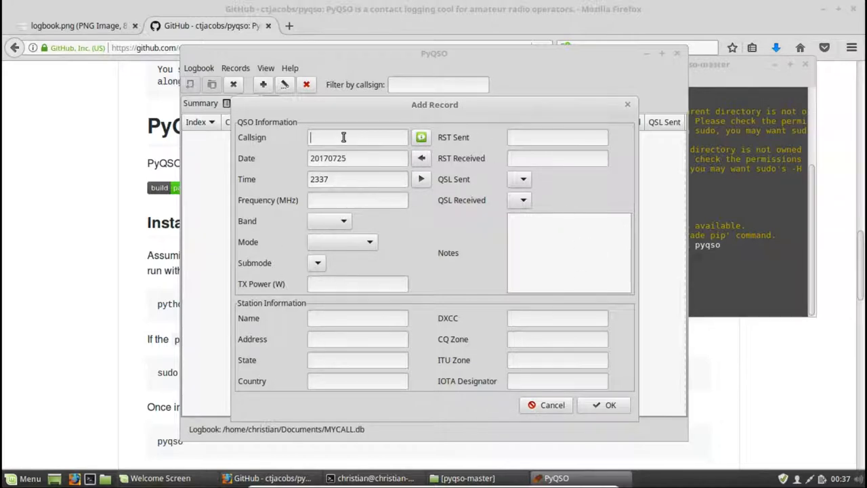
pyautogui.write('2M0')
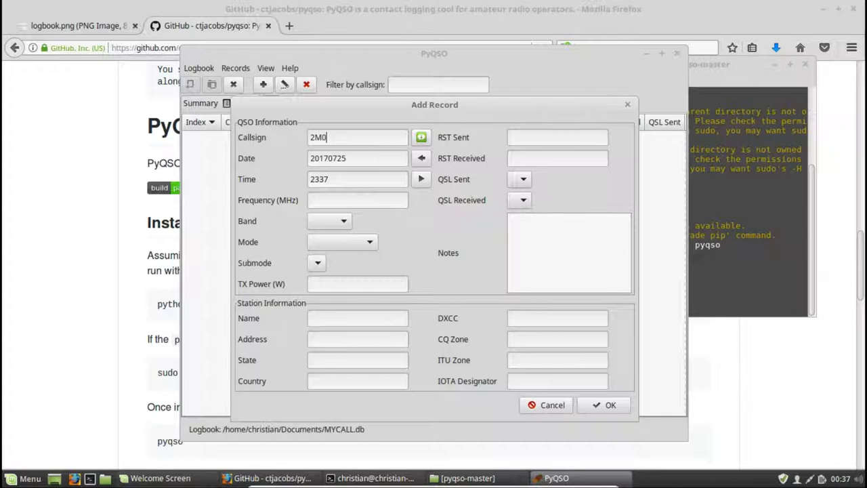
pyautogui.write('SQL')
pyautogui.click(358, 179)
pyautogui.write('2332')
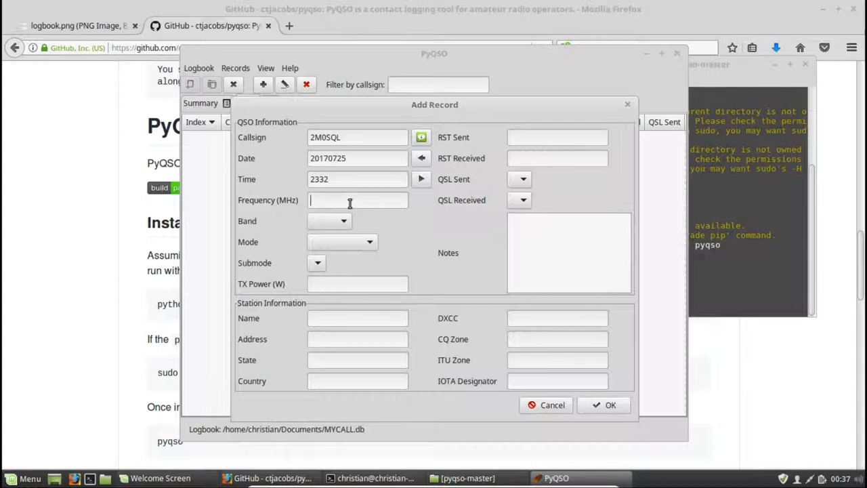
# - Correct the contact's time to 2332 and move to the frequency field
pyautogui.click(357, 179)
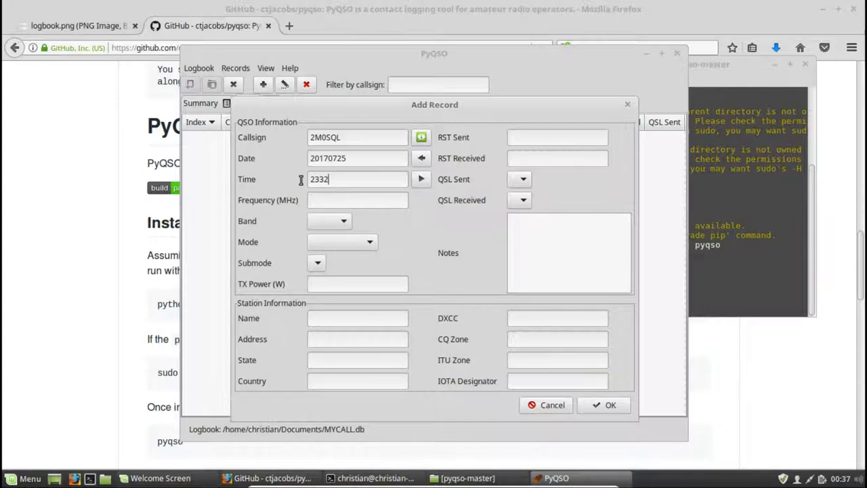
pyautogui.tripleClick(358, 179)
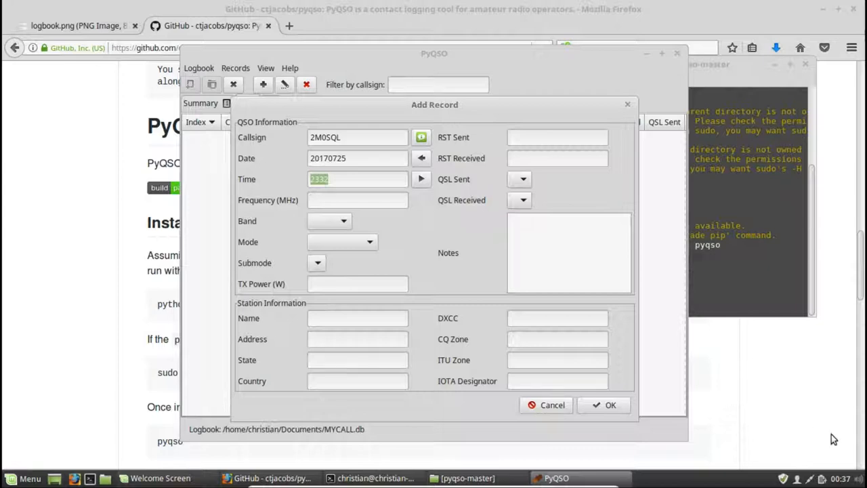
pyautogui.click(357, 200)
pyautogui.write('g')
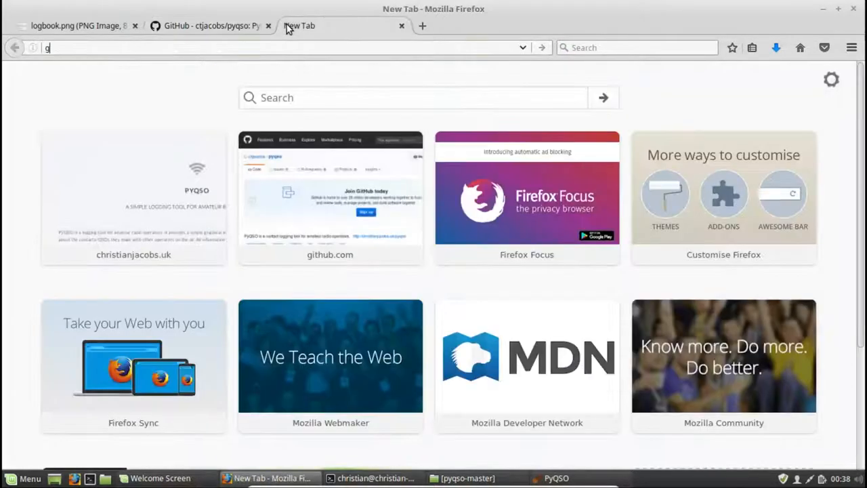
# - Search Google for AO85 and read AMSAT-NA's AO-85 (Fox-1A) satellite page
pyautogui.write('oogle.co.uk/?gfe_rd=cr&ei=YNZ3WZuxLKf38AeV27LYBQ&gws_rd=ssl')
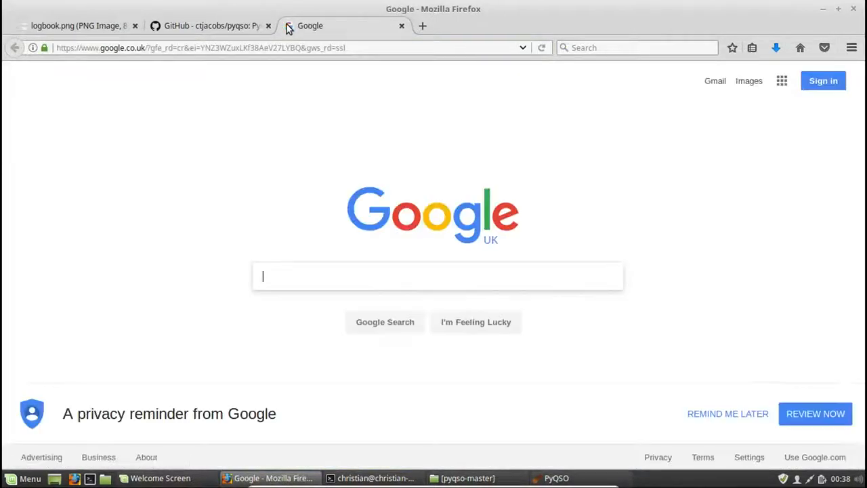
pyautogui.write('AO85')
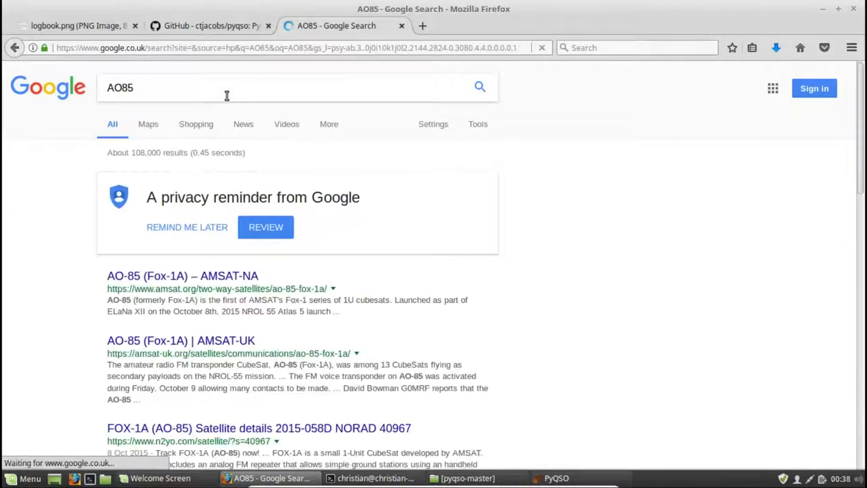
pyautogui.click(181, 276)
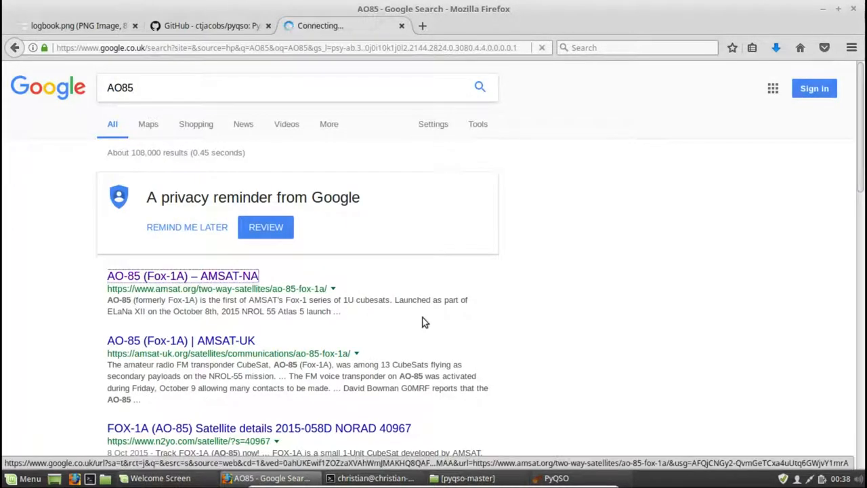
pyautogui.click(181, 276)
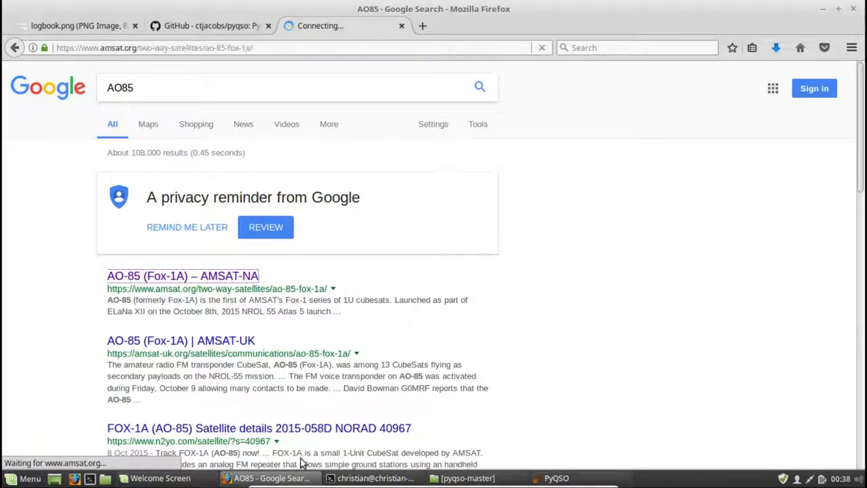
pyautogui.click(181, 276)
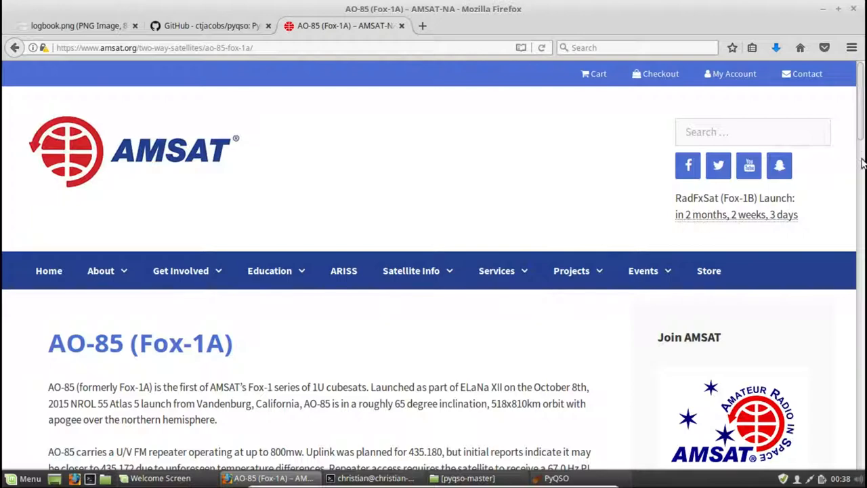
pyautogui.scroll(-3)
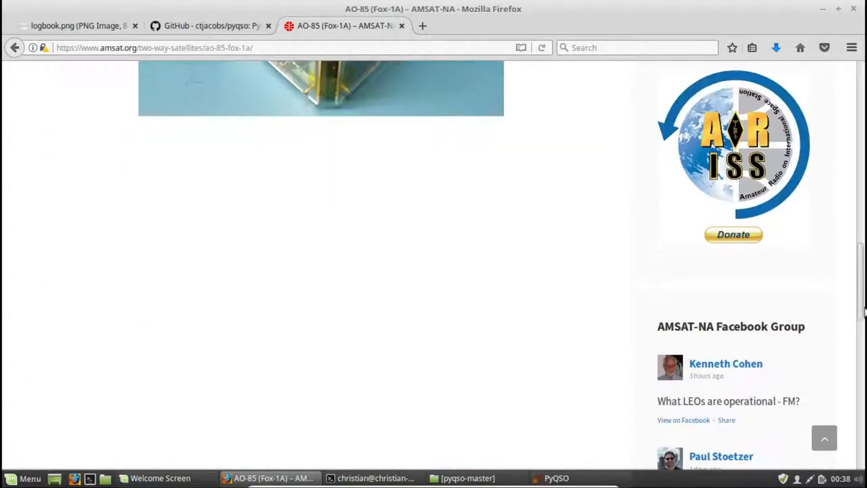
pyautogui.moveTo(528, 210)
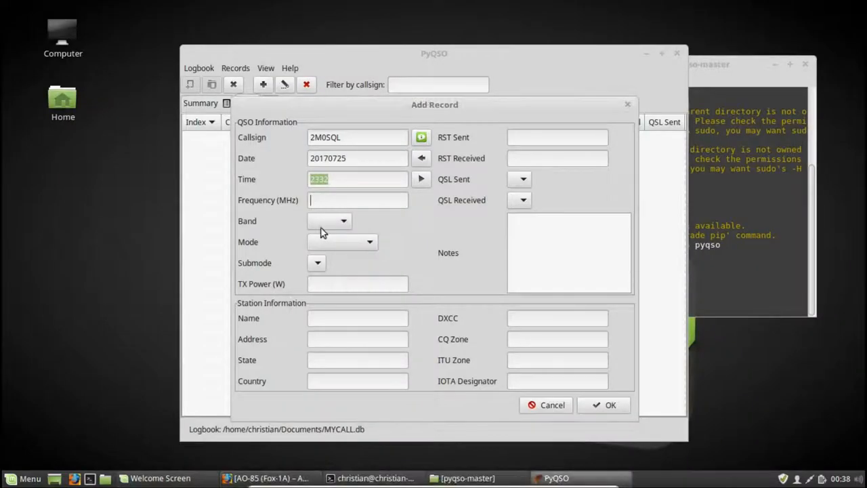
# - Set the contact's frequency to 145.950 and its mode to FM
pyautogui.write('145.950')
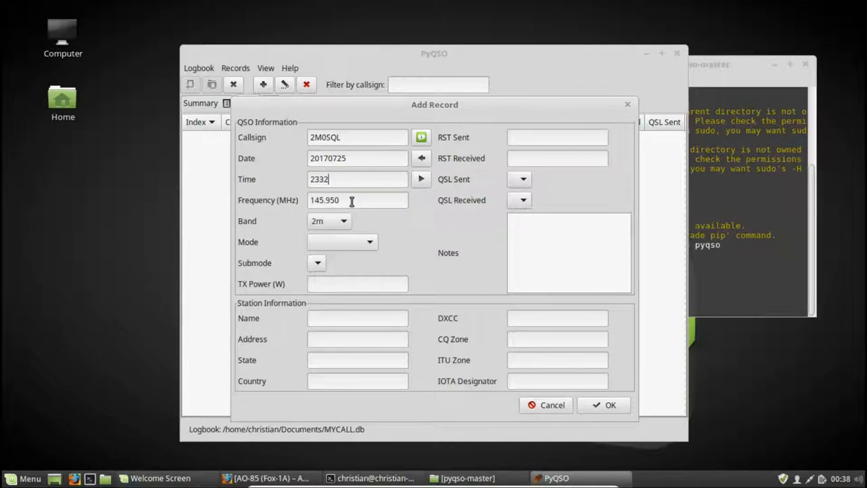
pyautogui.doubleClick(325, 200)
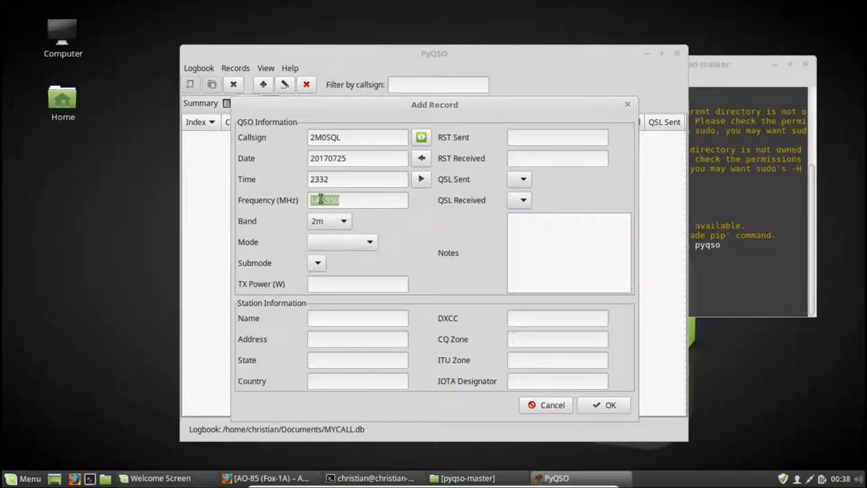
pyautogui.write('145.950')
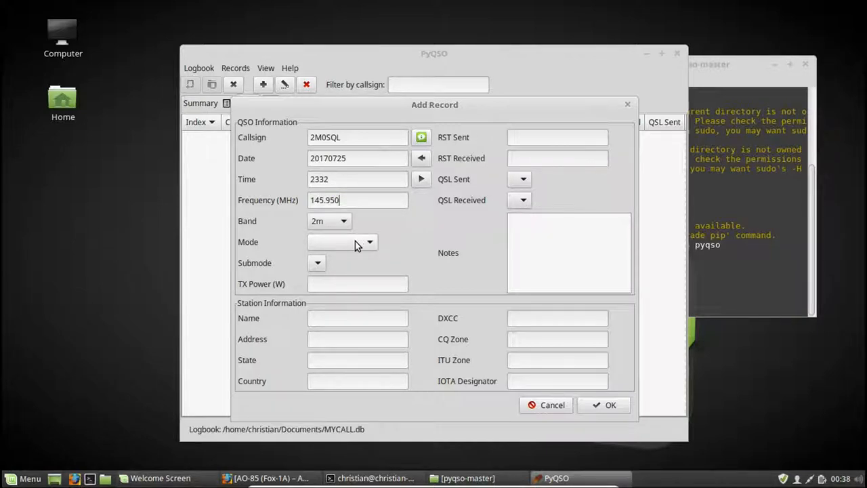
pyautogui.click(369, 241)
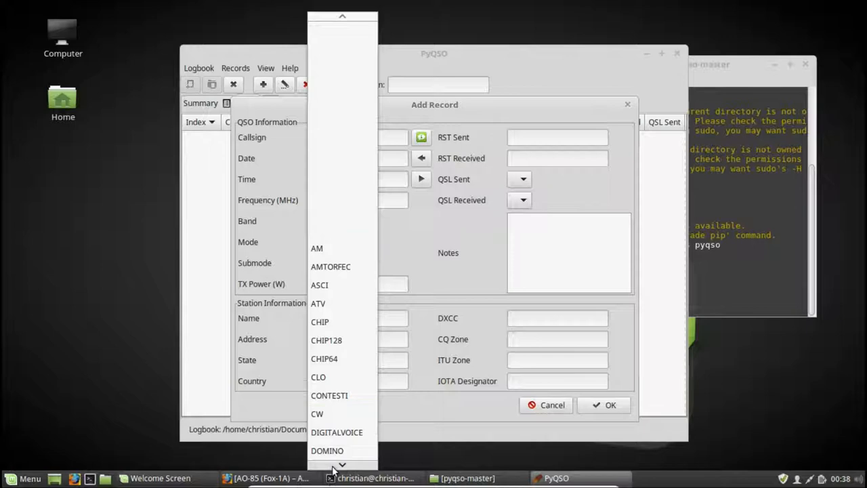
pyautogui.click(317, 241)
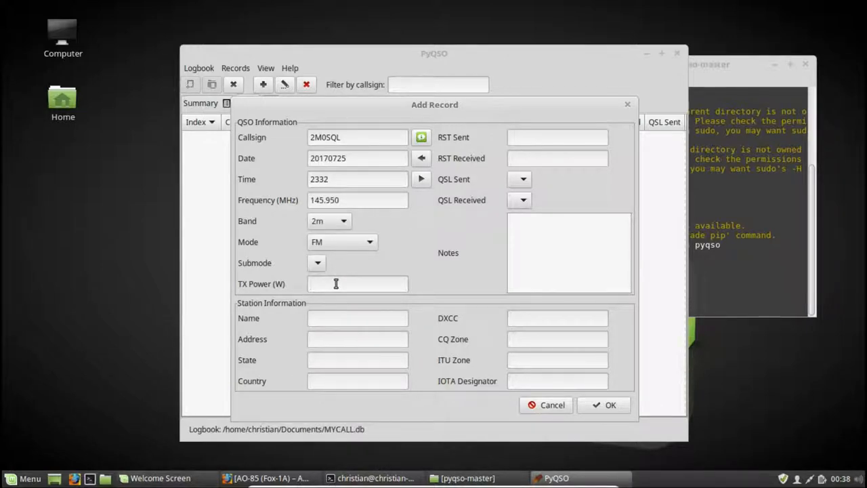
# - Enter 5 W TX power with reports 59 sent and 57 received
pyautogui.click(358, 283)
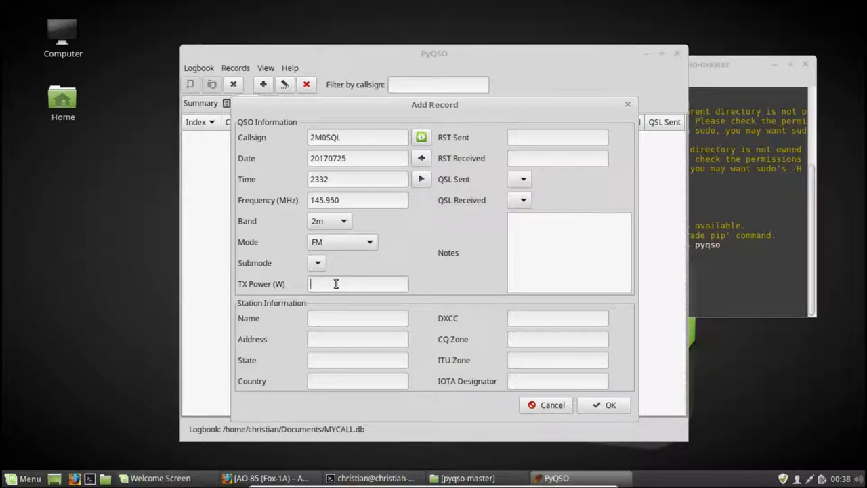
pyautogui.write('5')
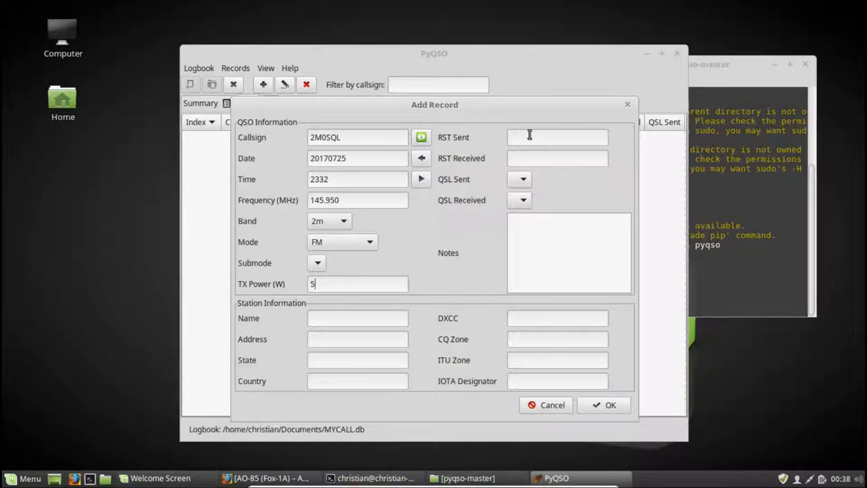
pyautogui.click(557, 137)
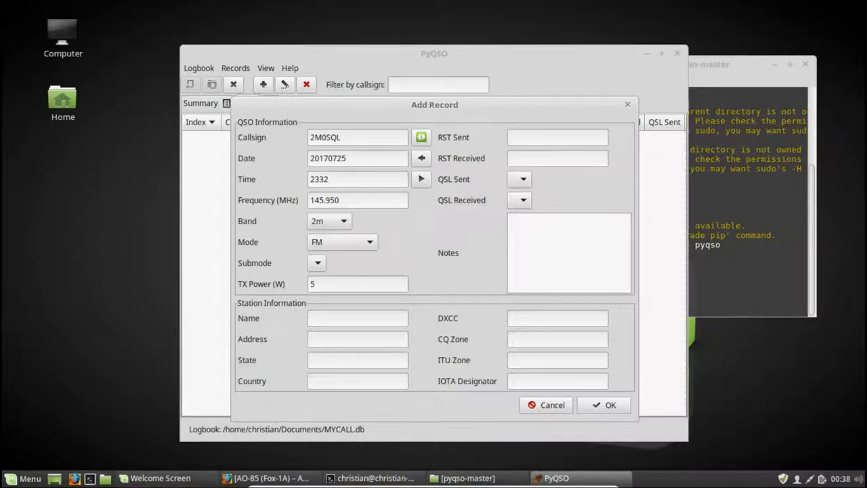
pyautogui.write('59')
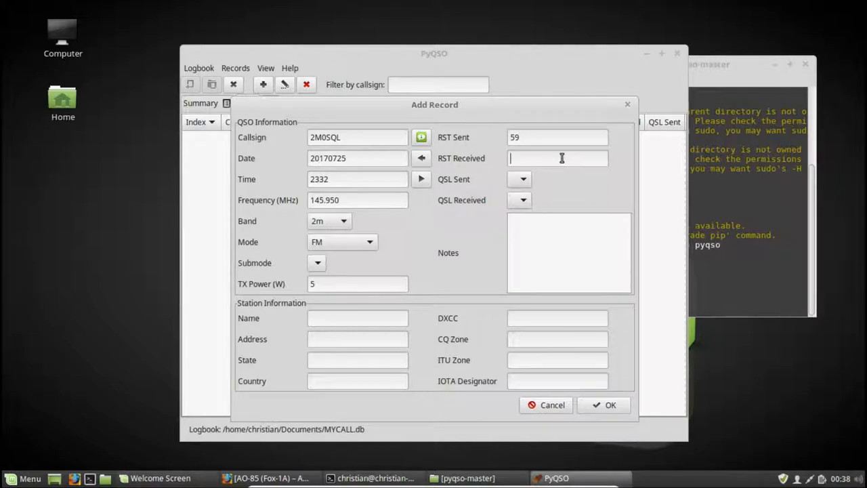
pyautogui.write('57')
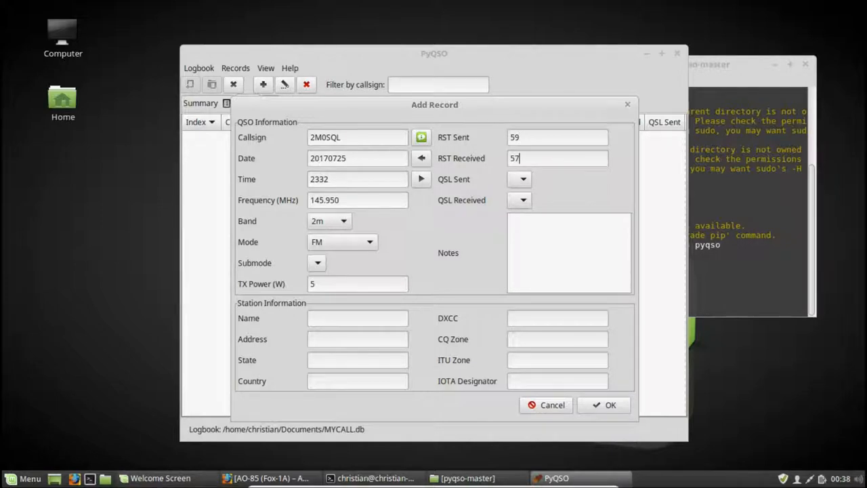
pyautogui.click(569, 254)
pyautogui.write('On a')
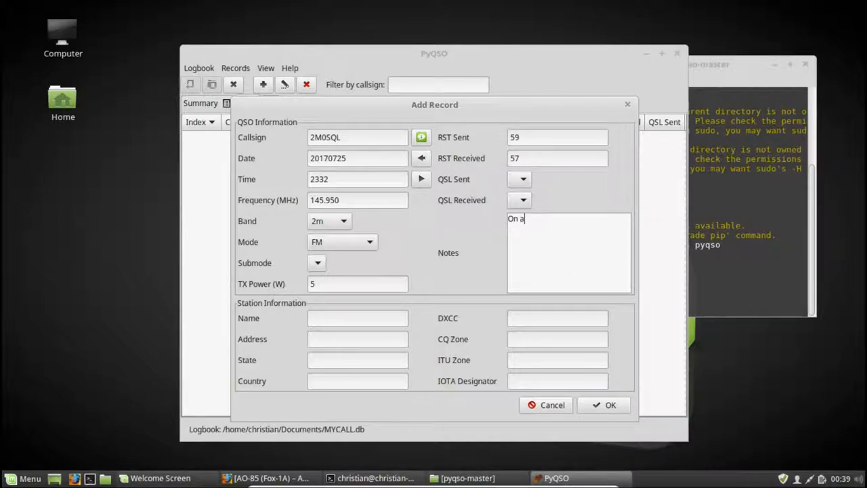
# - Write the note "On a beach. Somewhere." and begin an IO9 locator
pyautogui.write('beach. S')
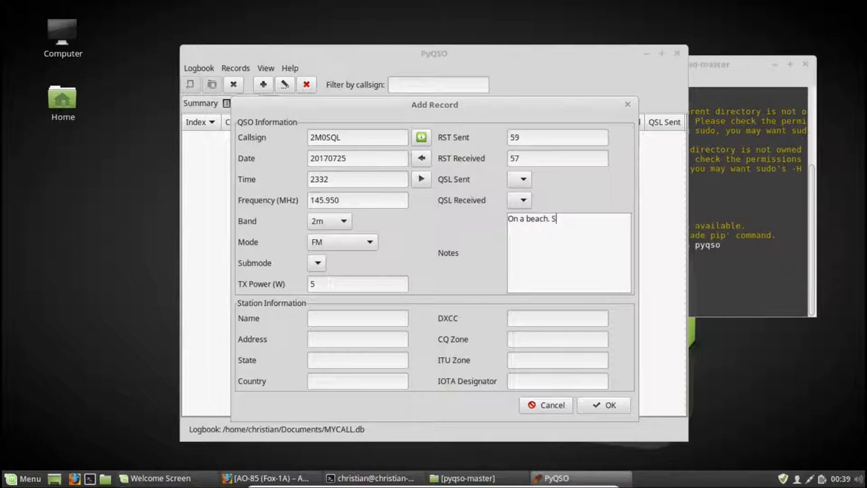
pyautogui.write('omewhere.')
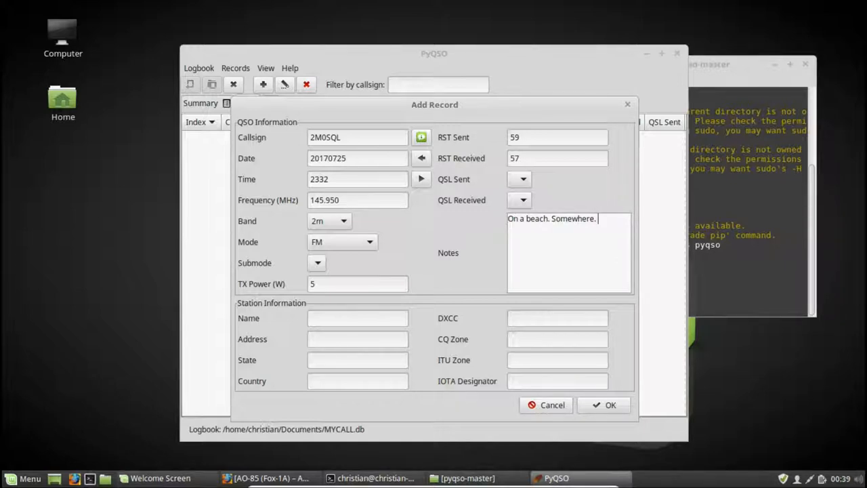
pyautogui.write('IO9')
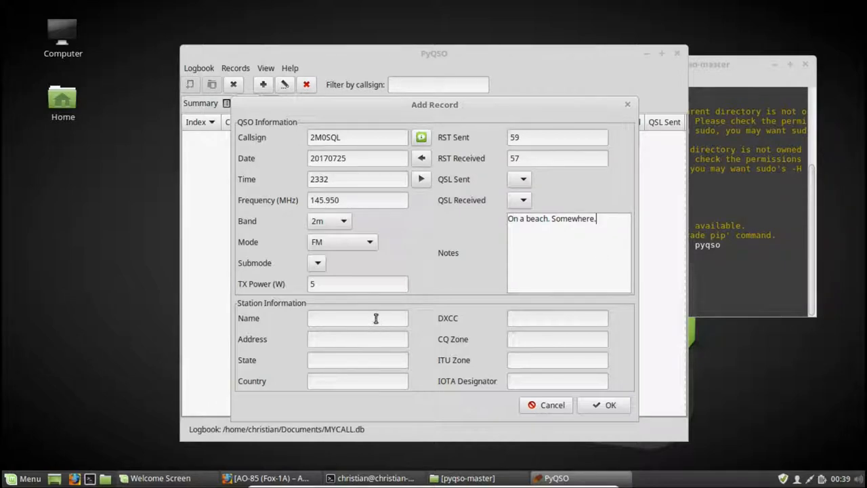
# - Enter Peter as the operator's name in the station information
pyautogui.click(357, 317)
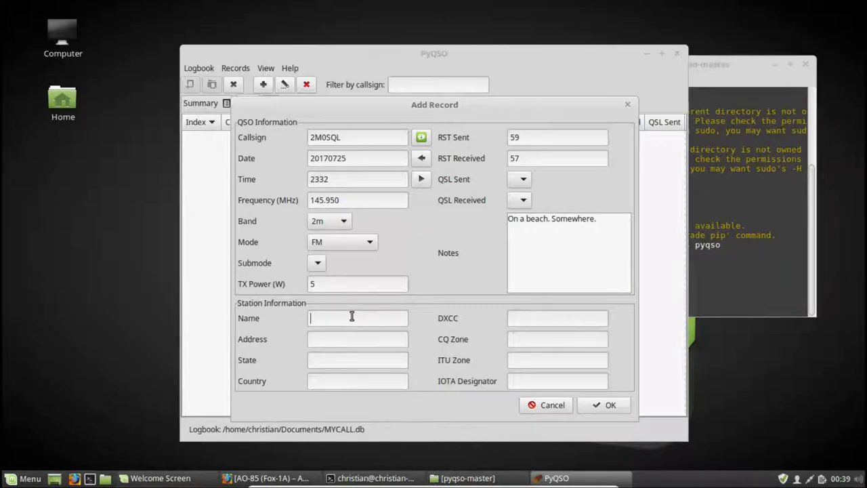
pyautogui.write('Peter')
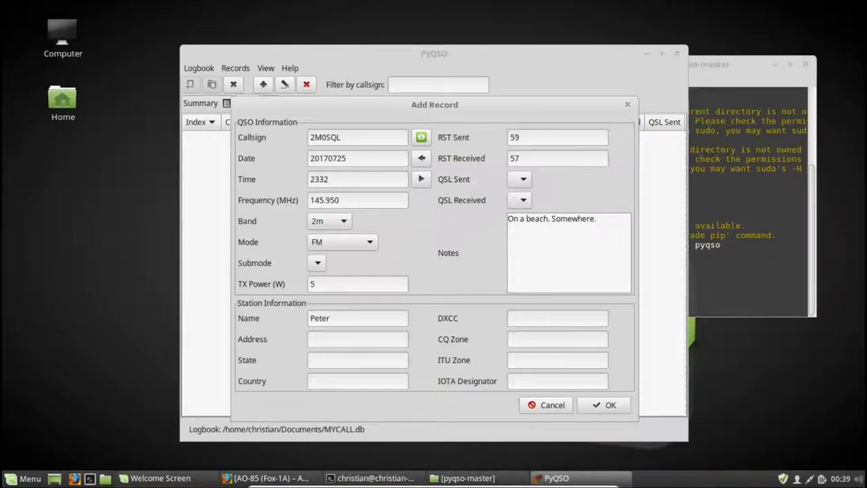
pyautogui.click(352, 317)
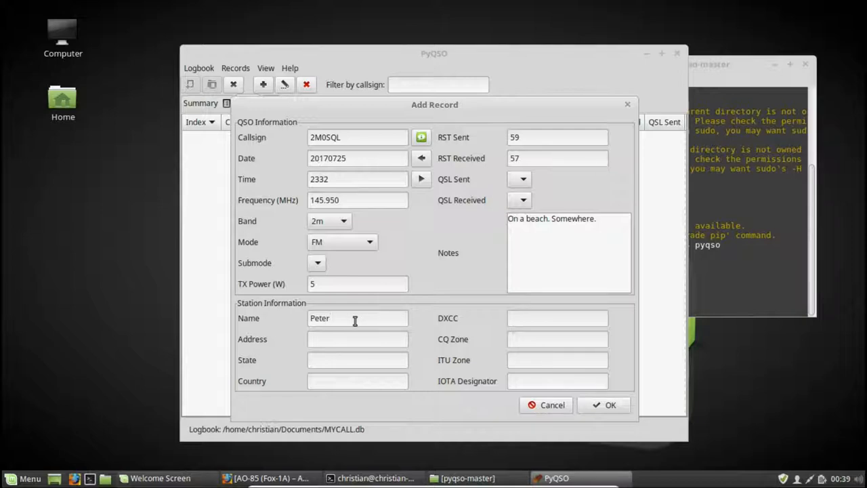
pyautogui.click(354, 317)
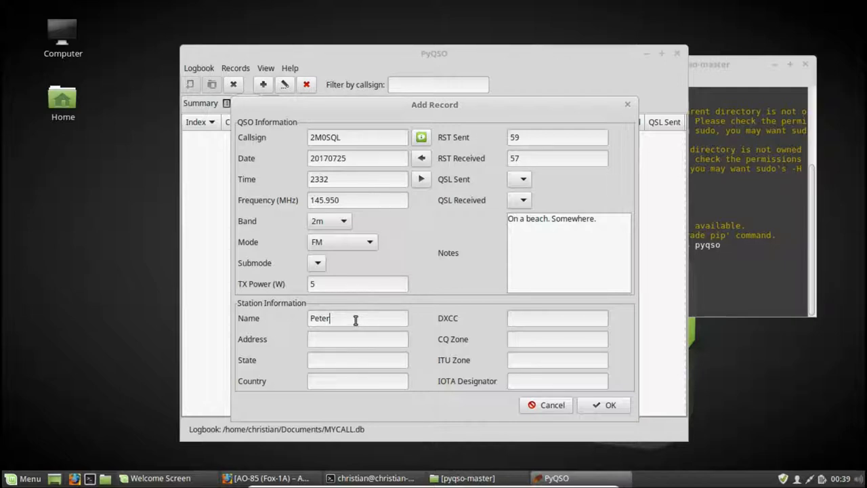
pyautogui.moveTo(364, 314)
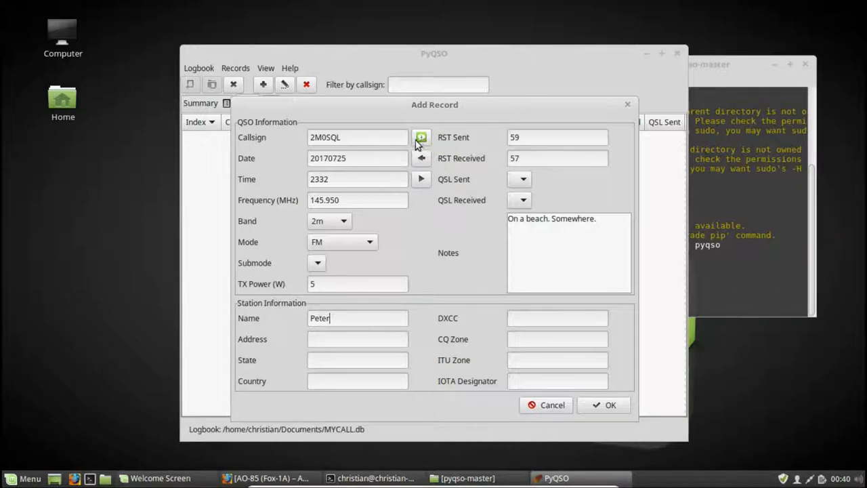
pyautogui.moveTo(421, 137)
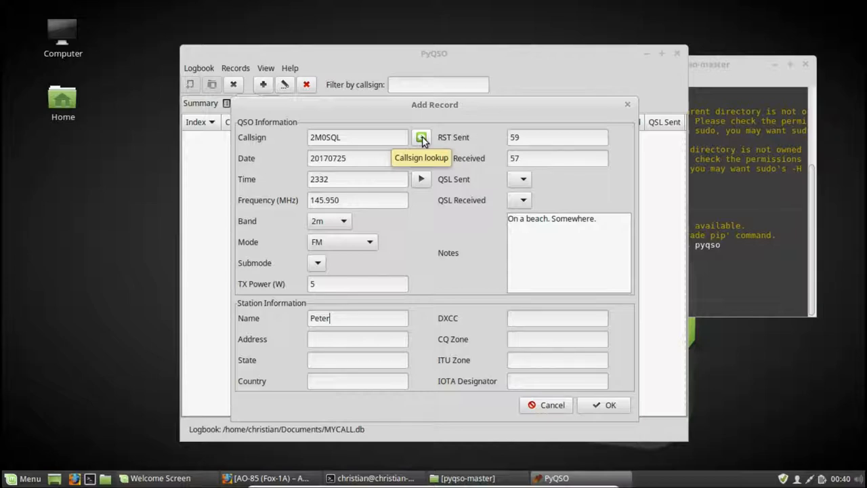
pyautogui.moveTo(341, 350)
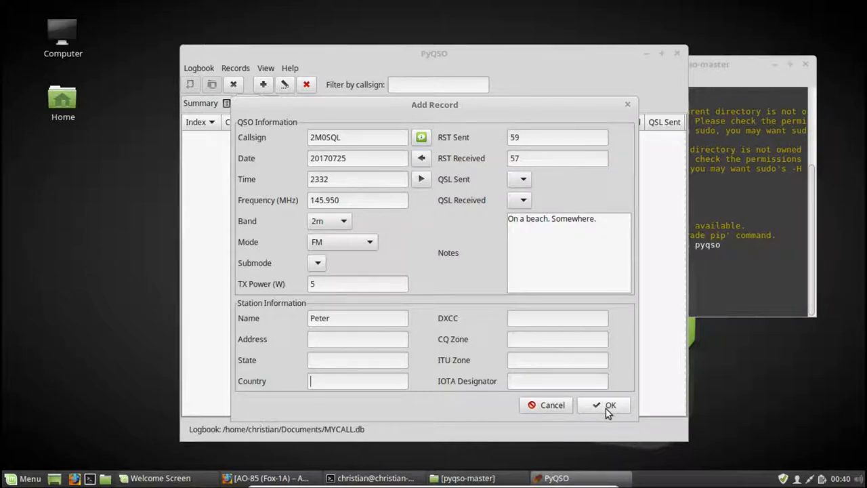
# - Save the 2M0SQL contact to the AO85 log and start another new record
pyautogui.click(604, 404)
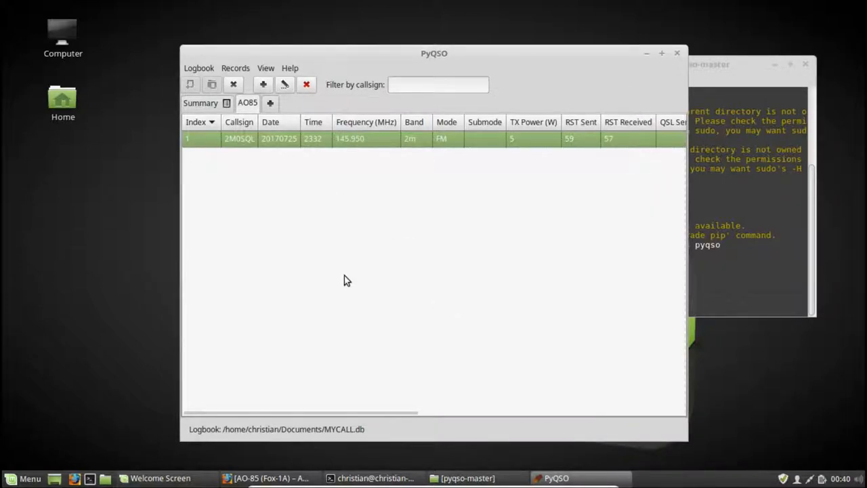
pyautogui.moveTo(260, 151)
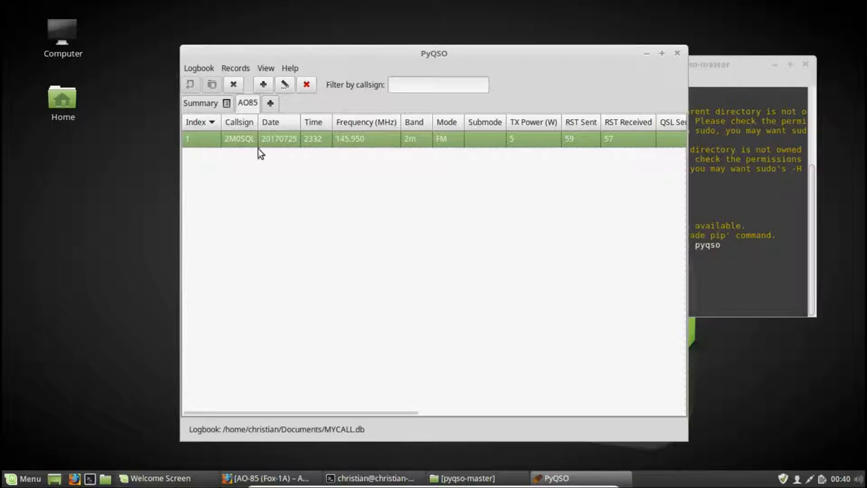
pyautogui.moveTo(274, 143)
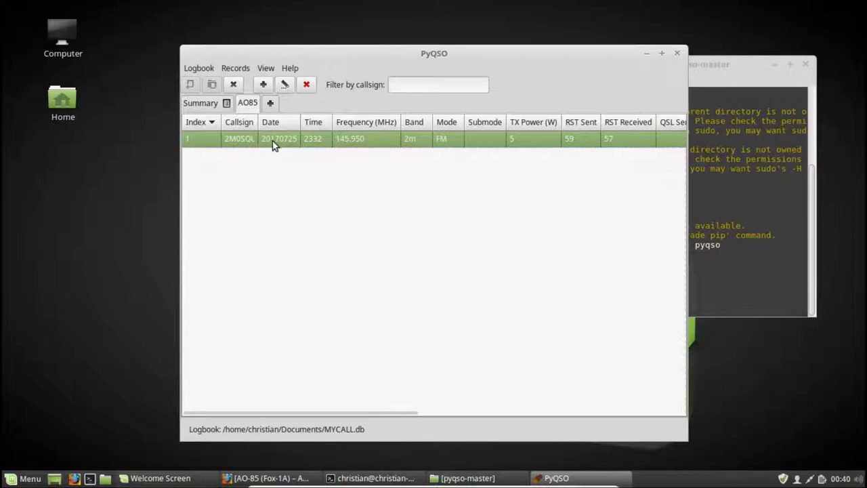
pyautogui.click(262, 83)
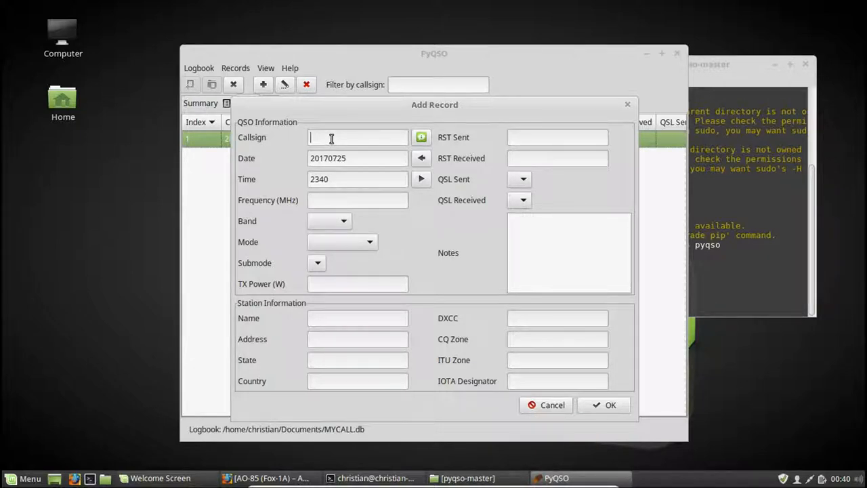
pyautogui.write('M')
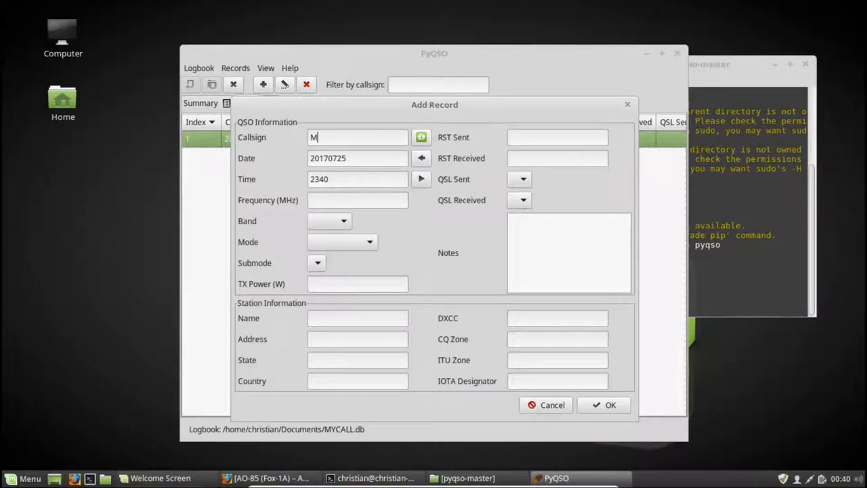
pyautogui.write('U0FA')
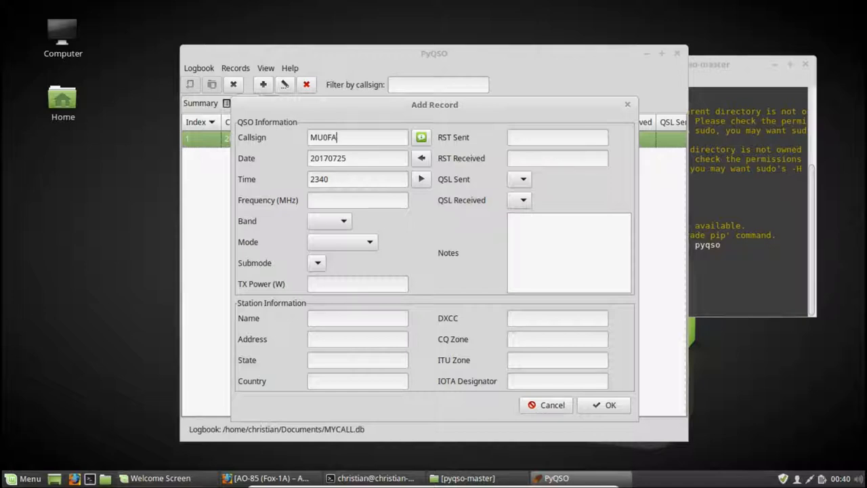
pyautogui.write('L')
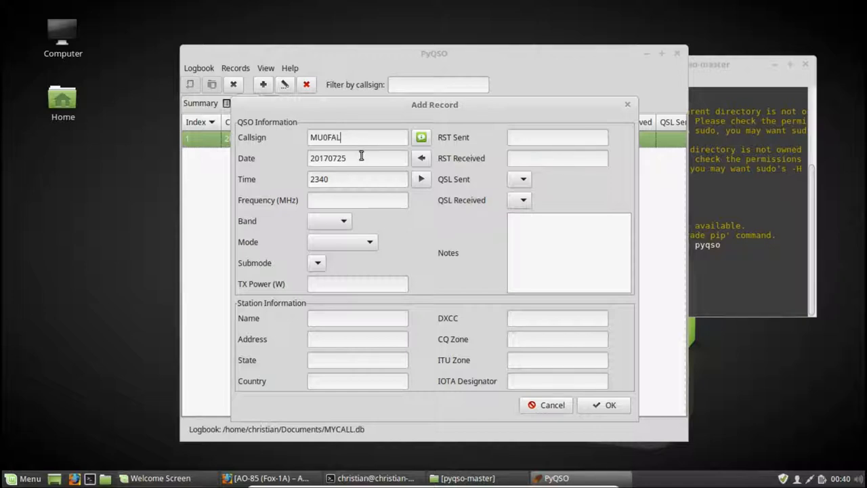
pyautogui.moveTo(351, 179)
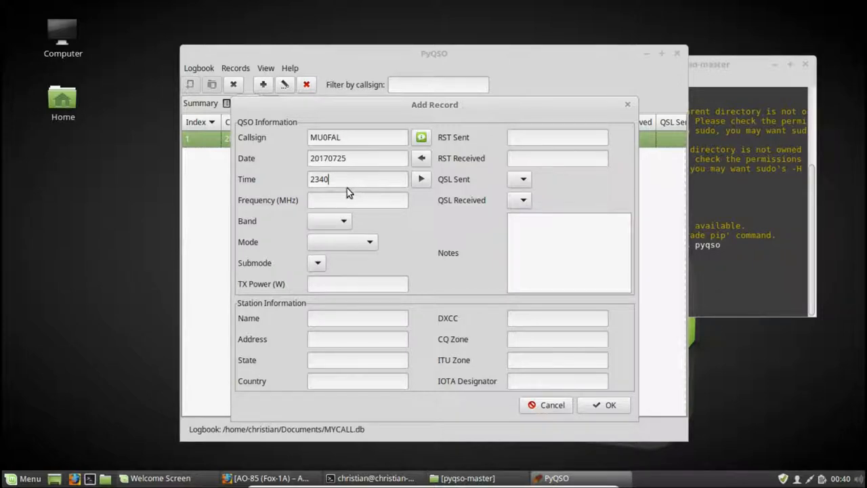
pyautogui.write('145.950')
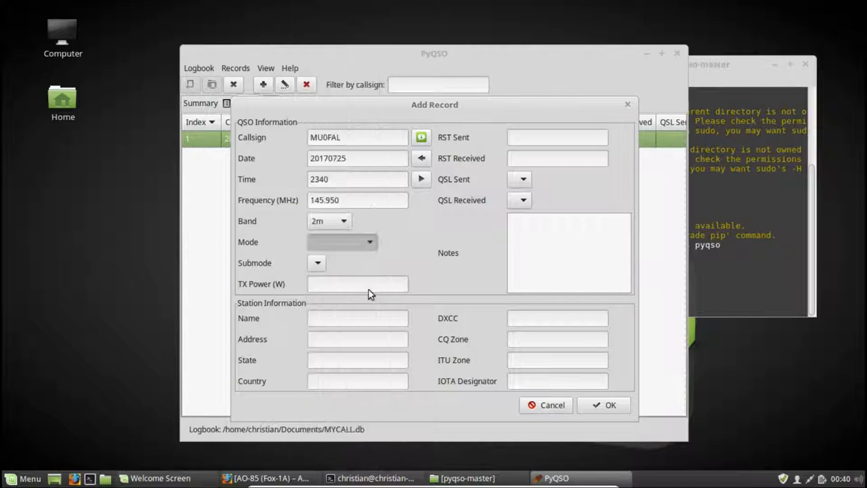
pyautogui.write('5')
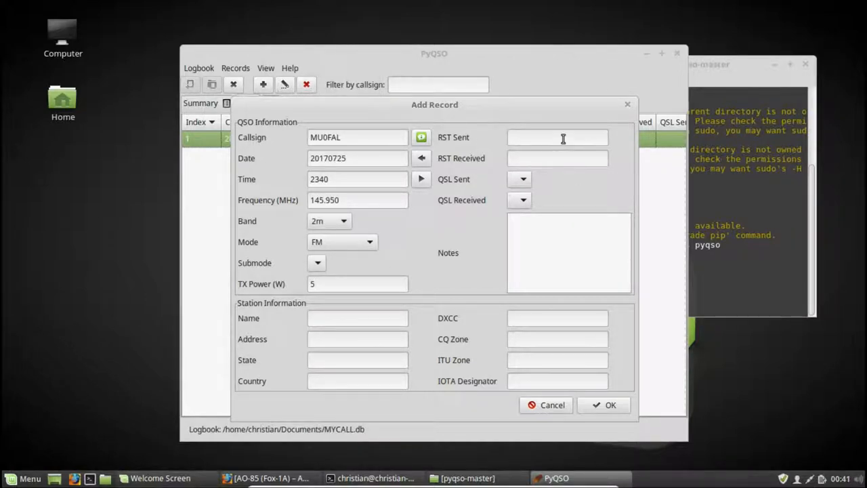
pyautogui.write('59')
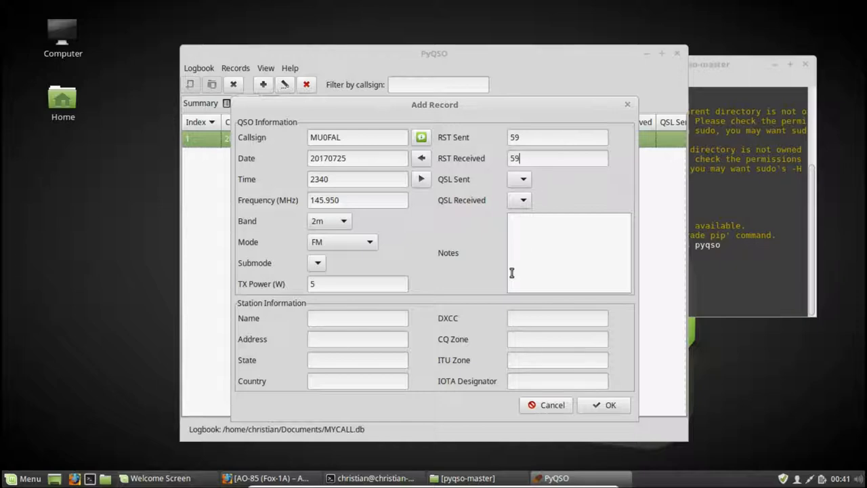
pyautogui.click(604, 404)
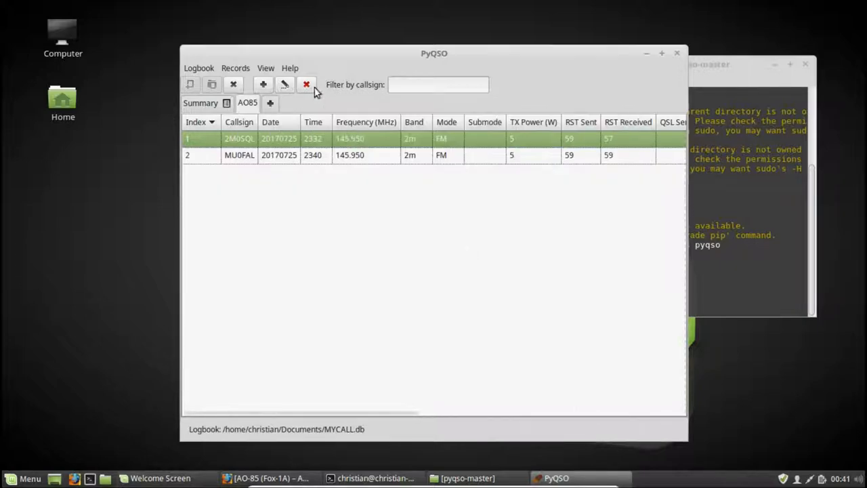
pyautogui.click(263, 84)
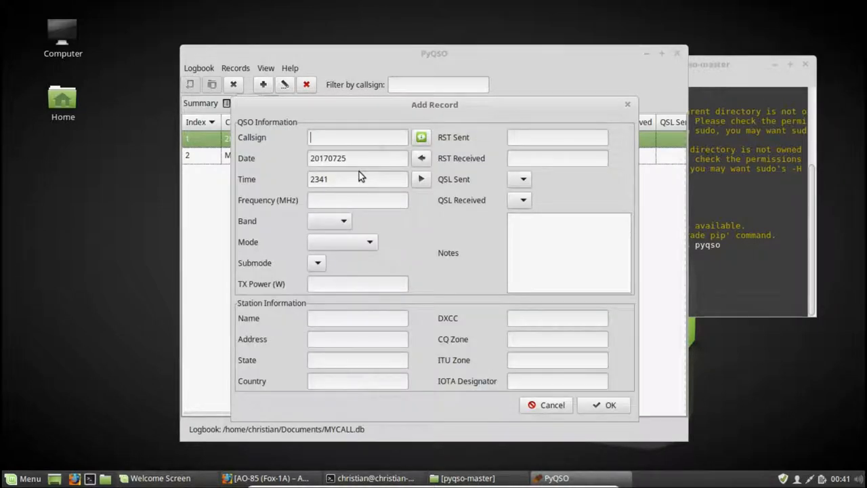
pyautogui.write('EB1AO')
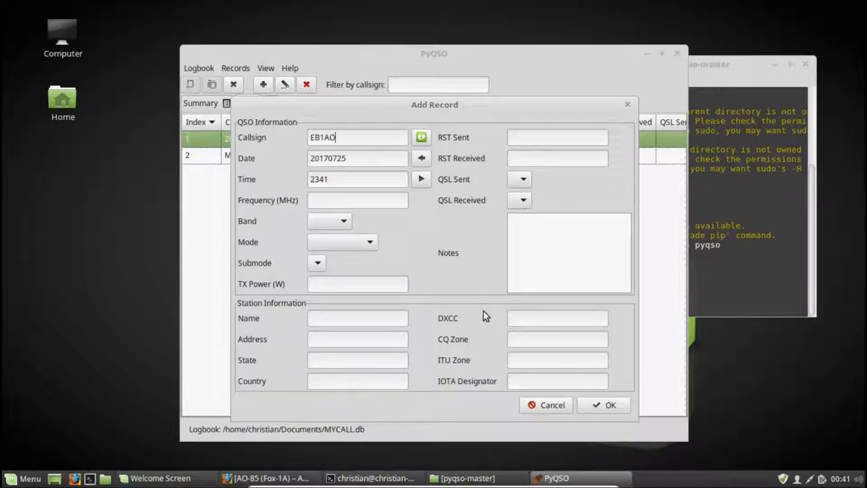
pyautogui.click(604, 403)
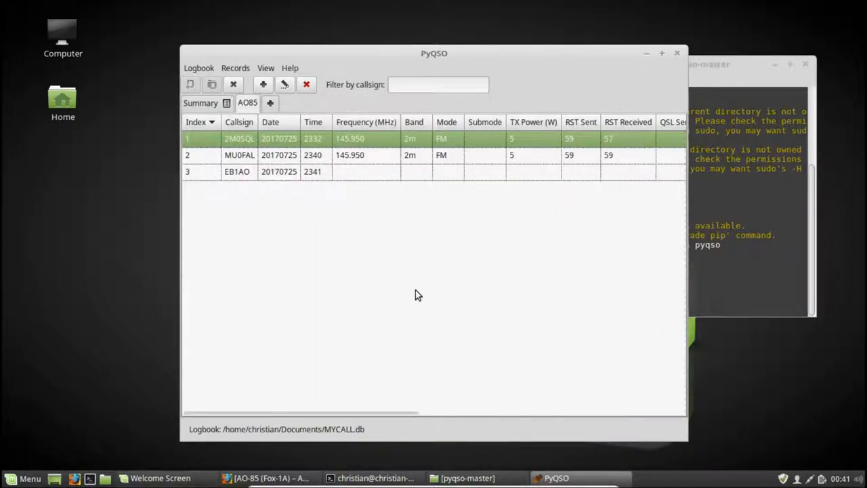
# - Add a record for M0NPT with TX power 5, then start another blank contact
pyautogui.click(263, 84)
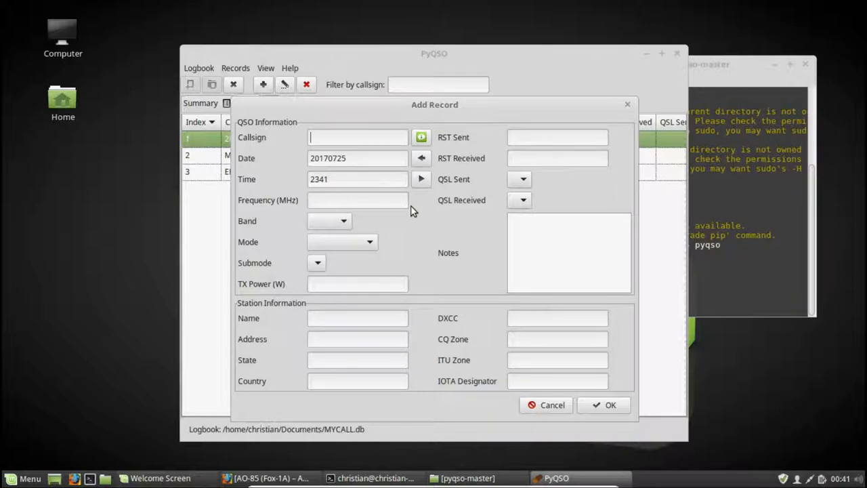
pyautogui.write('M0NPT')
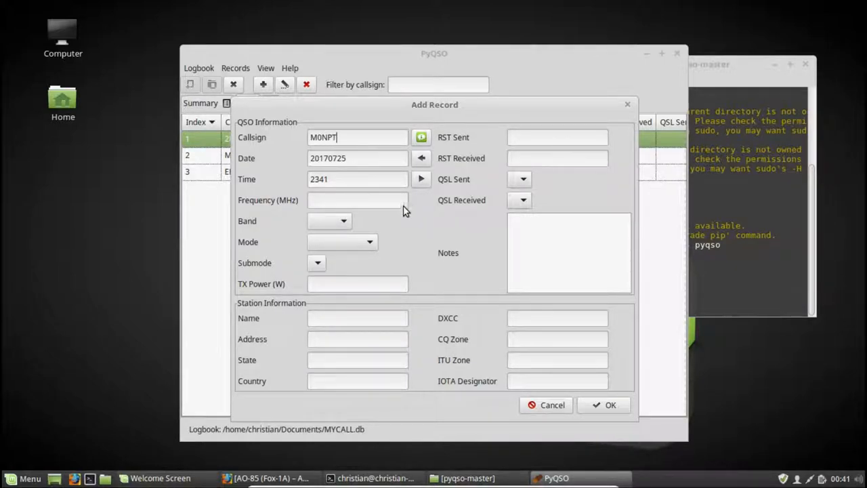
pyautogui.write('5')
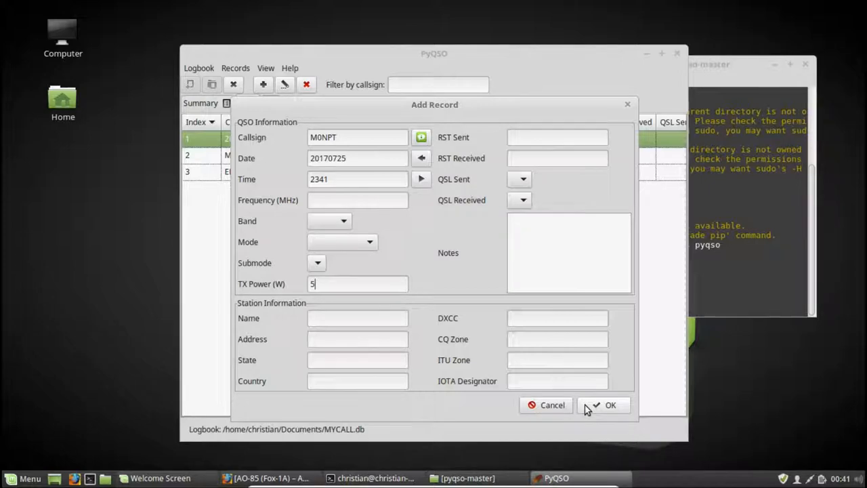
pyautogui.click(604, 403)
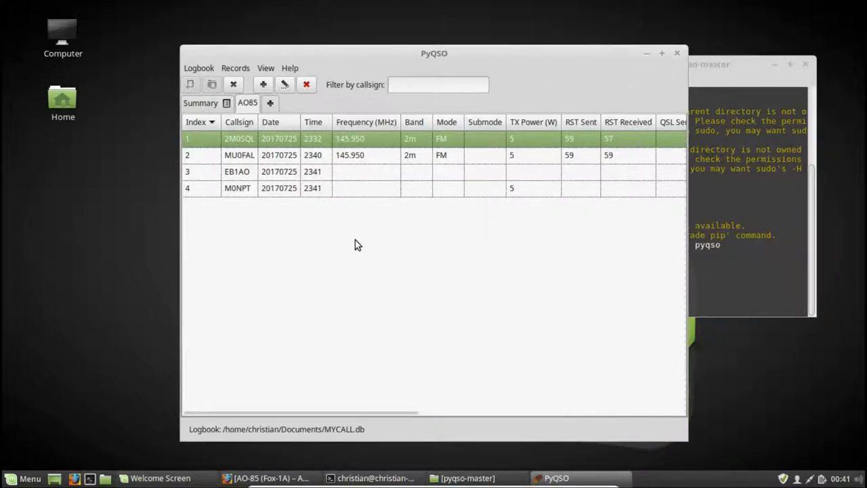
pyautogui.click(263, 84)
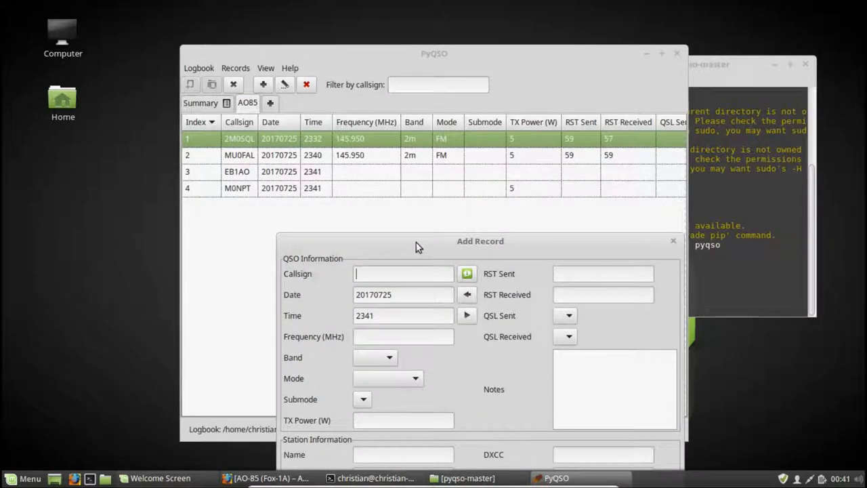
pyautogui.write('MU0FAL')
pyautogui.click(402, 316)
pyautogui.write('2340')
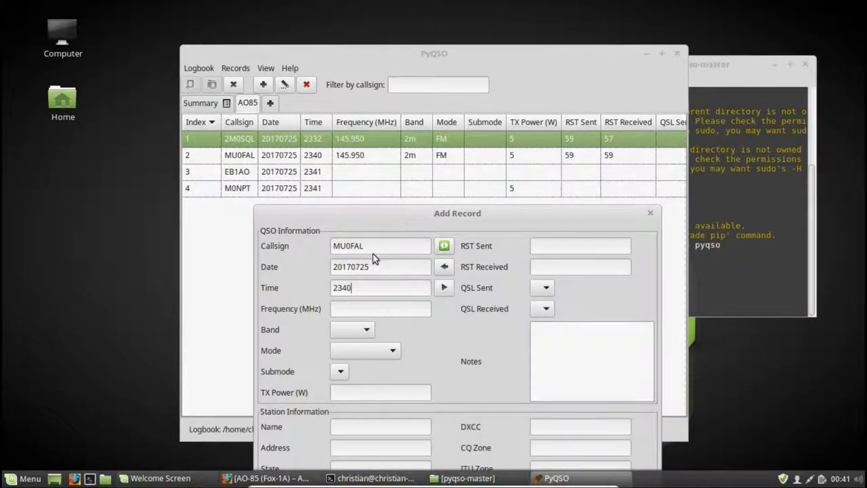
pyautogui.moveTo(501, 223)
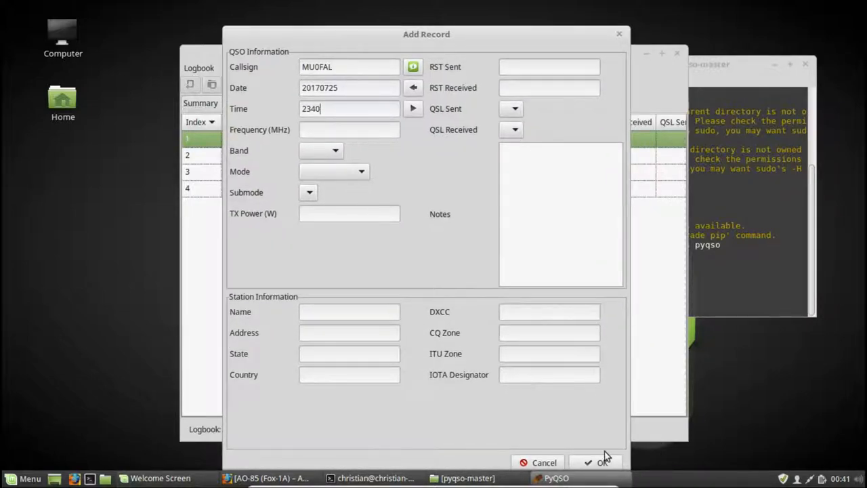
pyautogui.click(599, 462)
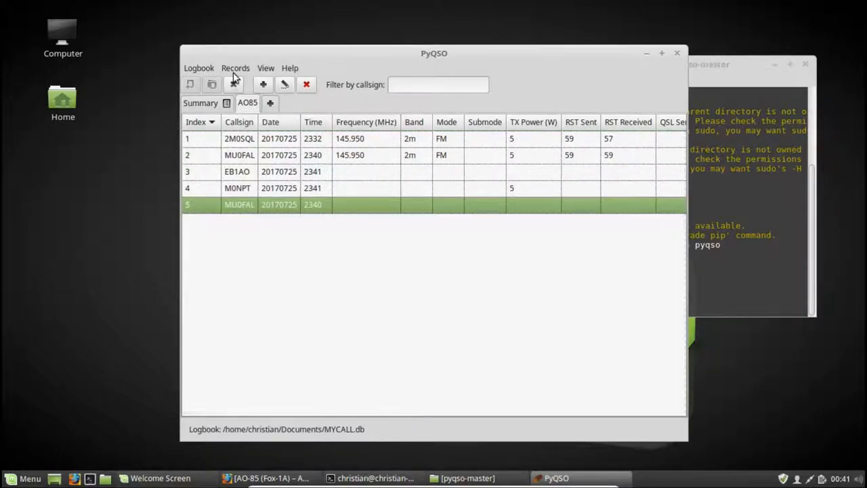
# - Remove duplicate records via the Records menu and confirm the count shows 4 records
pyautogui.click(235, 68)
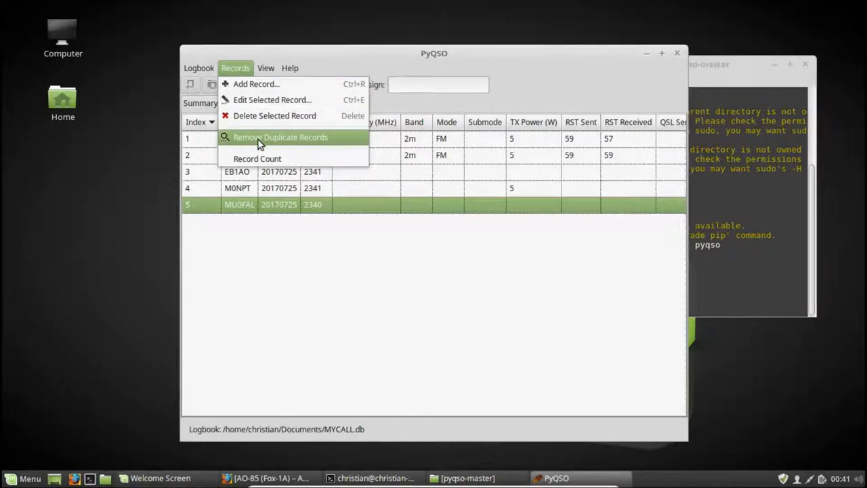
pyautogui.click(280, 136)
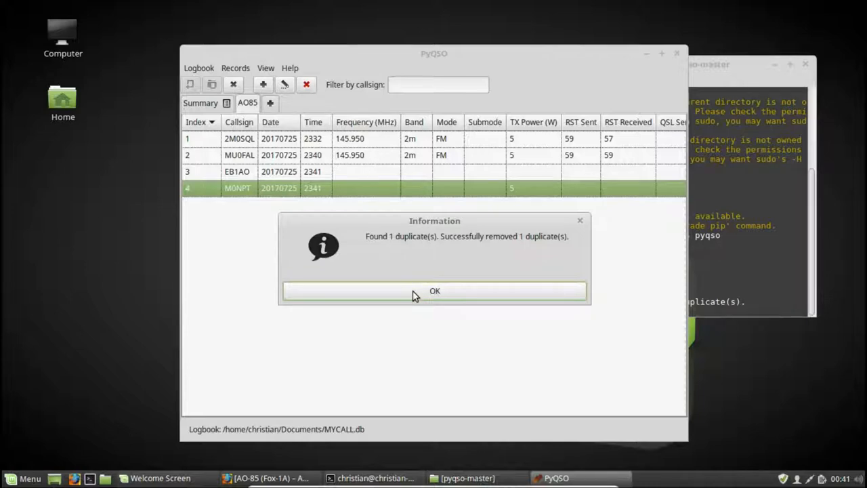
pyautogui.click(433, 290)
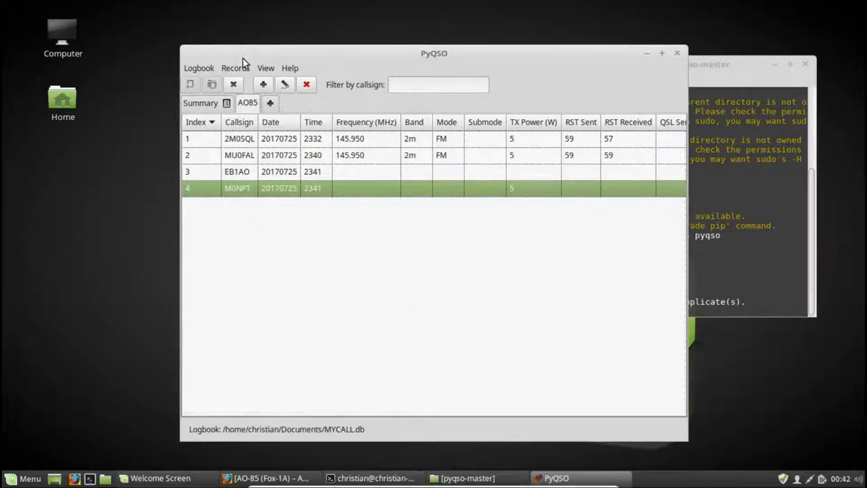
pyautogui.click(235, 68)
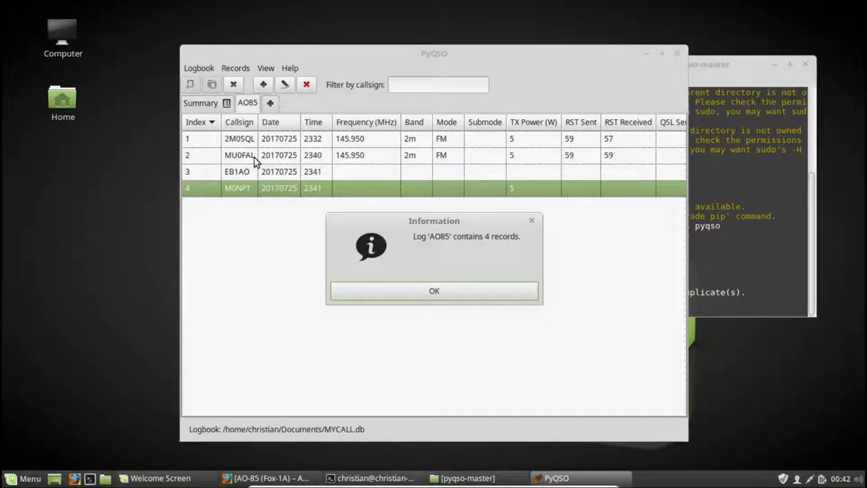
pyautogui.click(433, 290)
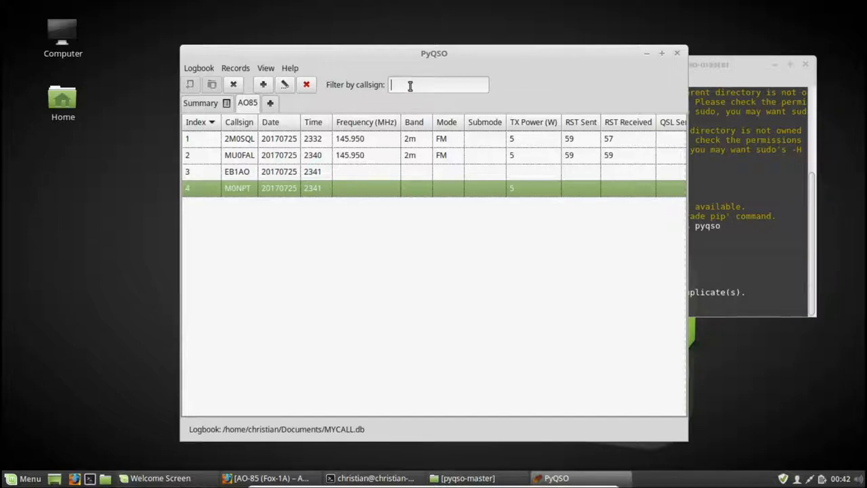
# - Browse the Records and Logbook menus, then start Export Log as ADIF
pyautogui.write('EB')
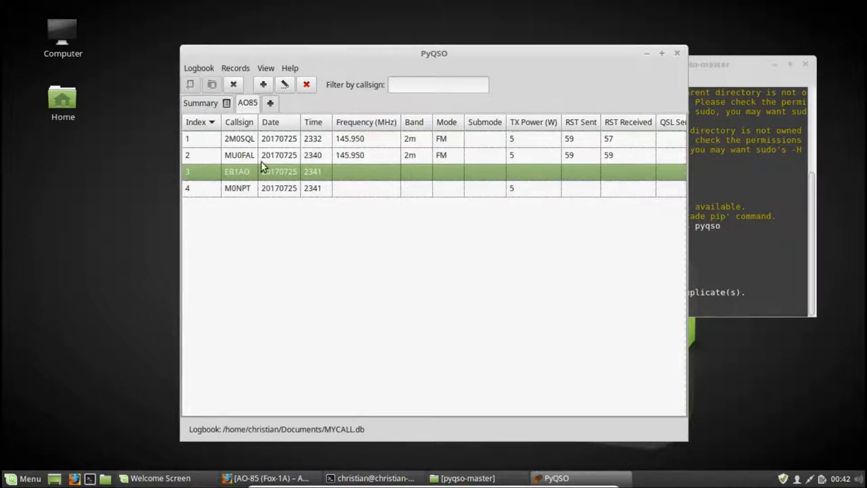
pyautogui.click(235, 68)
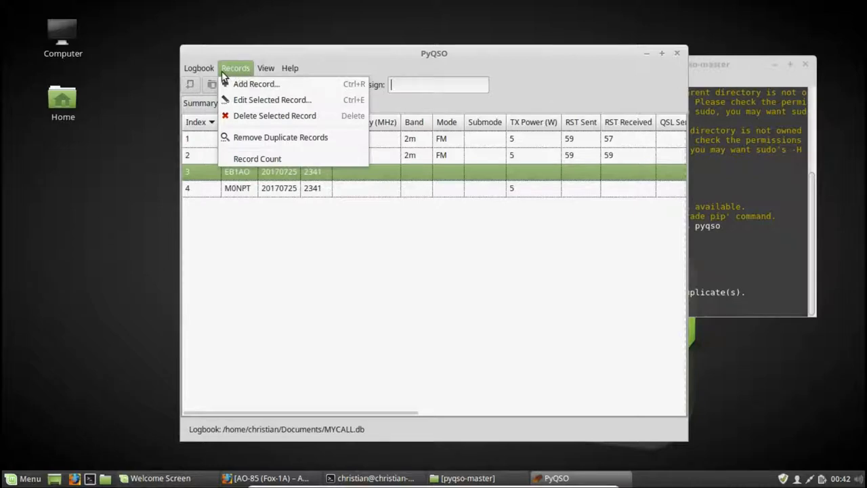
pyautogui.click(197, 67)
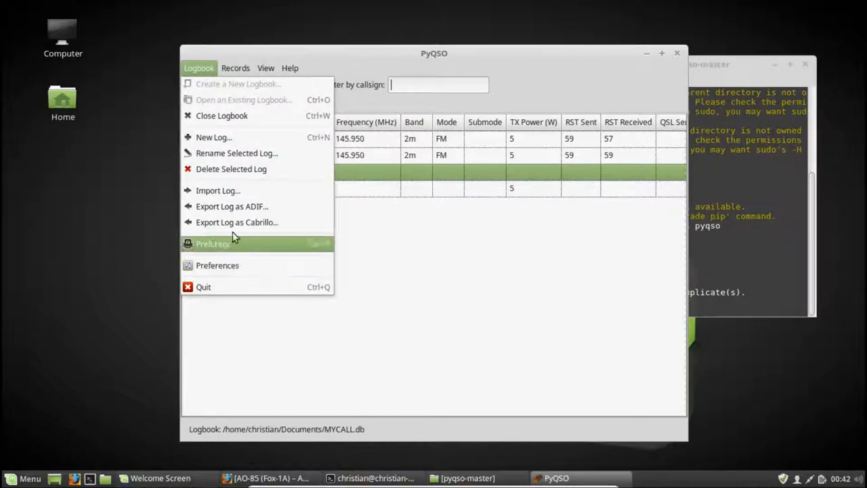
pyautogui.moveTo(230, 206)
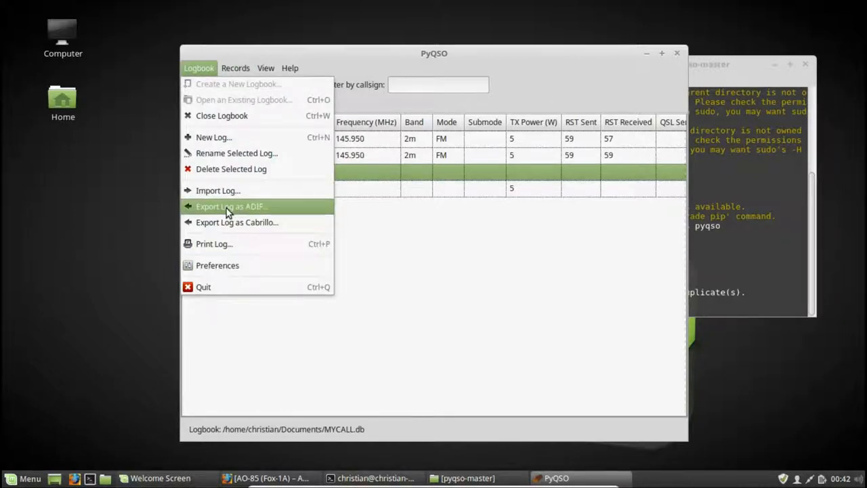
pyautogui.moveTo(237, 222)
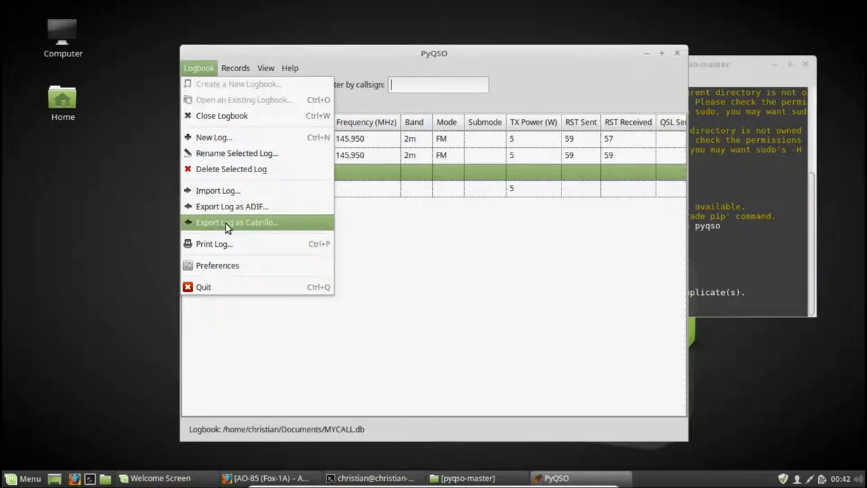
pyautogui.moveTo(230, 206)
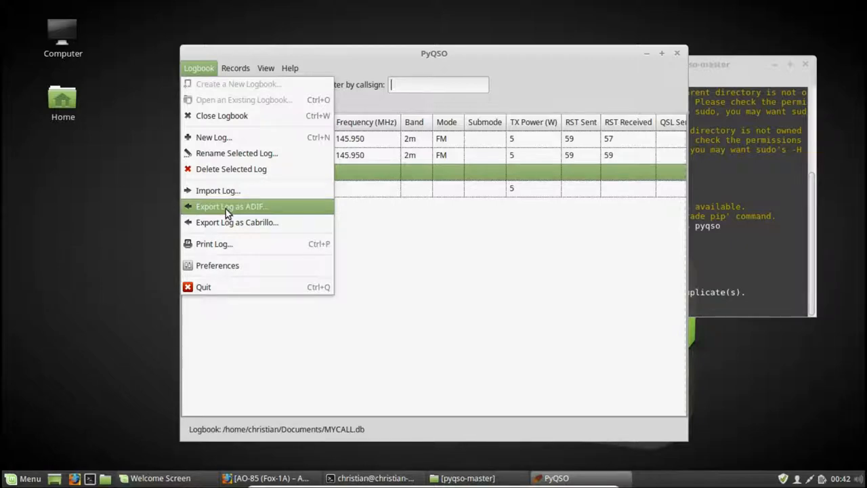
pyautogui.click(230, 206)
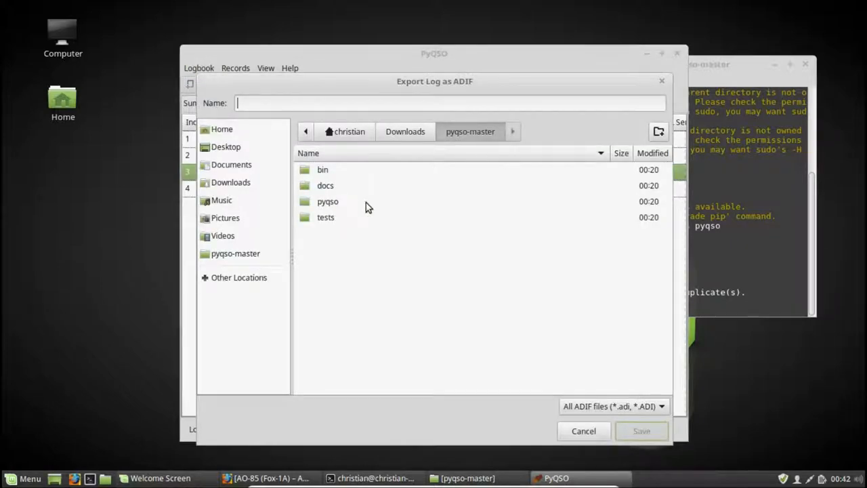
# - Export the 4 QSOs to Documents as MYLOG.adi and acknowledge the confirmation
pyautogui.click(230, 165)
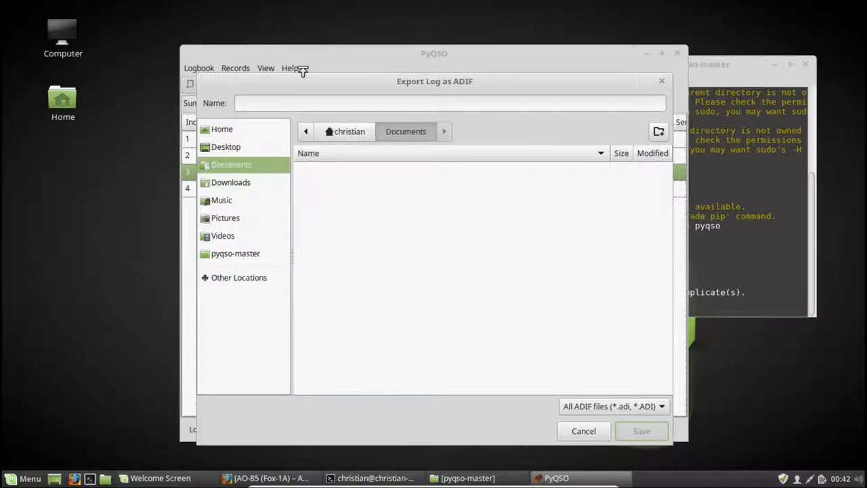
pyautogui.write('MYCAL')
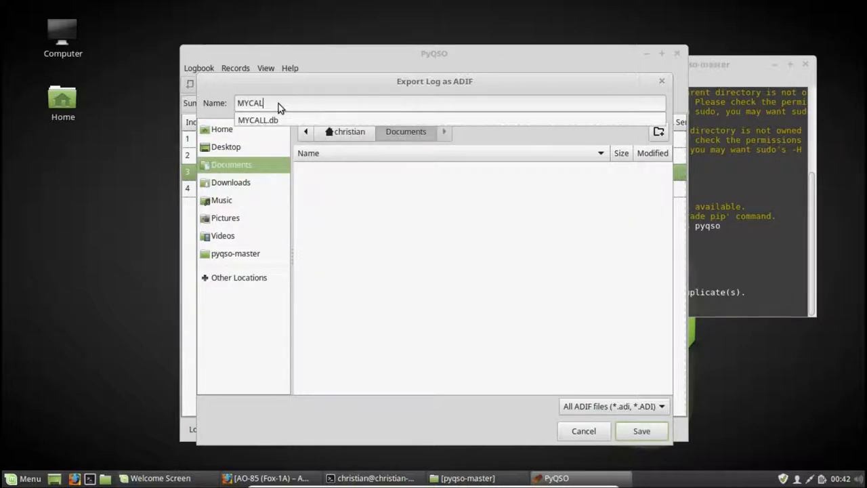
pyautogui.doubleClick(249, 103)
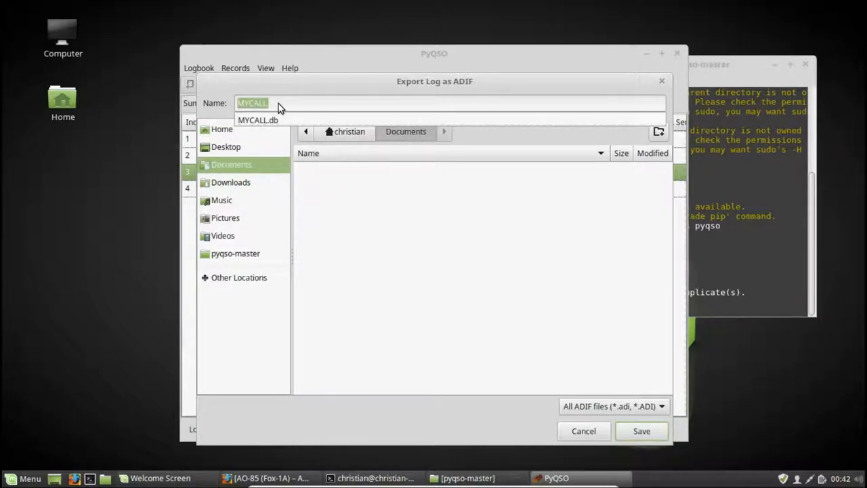
pyautogui.write('MYLOG.adi')
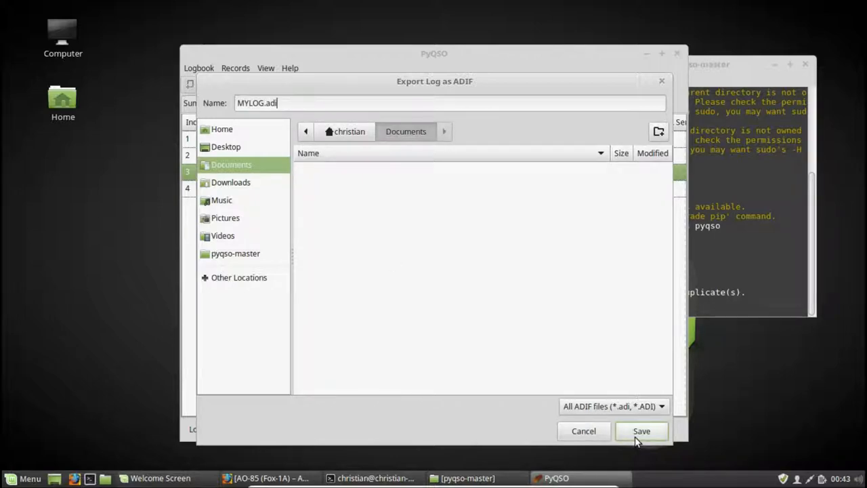
pyautogui.click(641, 431)
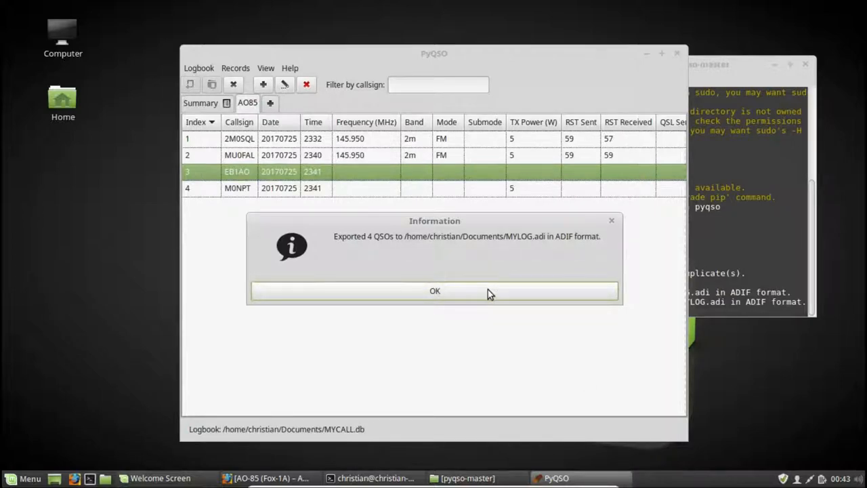
pyautogui.click(433, 290)
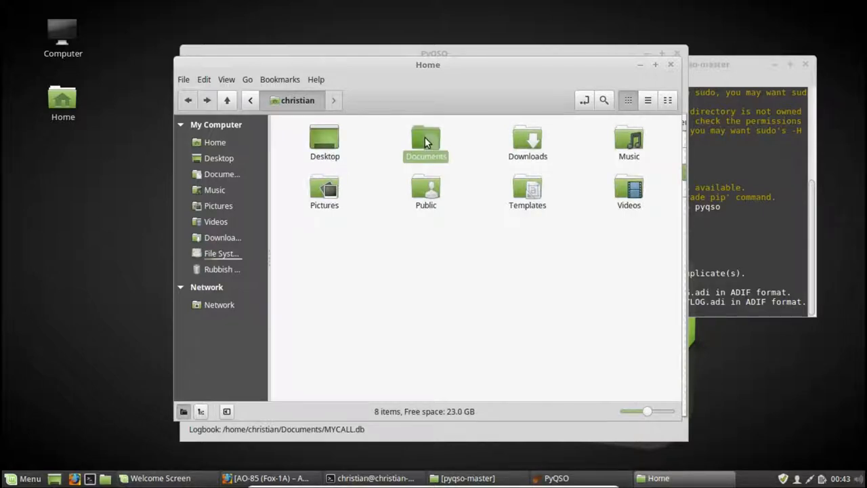
# - View MYLOG.adi's ADIF records from Documents in xed, then close back to PyQSO
pyautogui.doubleClick(426, 138)
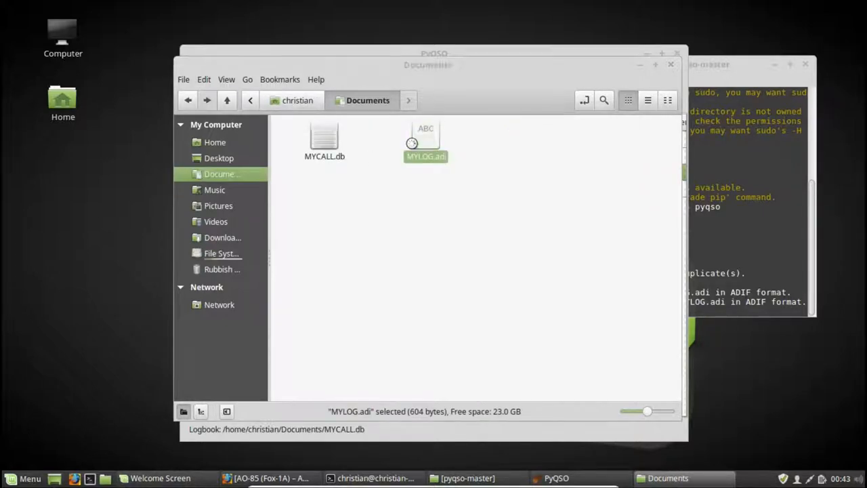
pyautogui.doubleClick(425, 138)
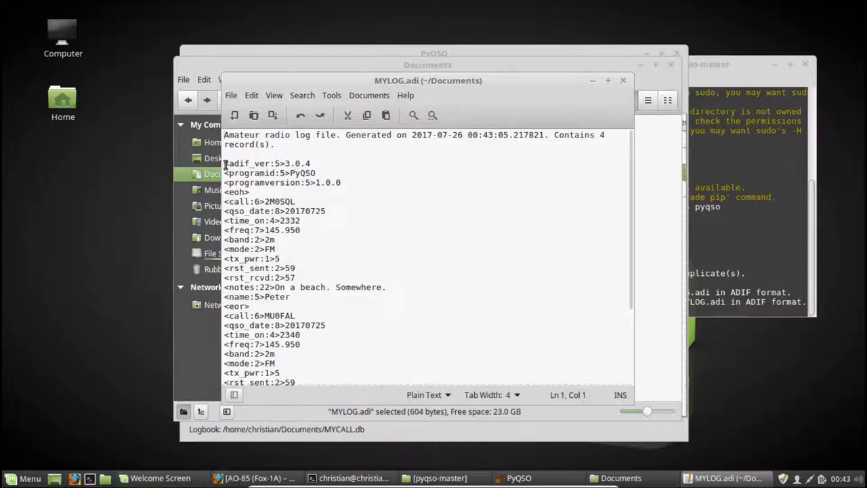
pyautogui.scroll(-3)
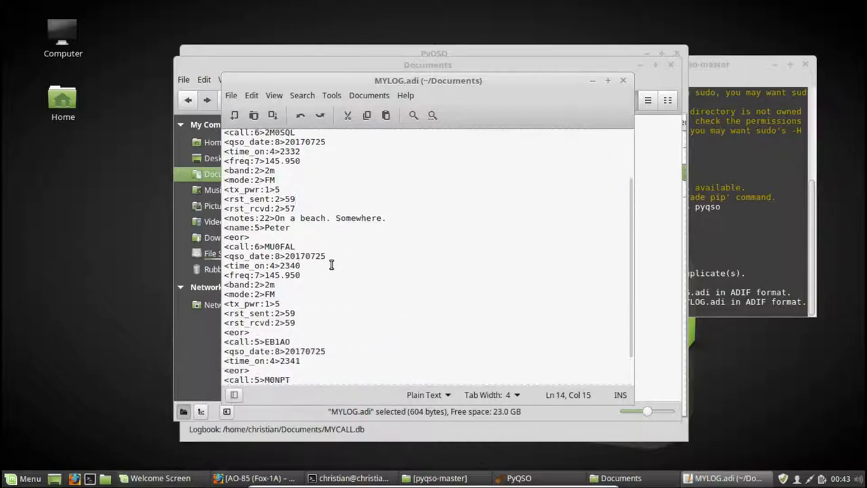
pyautogui.moveTo(332, 165); pyautogui.dragTo(337, 336)
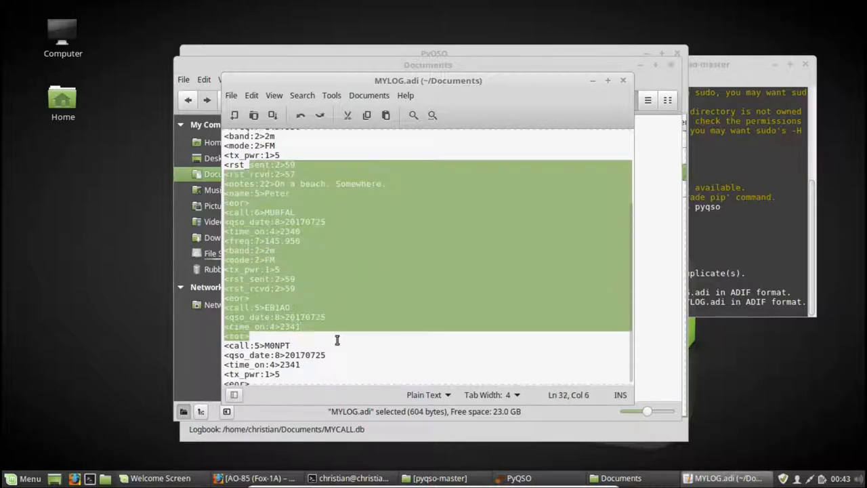
pyautogui.click(623, 80)
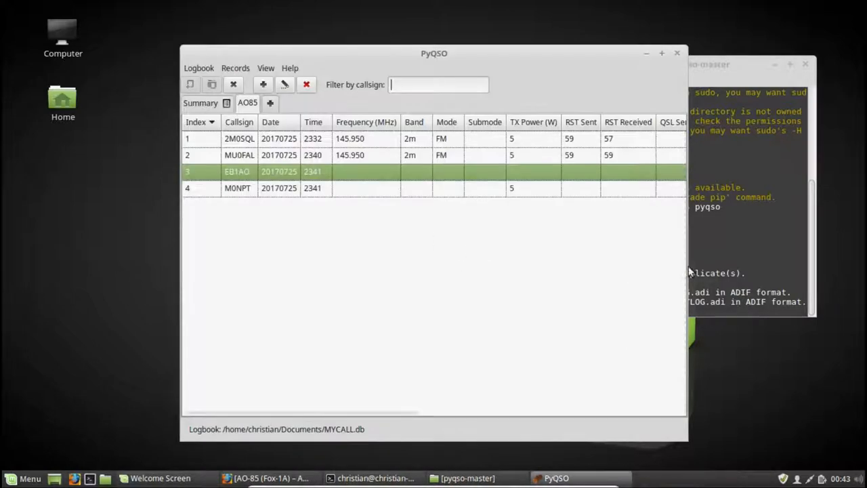
# - Import MYLOG.adi's 4 QSOs into a new log named AMSAT
pyautogui.click(198, 68)
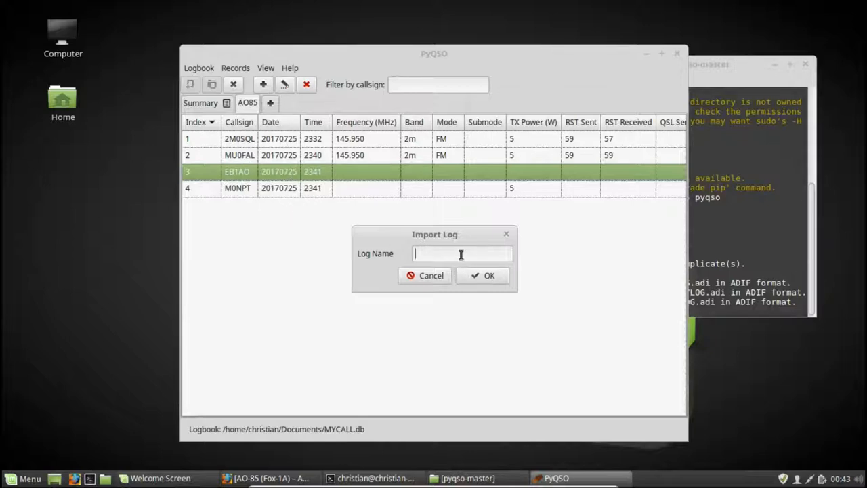
pyautogui.write('AMSAT')
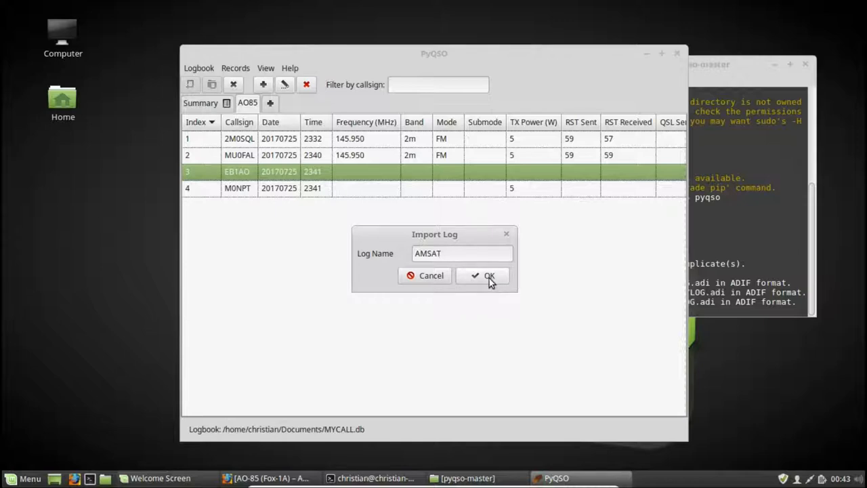
pyautogui.click(482, 275)
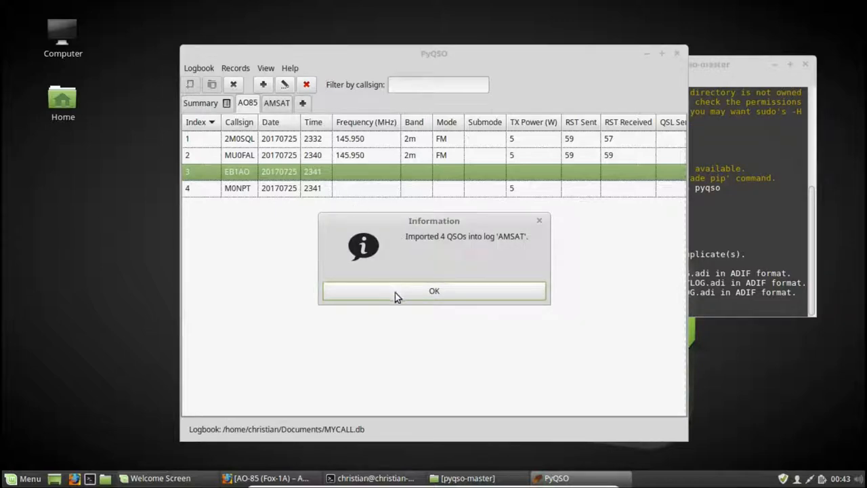
pyautogui.click(433, 289)
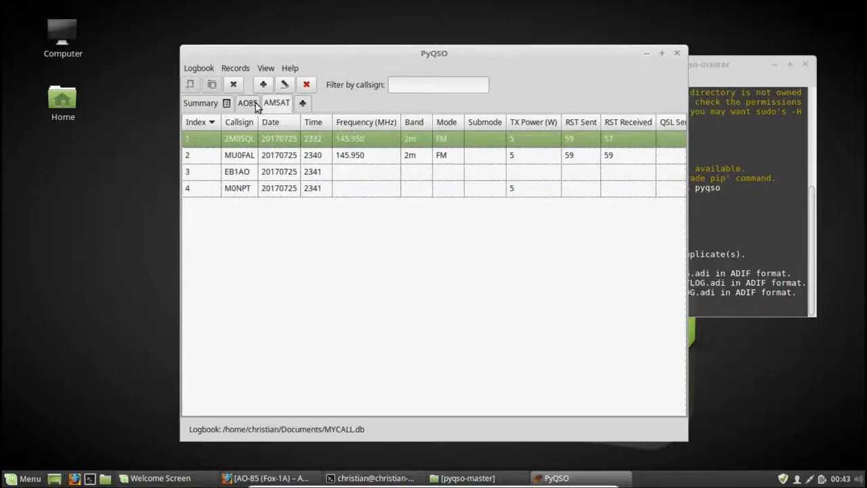
# - Compare the AO85 and AMSAT logs, then delete the AMSAT log and confirm
pyautogui.click(237, 170)
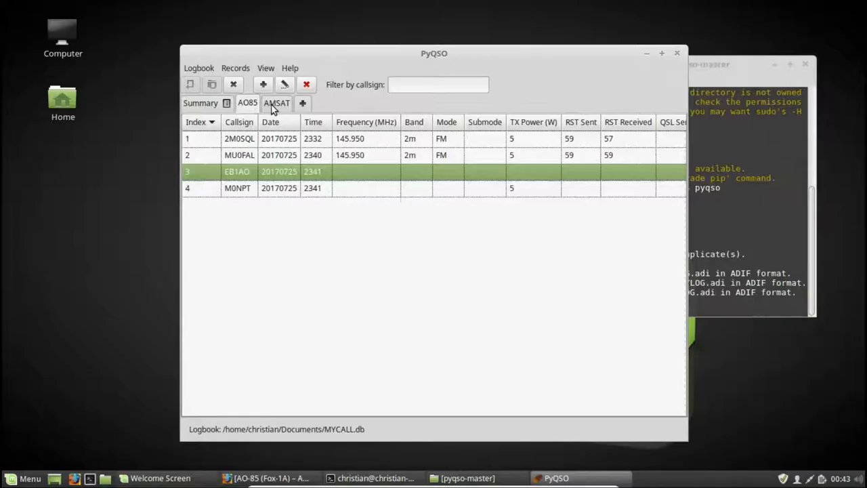
pyautogui.click(239, 138)
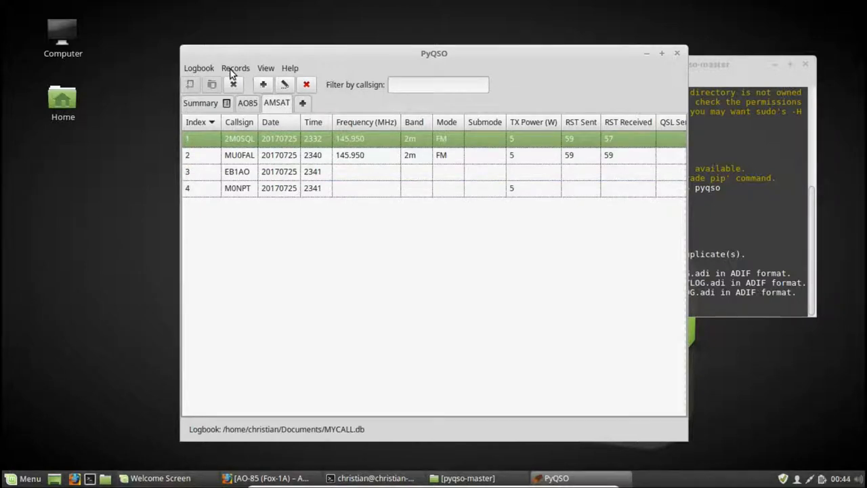
pyautogui.click(198, 68)
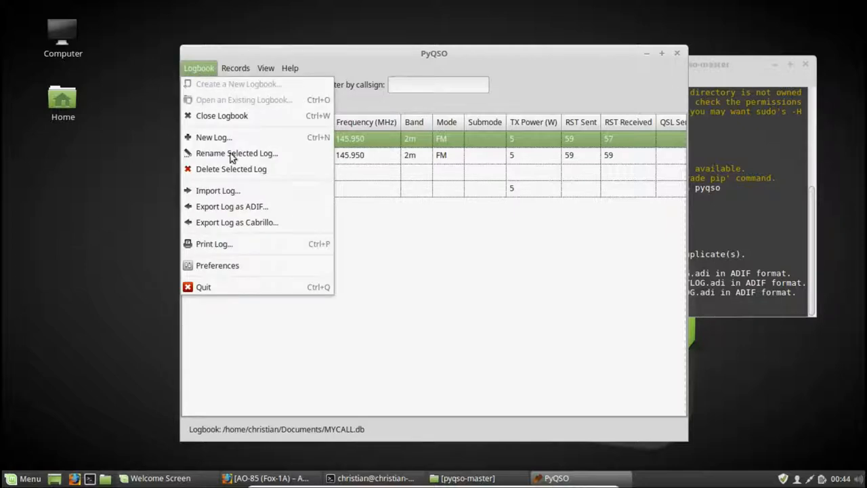
pyautogui.moveTo(230, 168)
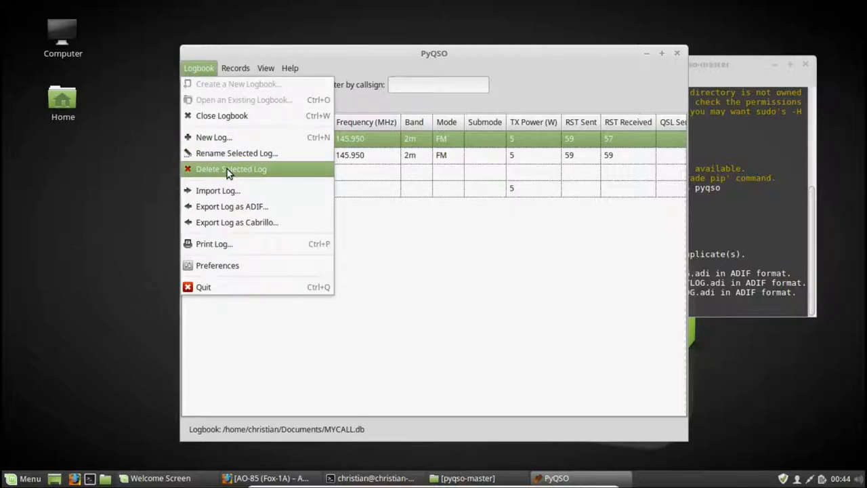
pyautogui.click(230, 168)
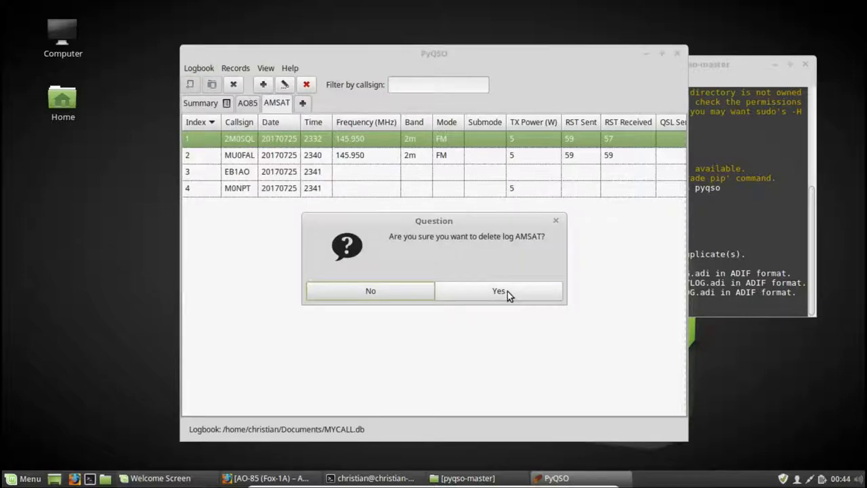
pyautogui.click(498, 290)
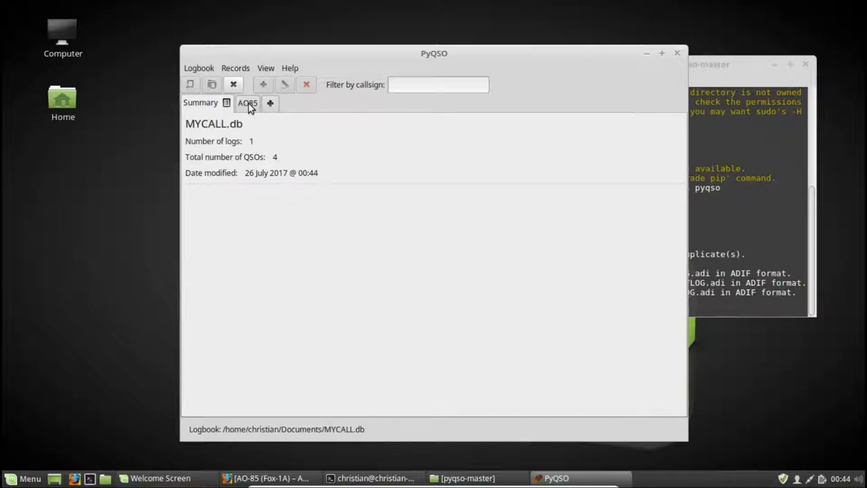
# - View the remaining AO85 log and start printing it
pyautogui.click(247, 103)
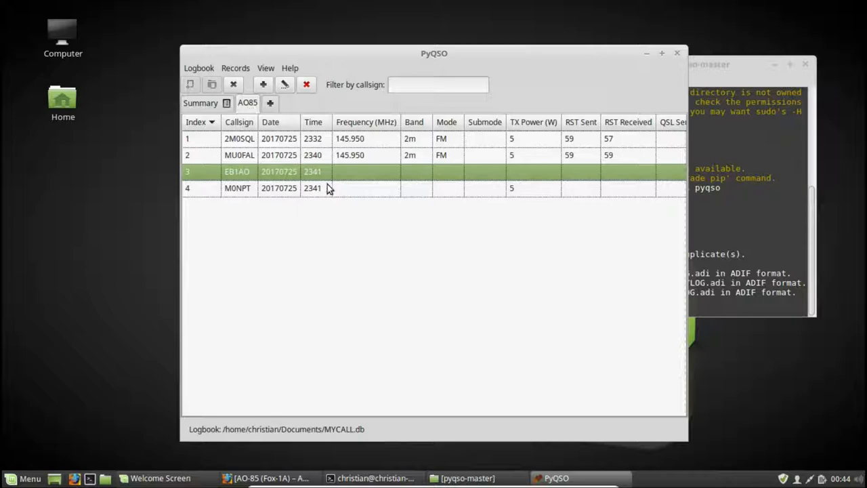
pyautogui.click(198, 68)
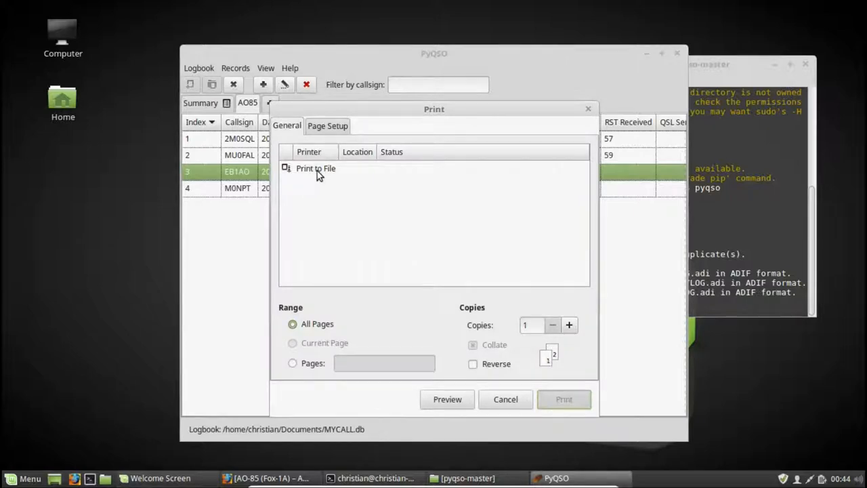
# - Print the AO85 log to file as MYLOG.pdf in Documents
pyautogui.click(316, 168)
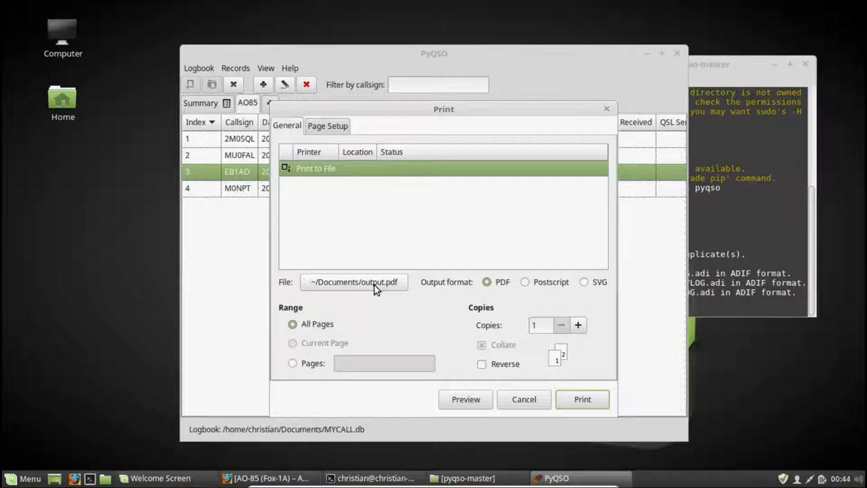
pyautogui.click(352, 281)
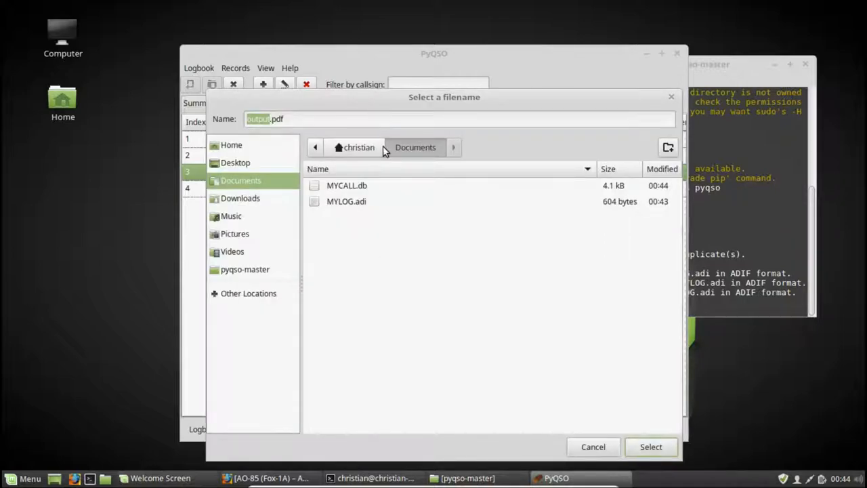
pyautogui.click(263, 119)
pyautogui.write('MYLOG')
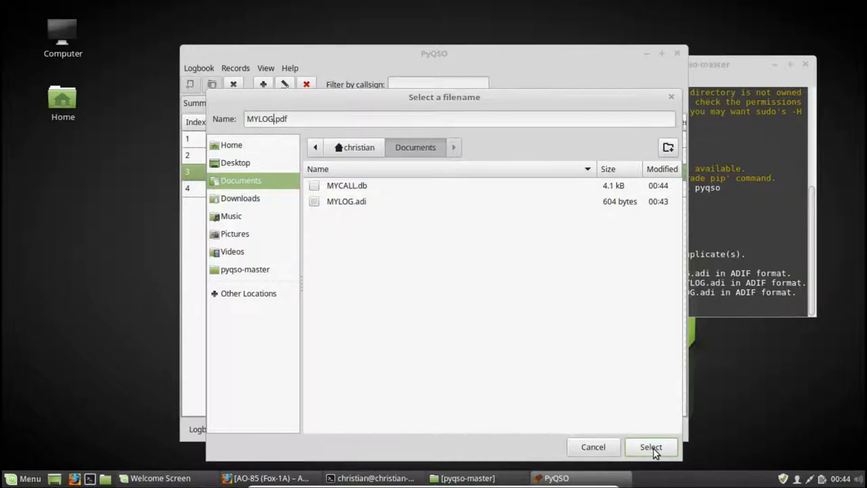
pyautogui.click(650, 447)
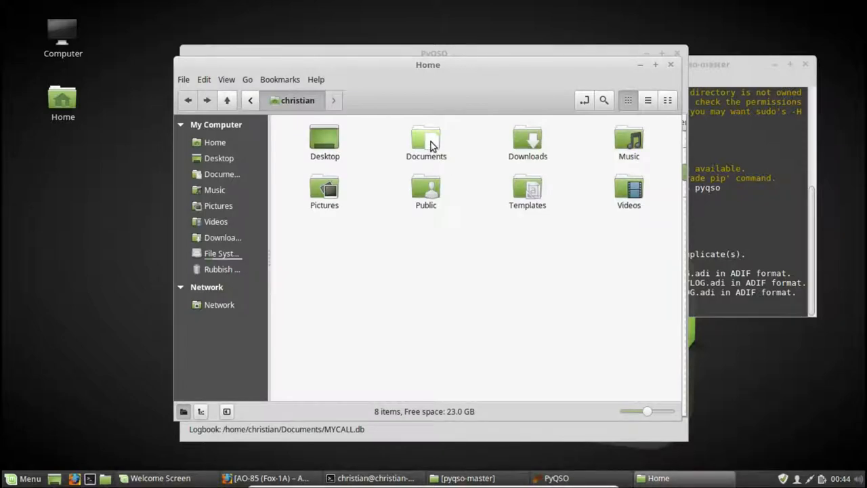
# - Open MYLOG.pdf from the Documents folder in the PDF viewer
pyautogui.doubleClick(425, 138)
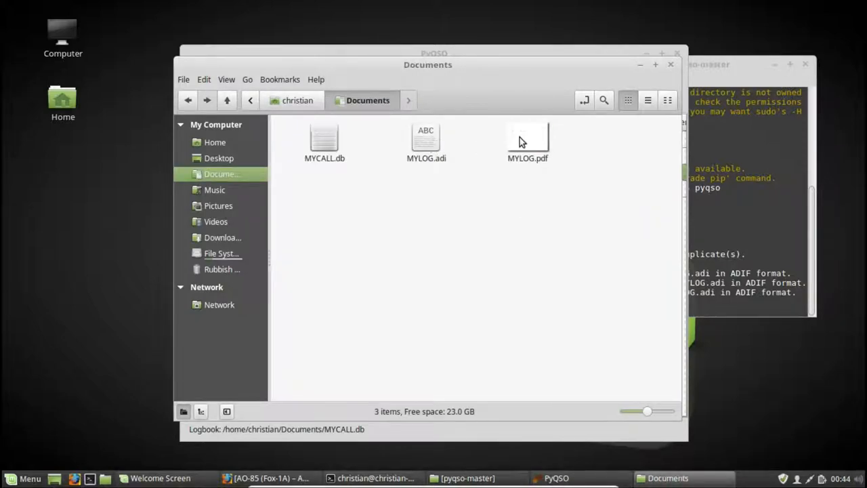
pyautogui.doubleClick(528, 138)
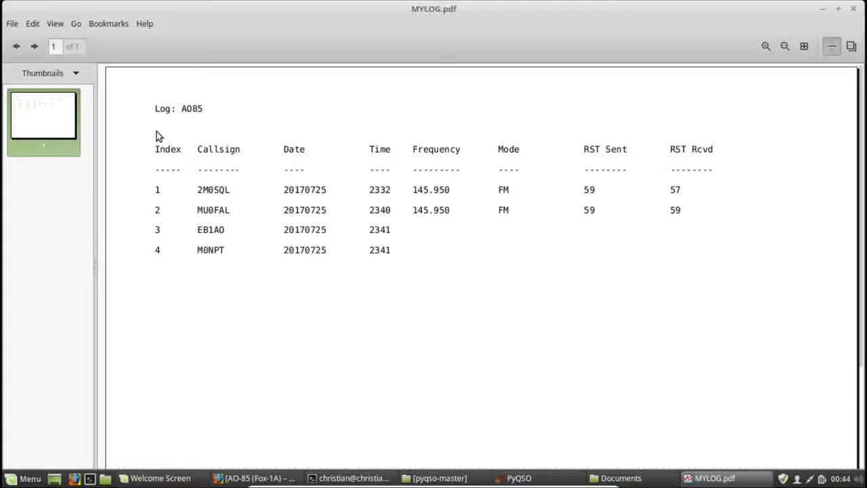
pyautogui.moveTo(157, 191)
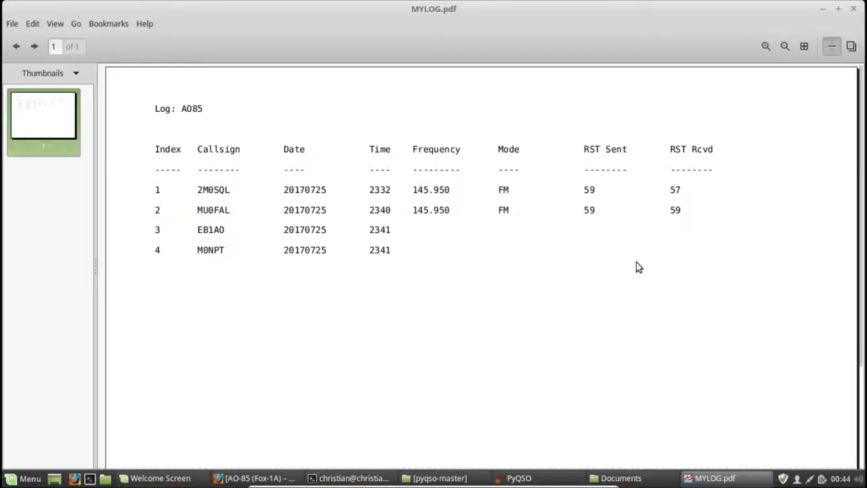
pyautogui.moveTo(769, 227)
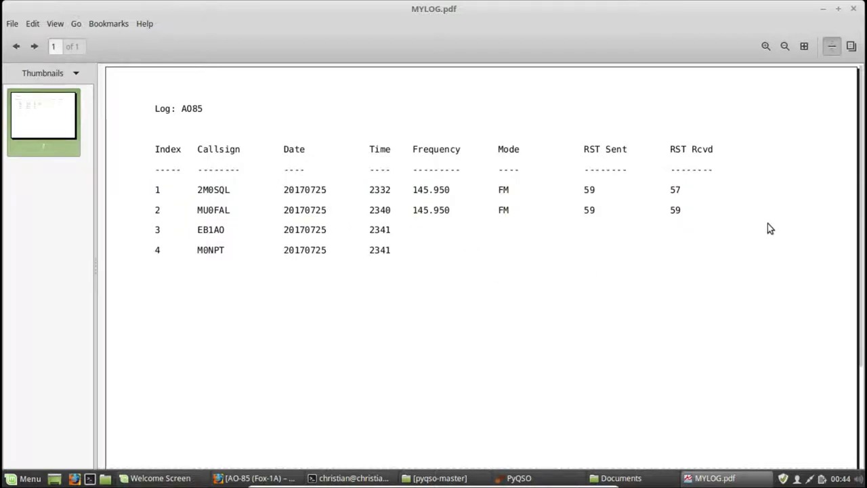
pyautogui.moveTo(179, 146)
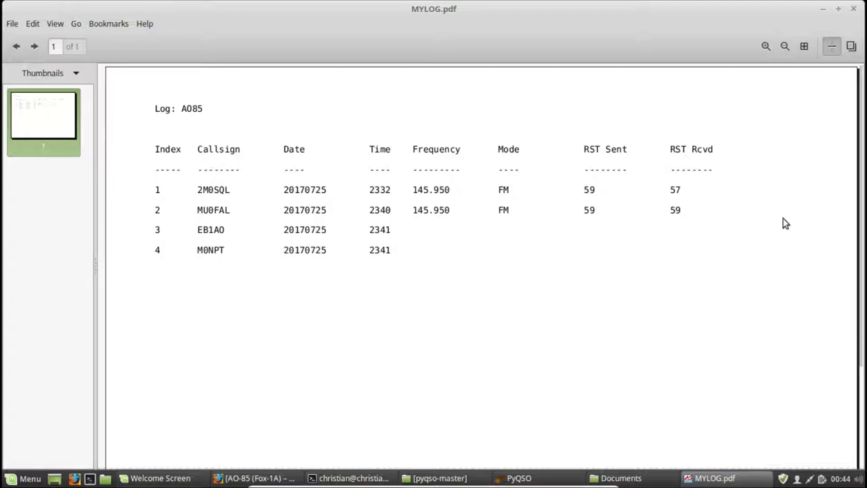
pyautogui.moveTo(778, 273)
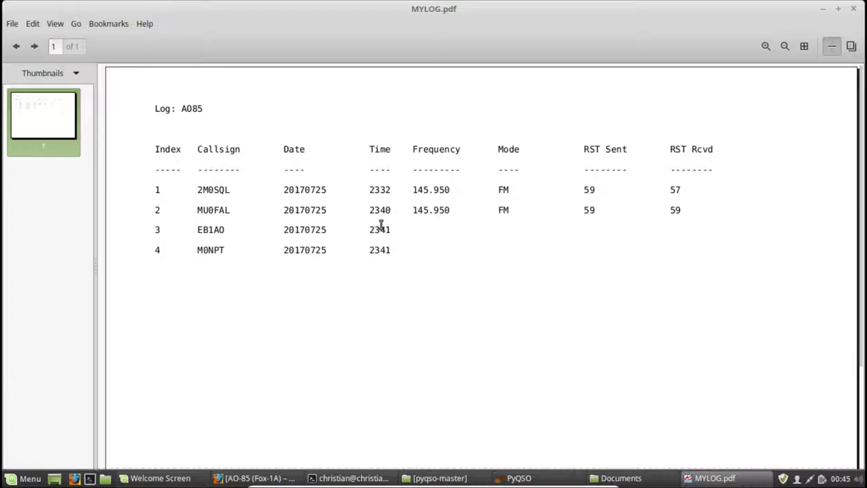
pyautogui.moveTo(179, 152)
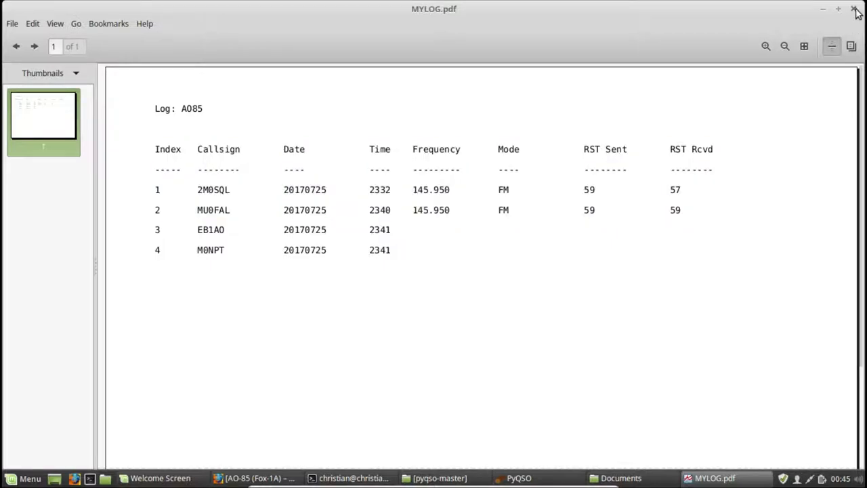
# - Close the reviewed MYLOG.pdf printout in Xreader to return to the AO85 logbook
pyautogui.click(557, 477)
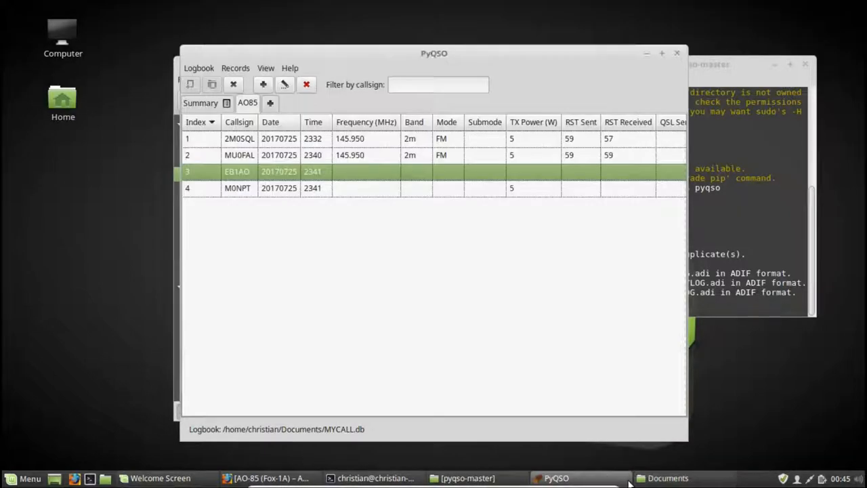
# - Browse the Logbook menu entries, then bring up the View menu
pyautogui.click(198, 68)
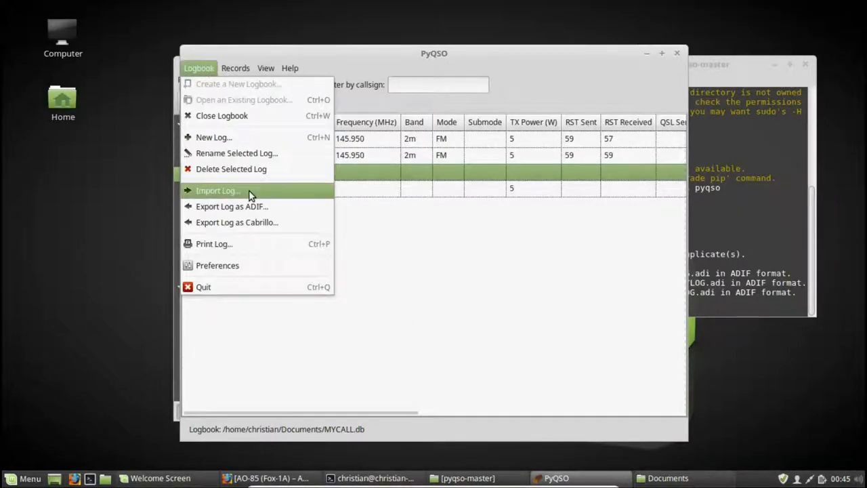
pyautogui.moveTo(217, 264)
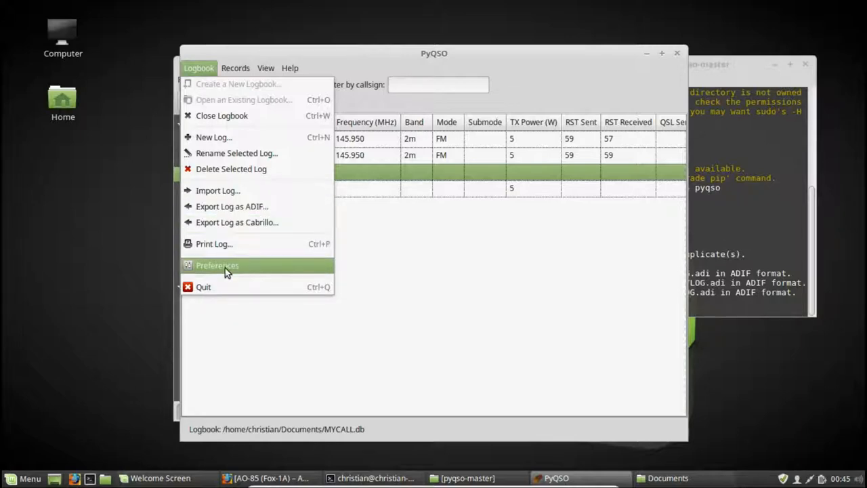
pyautogui.click(265, 67)
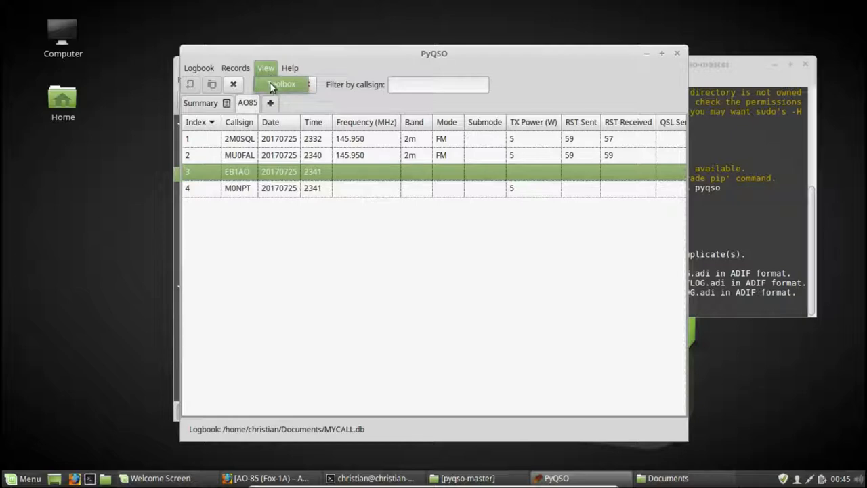
# - Show the toolbox beneath the log and drag its divider to make it taller
pyautogui.click(282, 84)
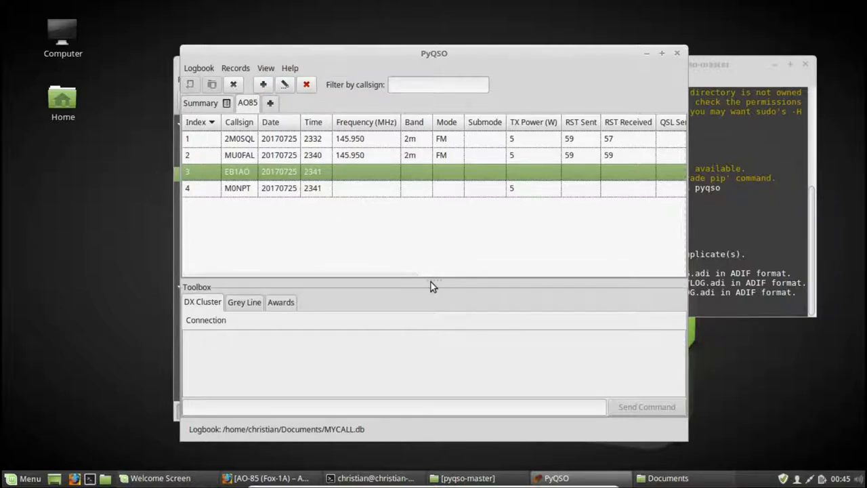
pyautogui.moveTo(438, 260)
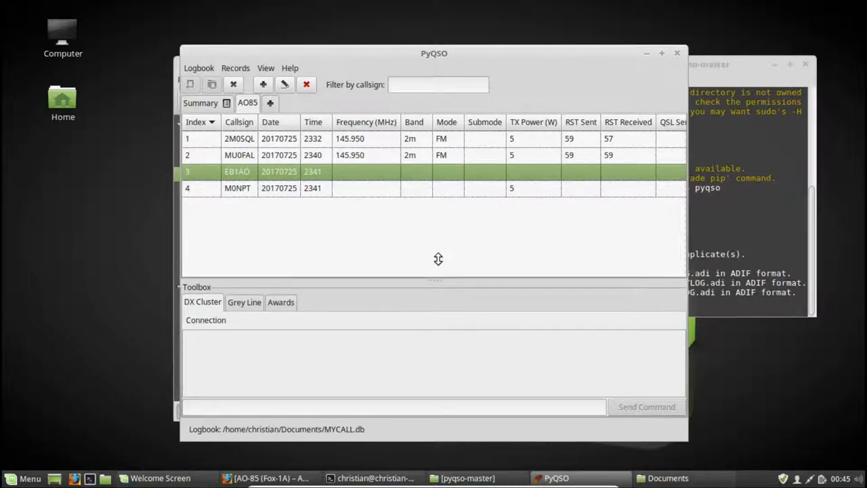
pyautogui.moveTo(439, 260); pyautogui.dragTo(441, 260)
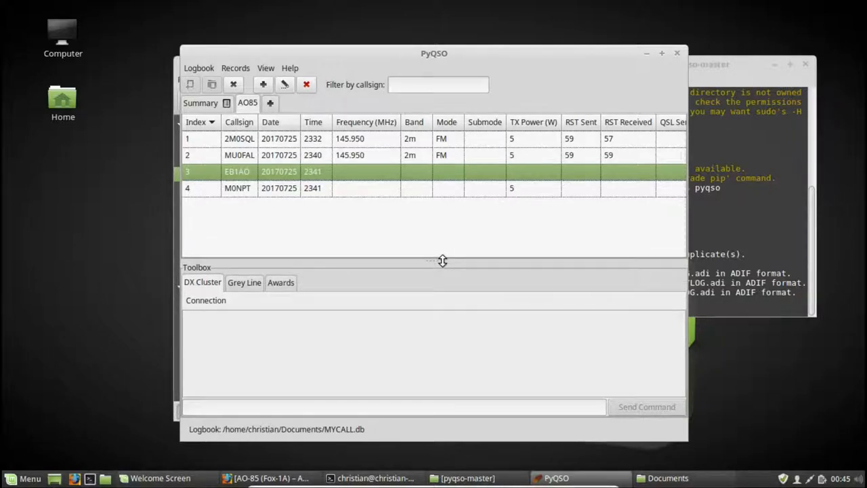
pyautogui.moveTo(273, 311)
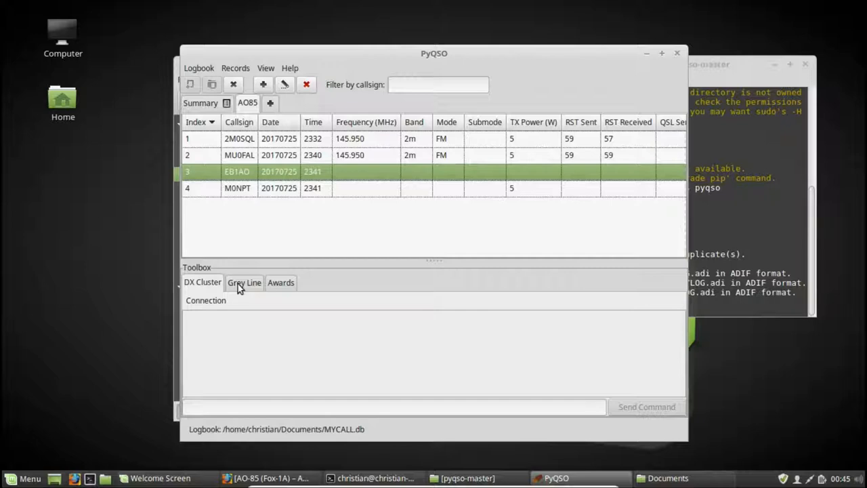
# - View the Grey Line world map, then the DXCC Award counts (2 phone and mixed on 2m)
pyautogui.click(244, 283)
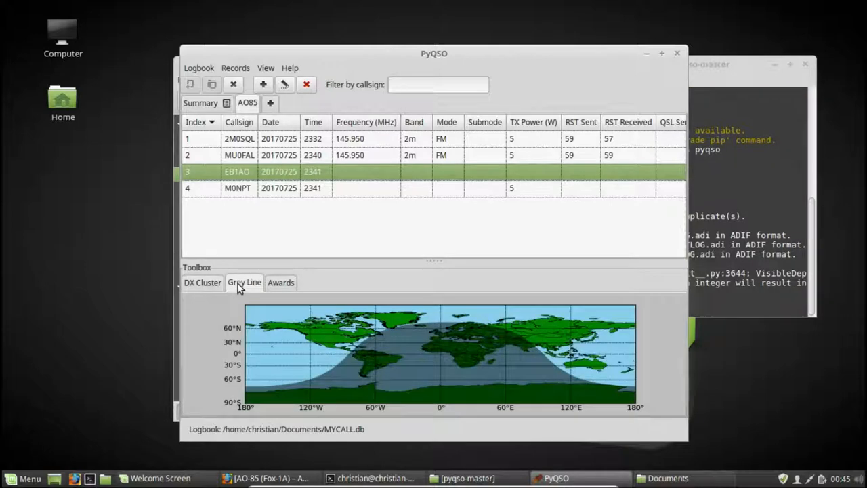
pyautogui.moveTo(499, 379)
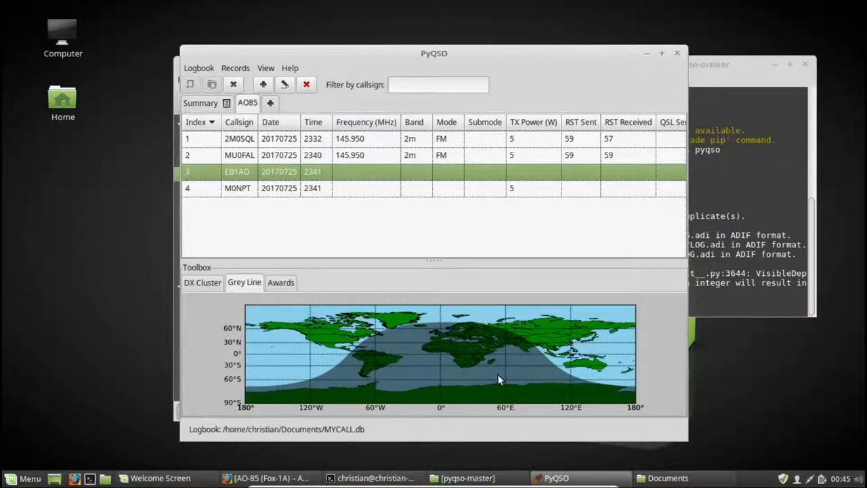
pyautogui.moveTo(403, 355)
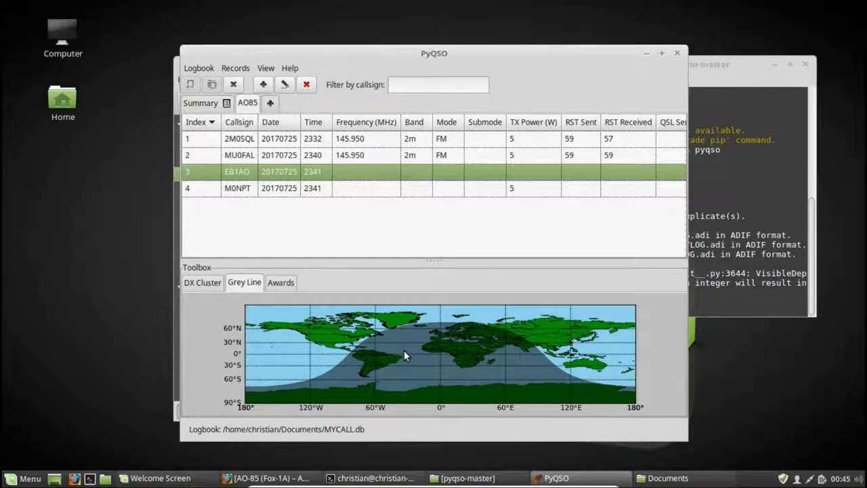
pyautogui.click(281, 283)
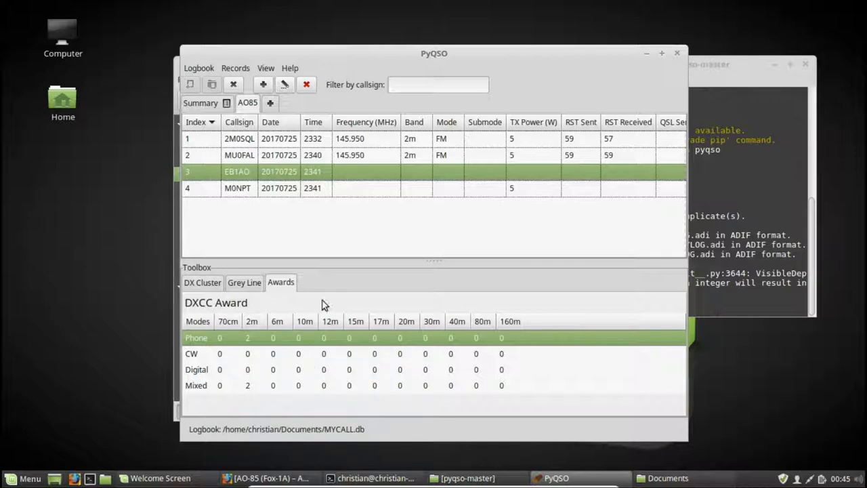
pyautogui.moveTo(341, 339)
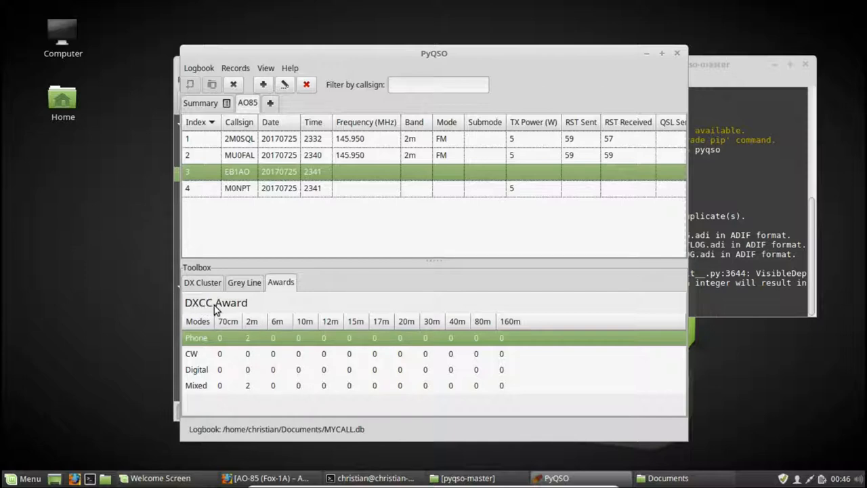
pyautogui.moveTo(241, 332)
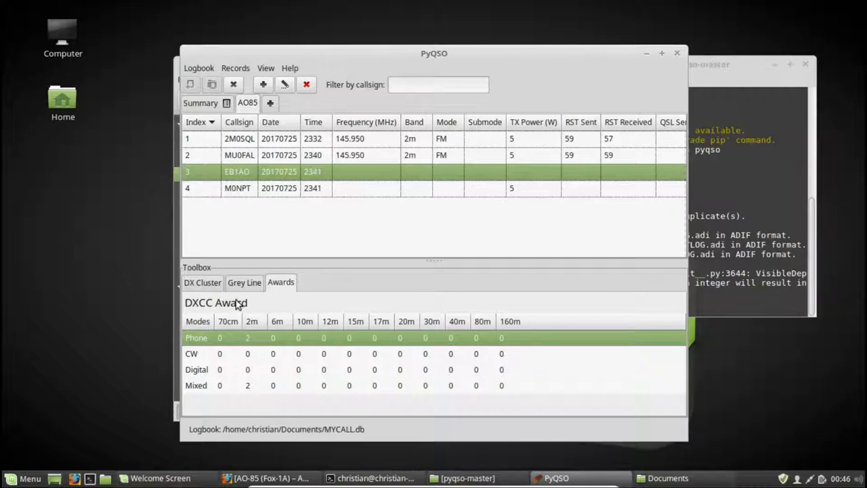
# - From the DX Cluster connection options, start a new telnet connection form
pyautogui.click(202, 283)
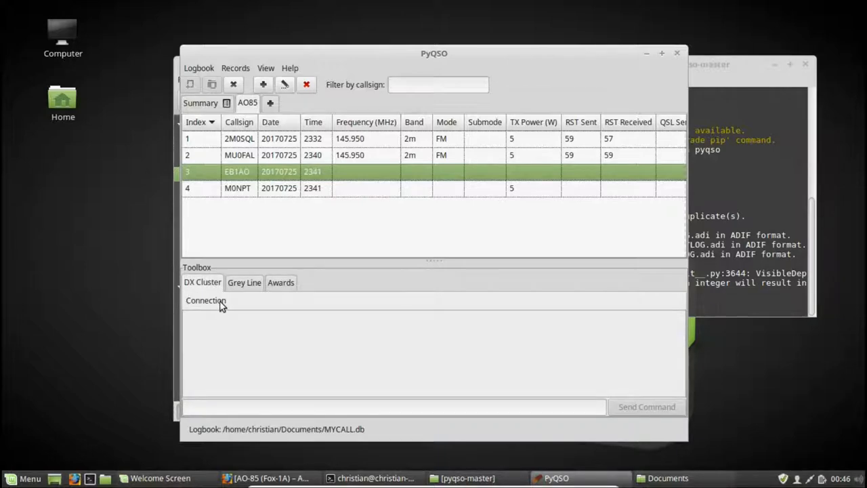
pyautogui.click(206, 301)
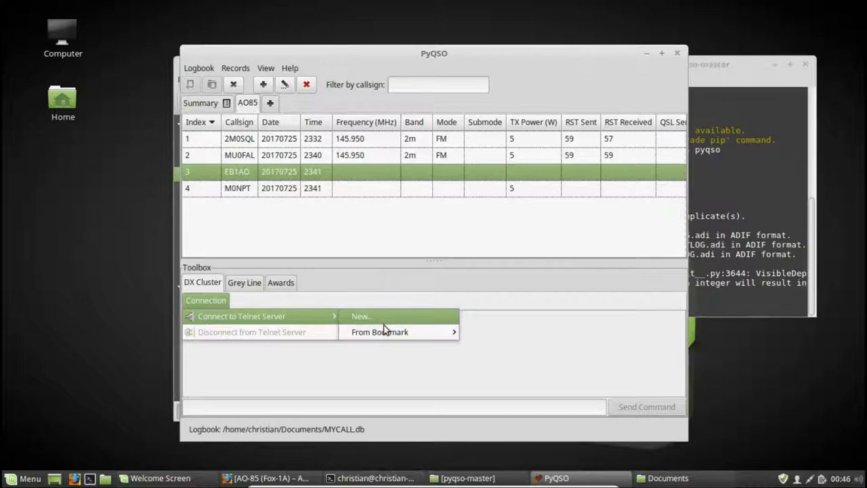
pyautogui.moveTo(379, 332)
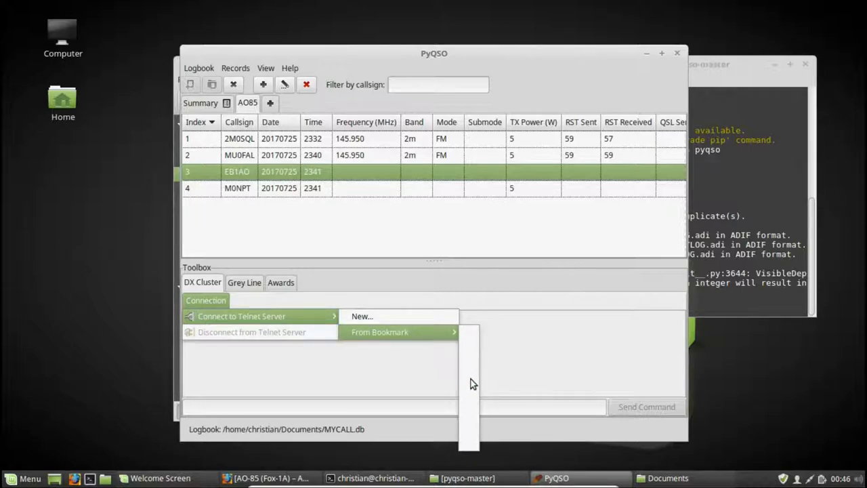
pyautogui.moveTo(473, 341)
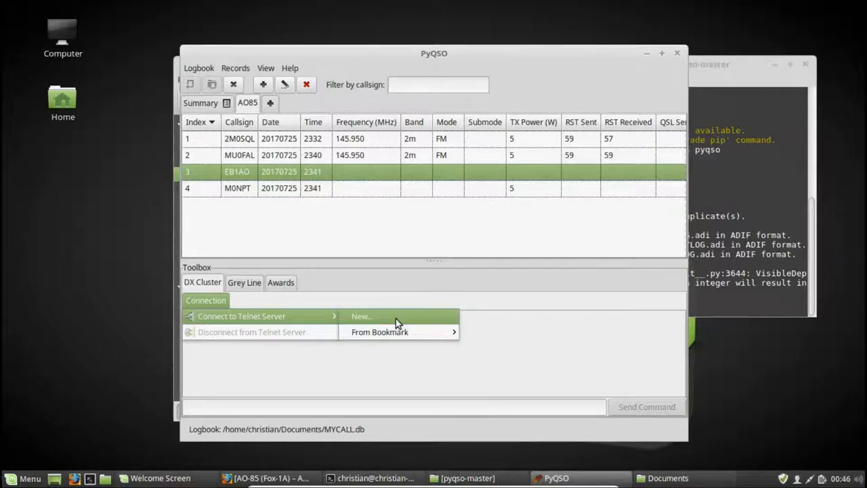
pyautogui.click(360, 317)
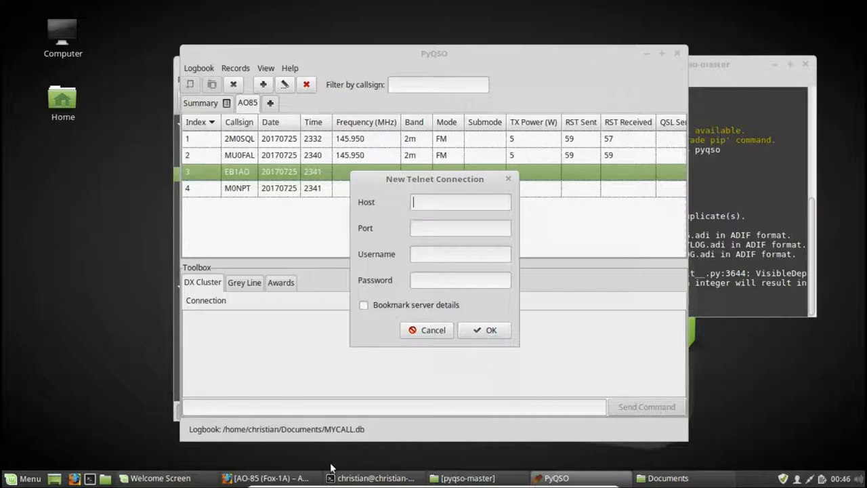
# - In a new Firefox tab, search google.co.uk for a UK DX cluster server address
pyautogui.click(270, 476)
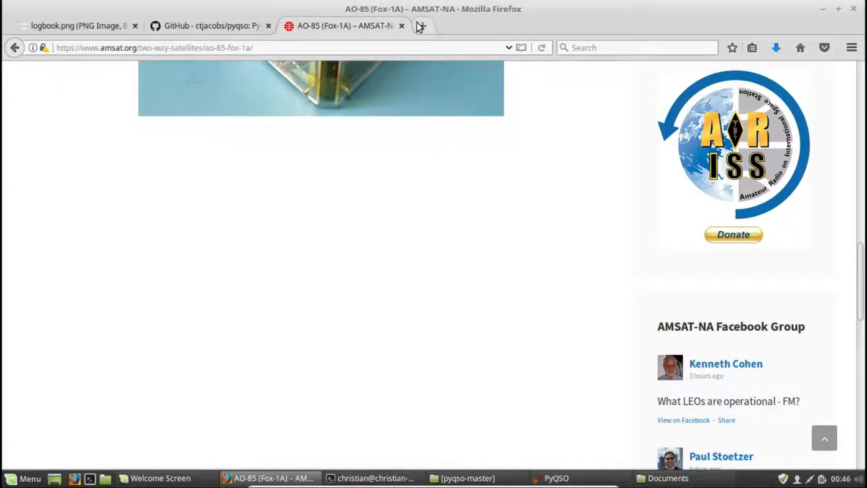
pyautogui.click(555, 26)
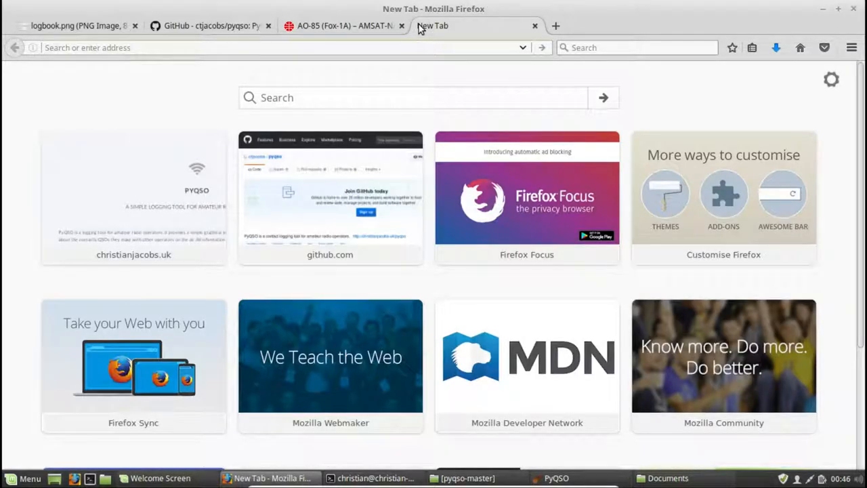
pyautogui.write('g')
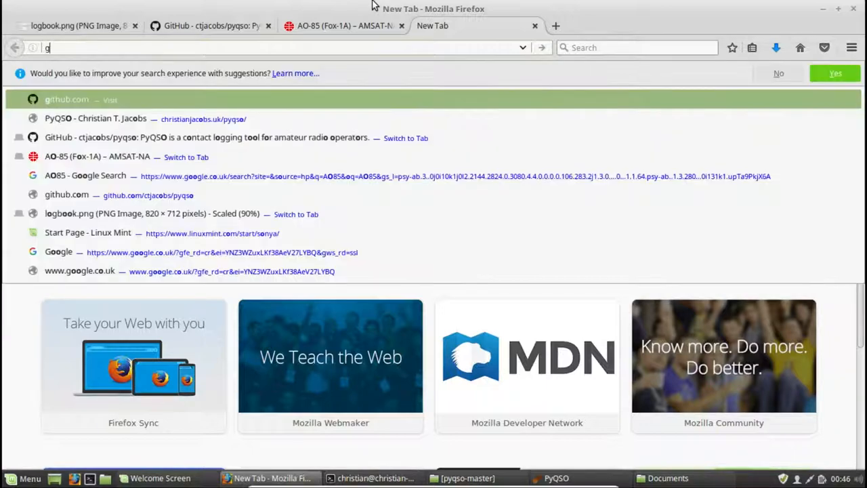
pyautogui.click(79, 271)
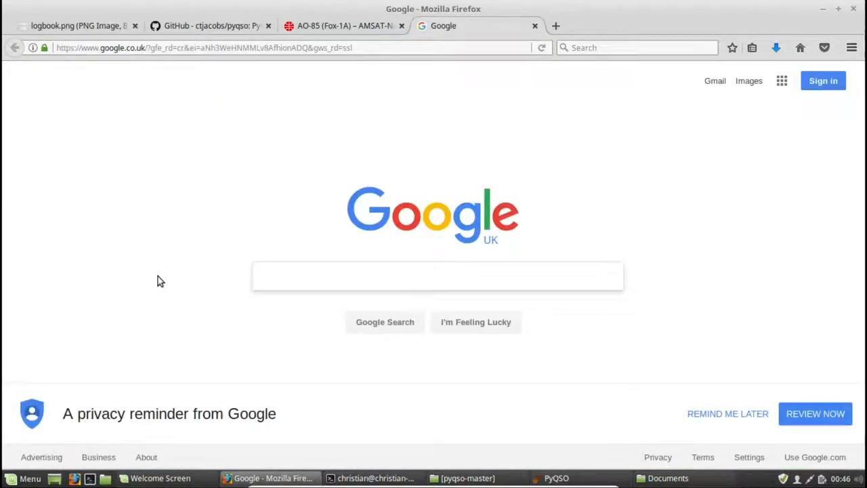
pyautogui.write('uk dx cluster gb7')
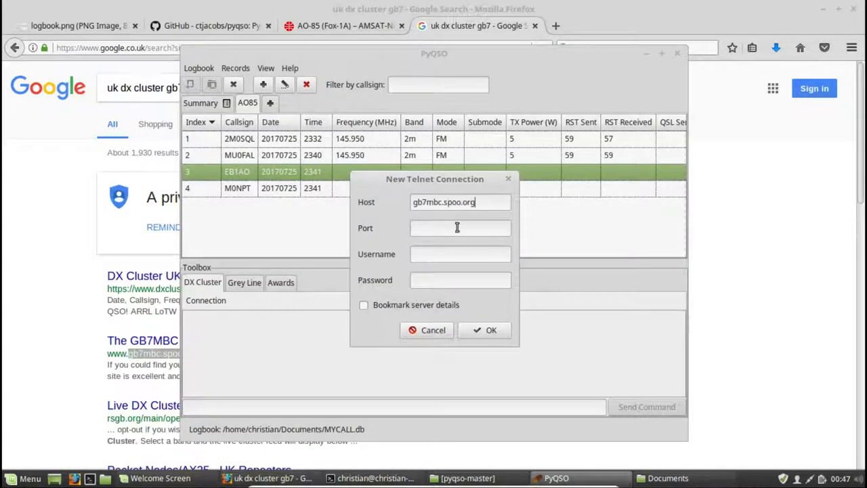
# - Connect to gb7mbc.spoo.org on port 8000 as M0UOS, bookmarking the server details
pyautogui.write('8000')
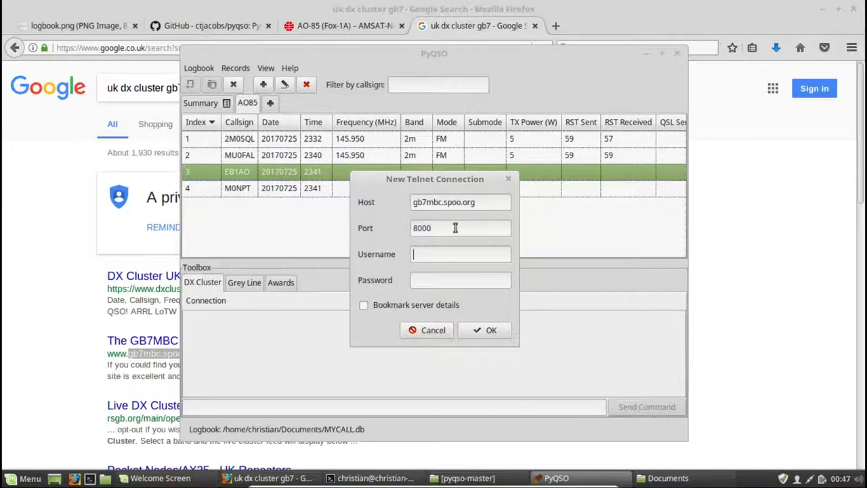
pyautogui.write('M0UOS')
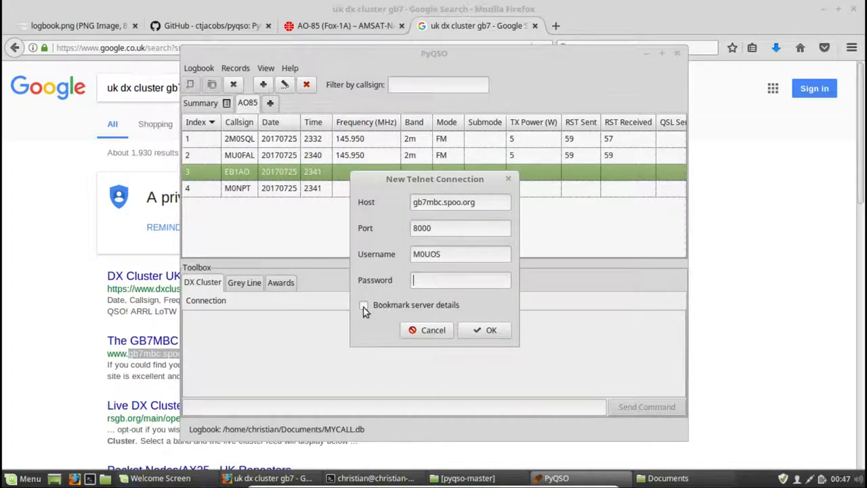
pyautogui.click(363, 305)
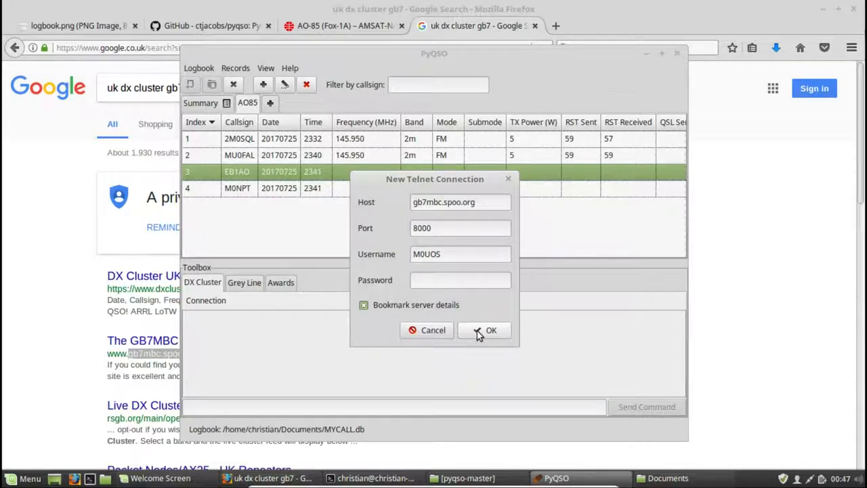
pyautogui.click(491, 330)
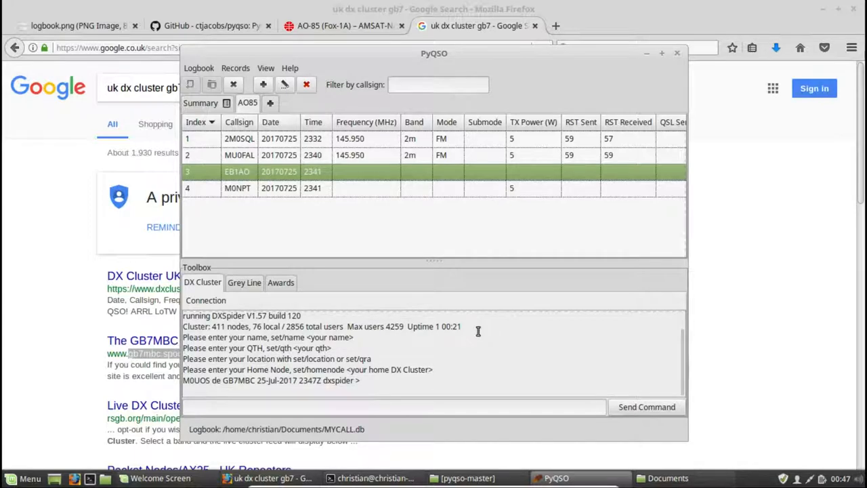
pyautogui.moveTo(387, 404)
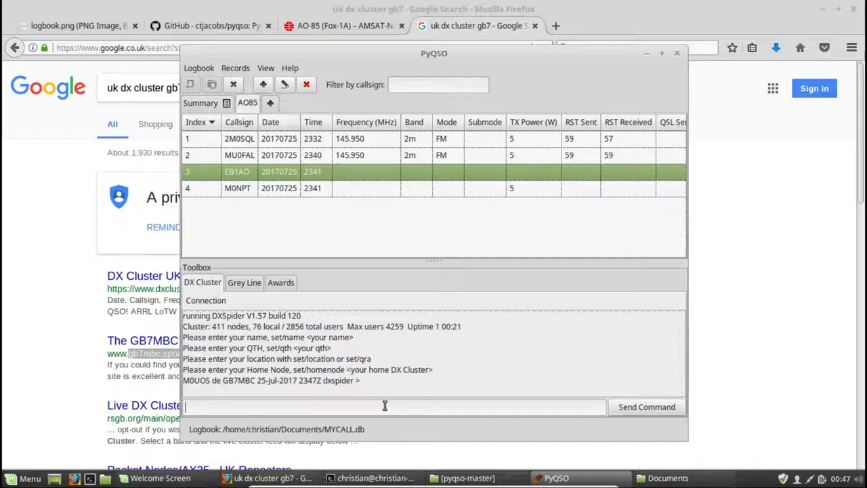
# - Send SHOW/DX to the GB7MBC cluster to list the recent DX spots
pyautogui.write('SHO')
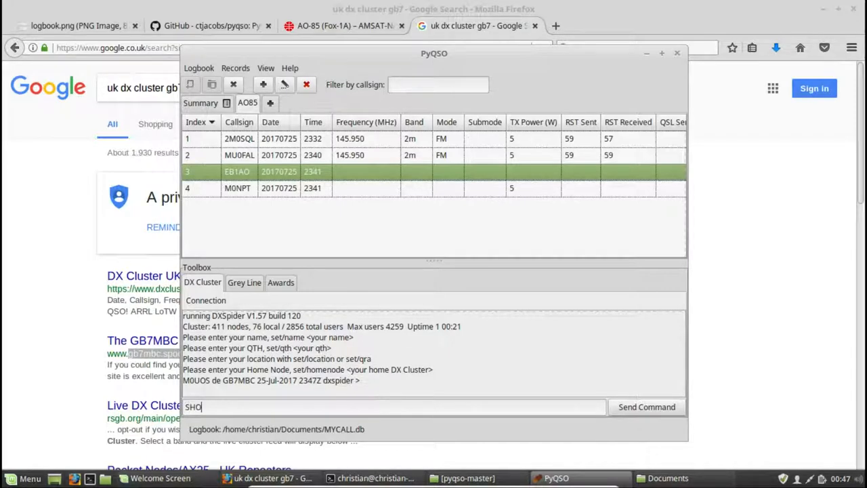
pyautogui.write('W/DX')
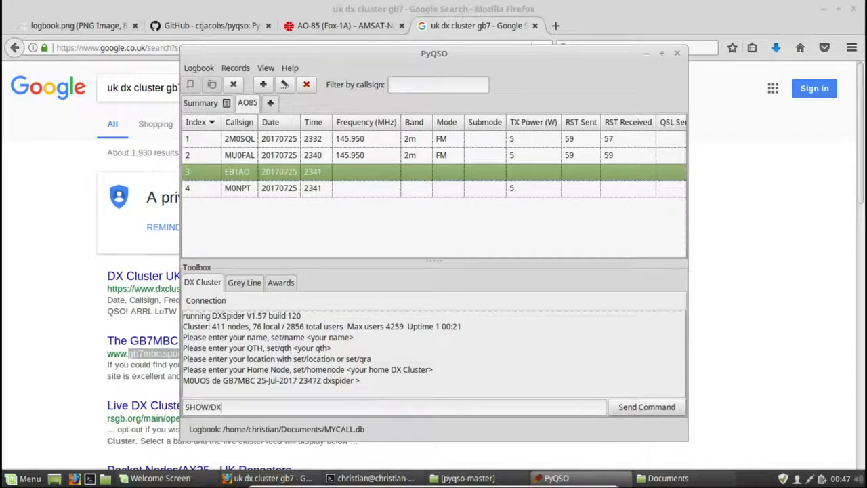
pyautogui.click(646, 406)
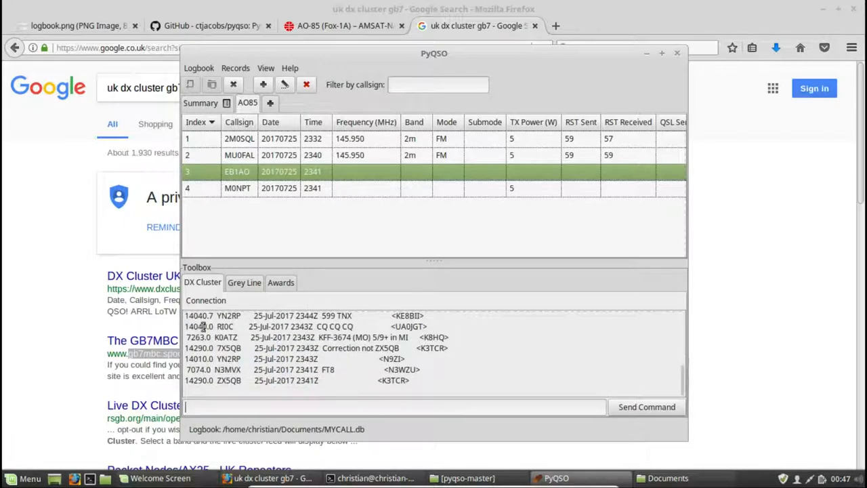
pyautogui.moveTo(326, 326)
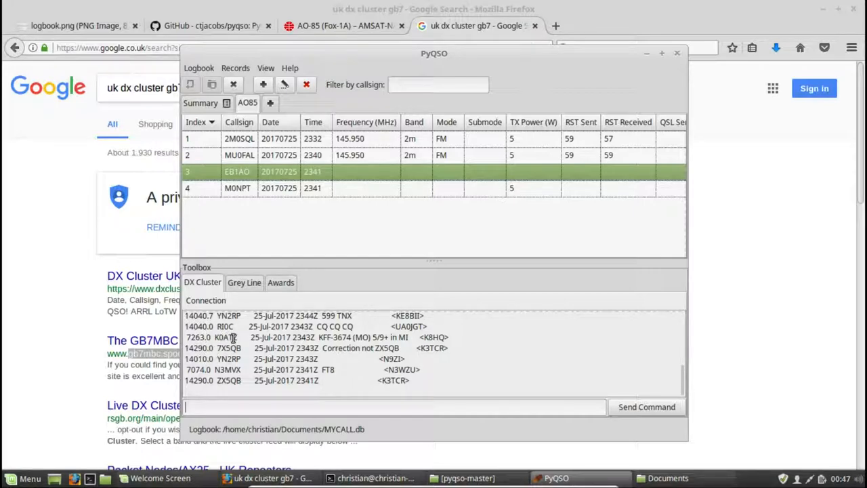
pyautogui.moveTo(303, 368)
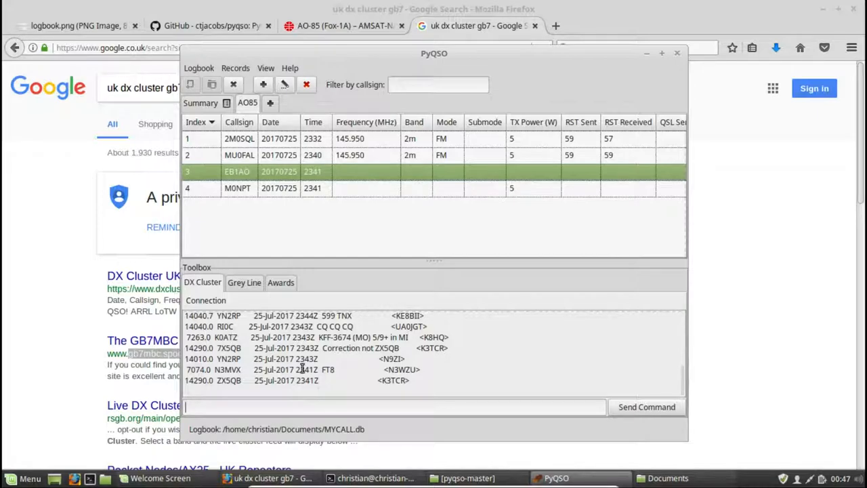
pyautogui.click(206, 301)
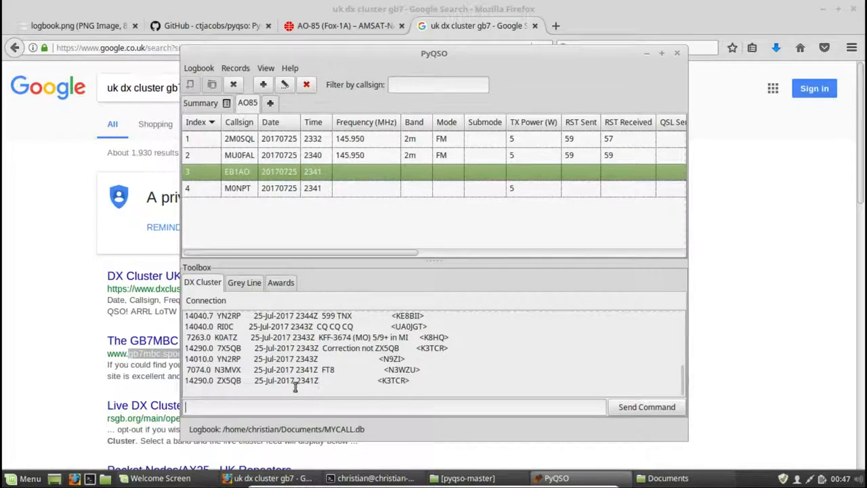
# - In Logbook Preferences, enable Show toolbox by default and Open a default logbook
pyautogui.click(198, 68)
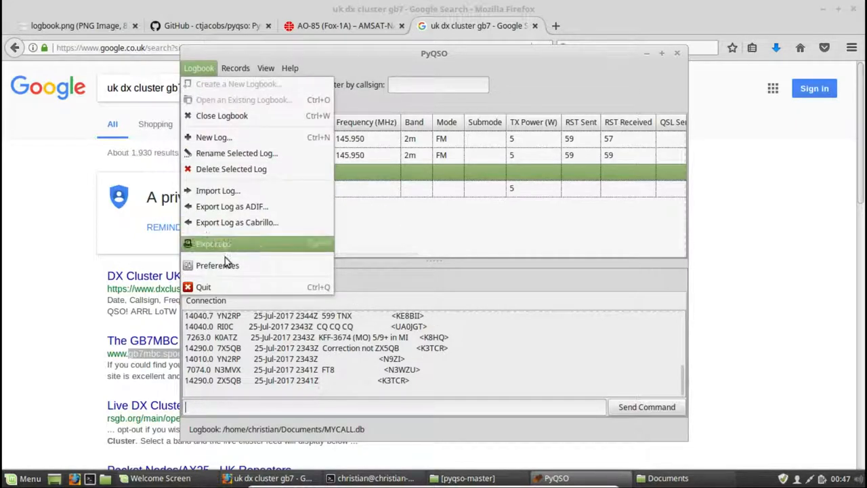
pyautogui.click(216, 264)
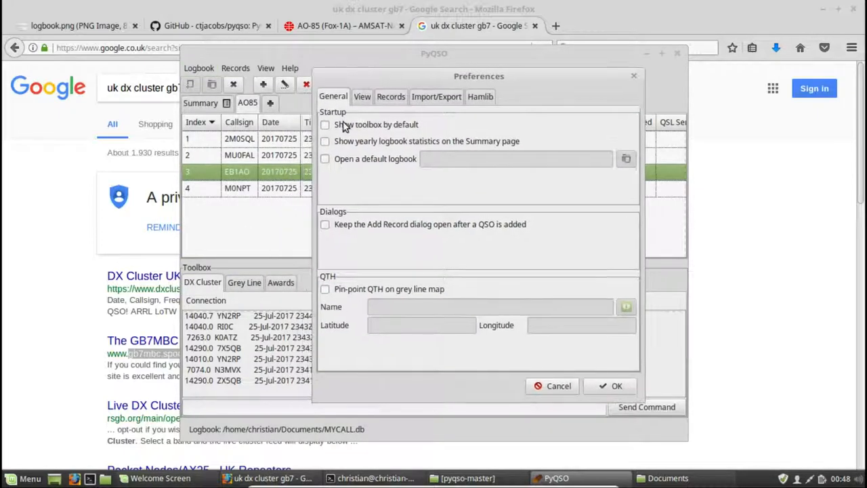
pyautogui.click(325, 124)
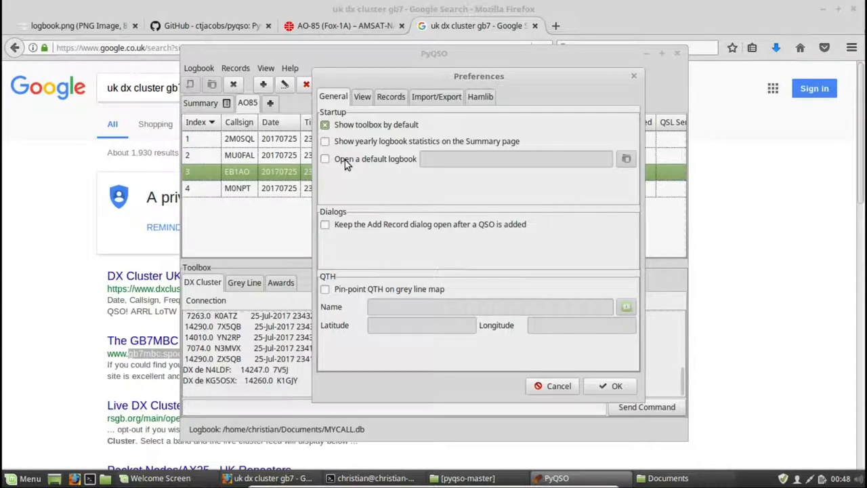
pyautogui.click(325, 158)
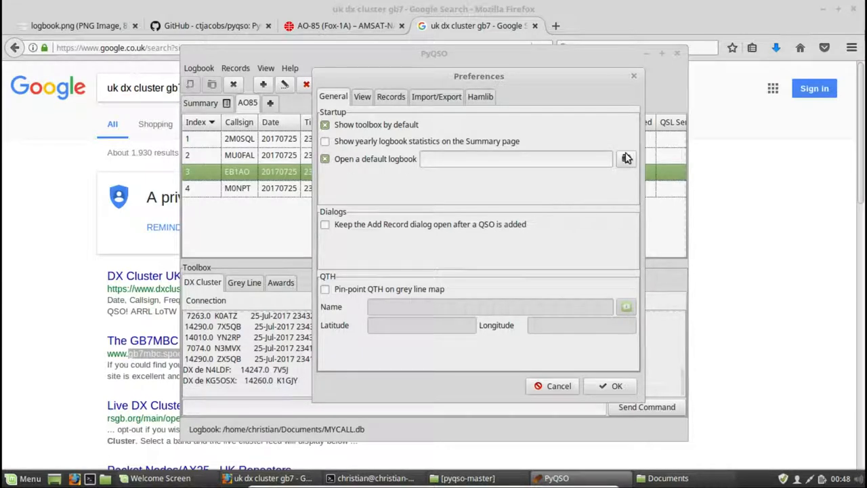
pyautogui.moveTo(625, 159)
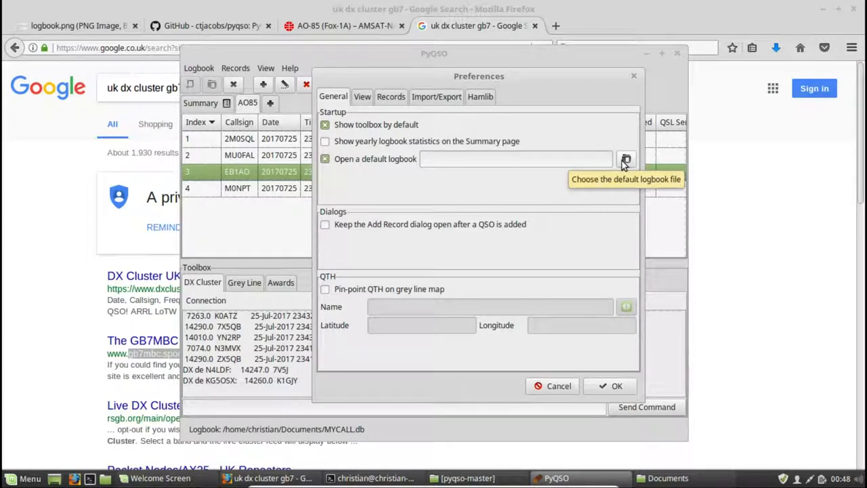
# - Browse to Documents and pick MYCALL.db as the default logbook
pyautogui.click(626, 159)
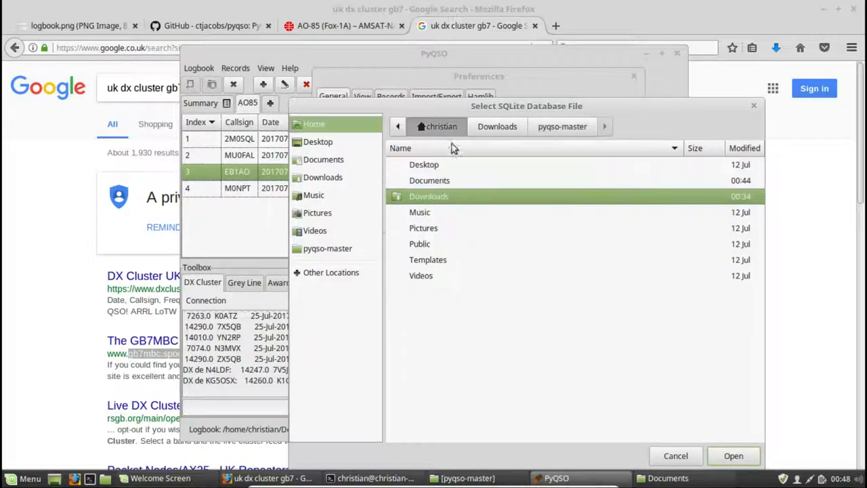
pyautogui.click(322, 160)
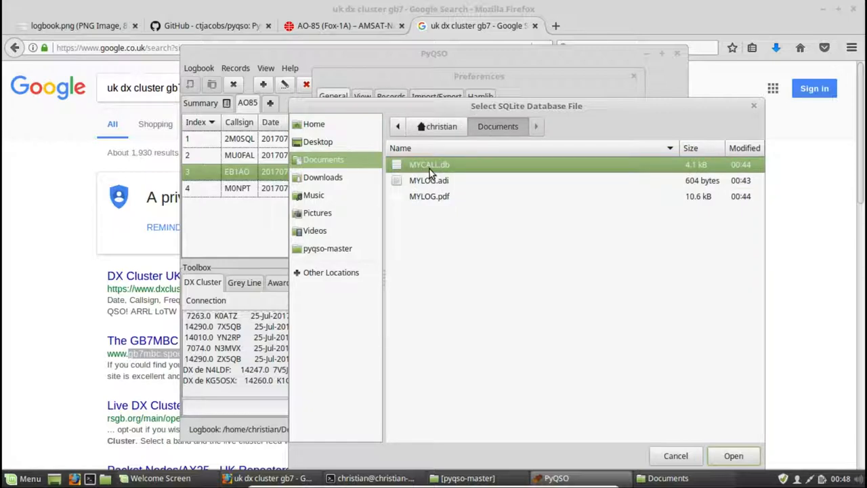
pyautogui.click(734, 455)
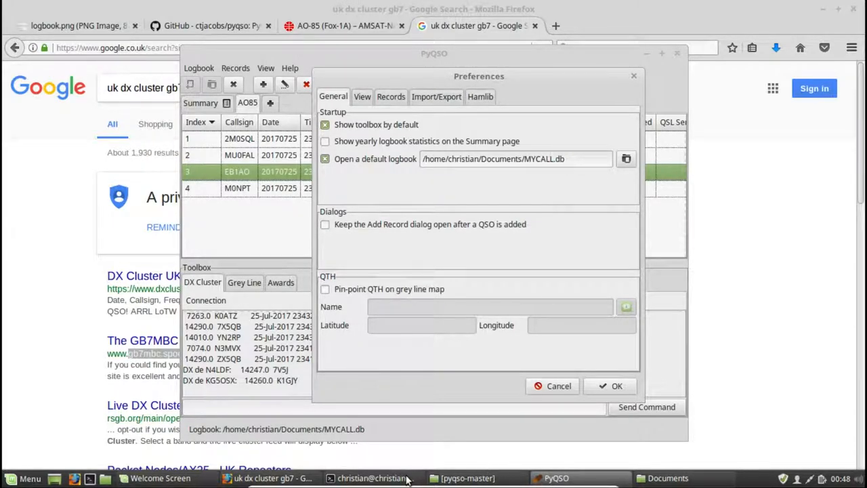
# - Enable keeping the Add Record dialog open after each QSO in the General preferences
pyautogui.click(371, 476)
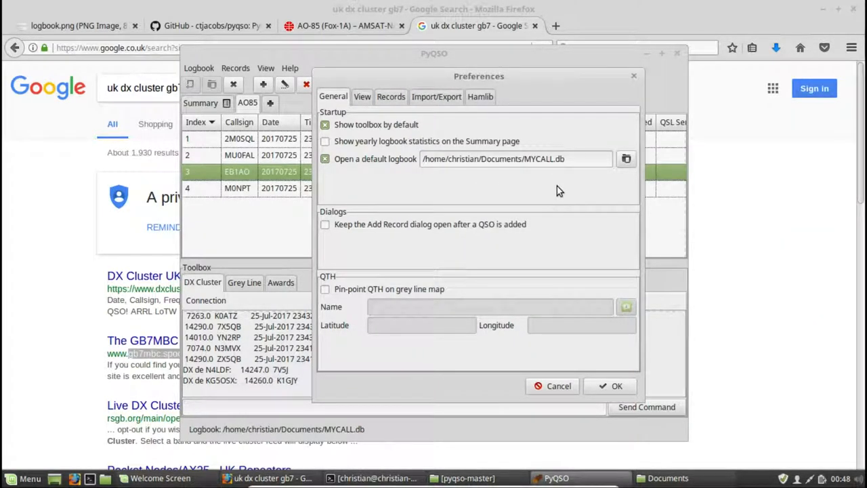
pyautogui.tripleClick(516, 158)
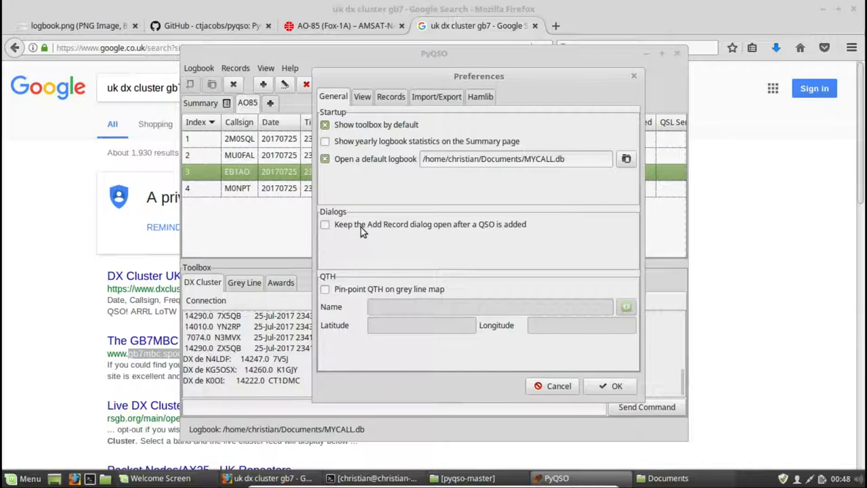
pyautogui.moveTo(363, 228)
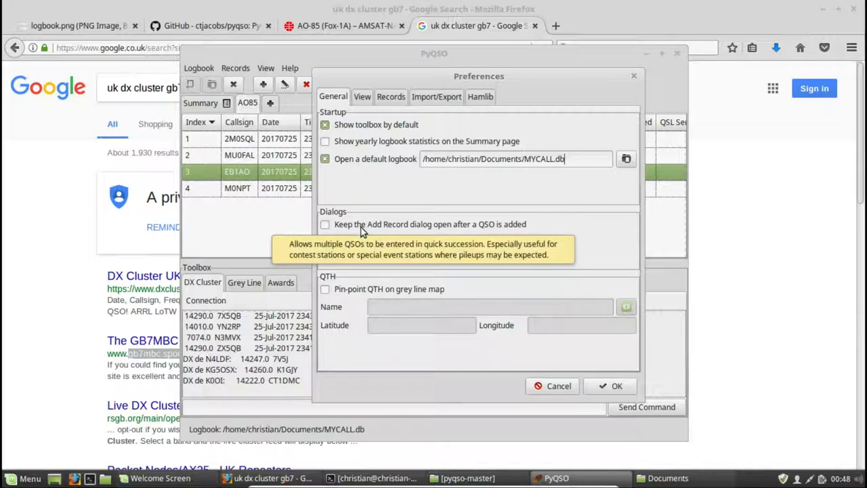
pyautogui.moveTo(382, 195)
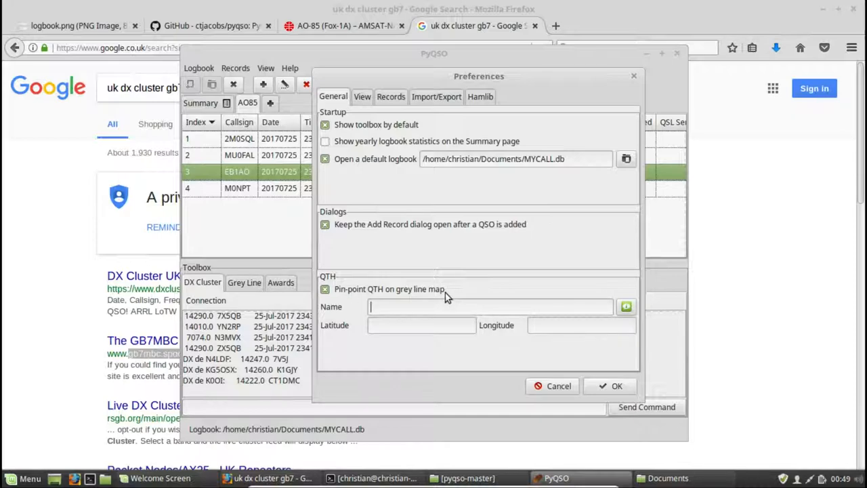
# - Enter Southampton as the QTH name and look up its latitude and longitude
pyautogui.write('S')
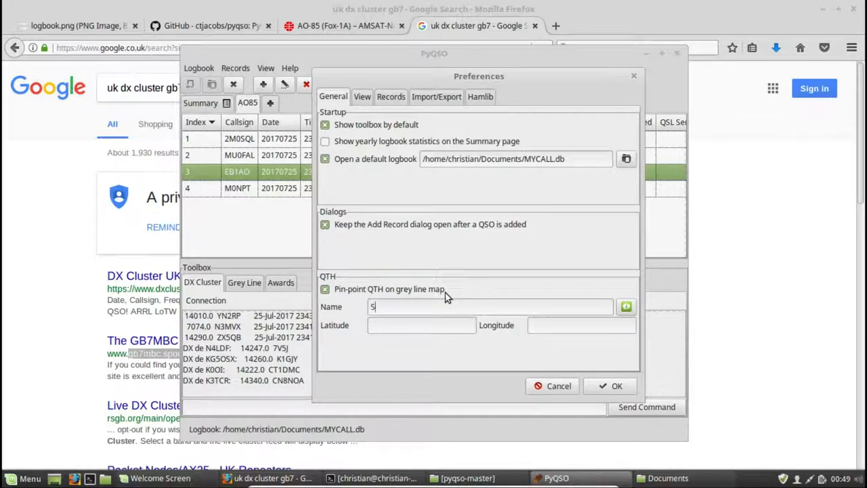
pyautogui.write('outhampton')
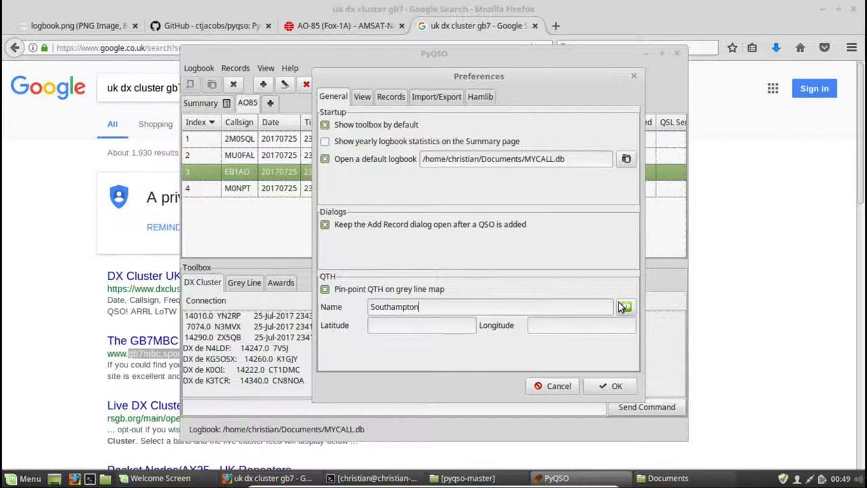
pyautogui.moveTo(624, 306)
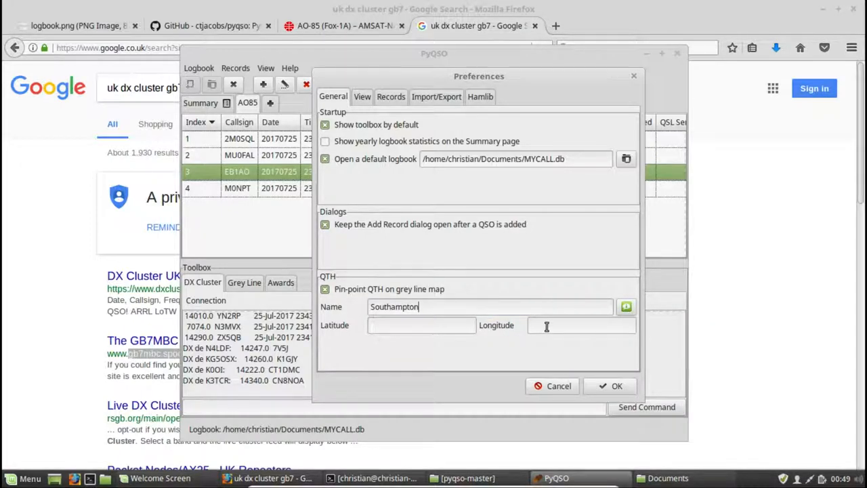
pyautogui.moveTo(626, 306)
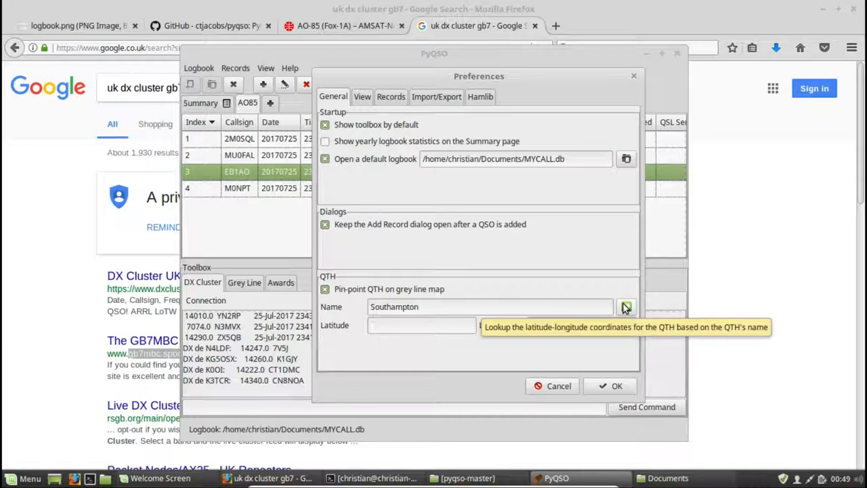
pyautogui.click(626, 306)
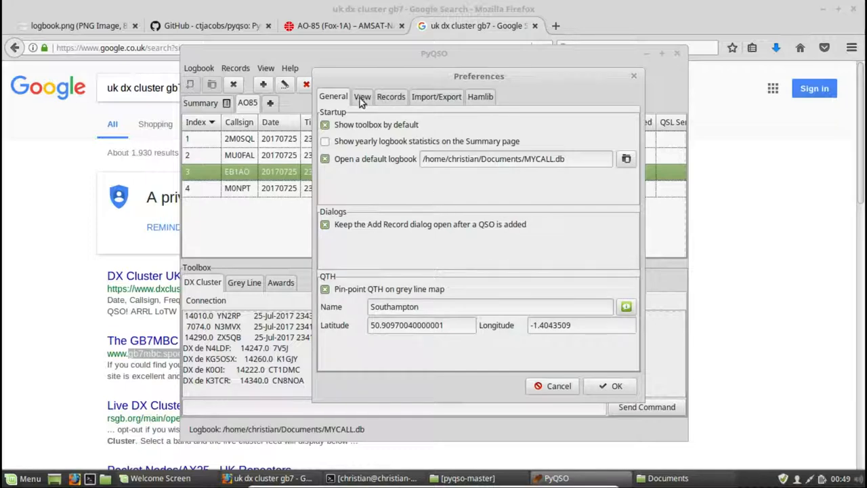
# - In Records preferences, set default power 5 W, default mode, and qrz.com for callsign lookup
pyautogui.click(362, 96)
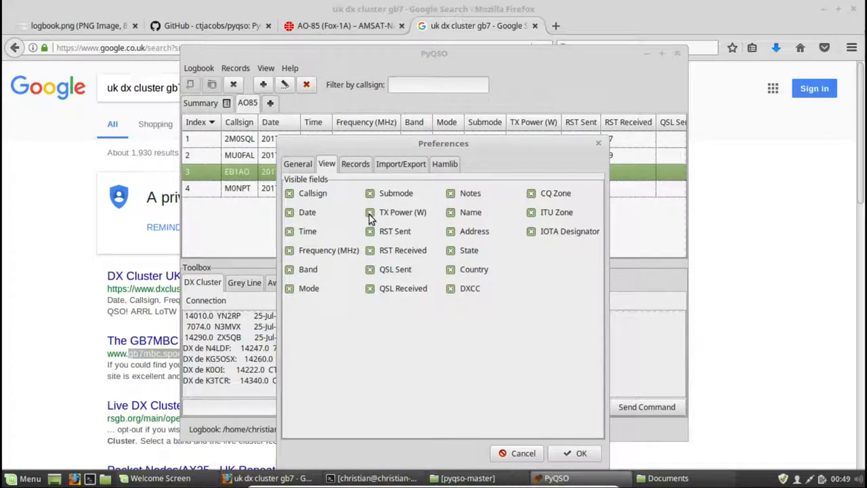
pyautogui.click(355, 163)
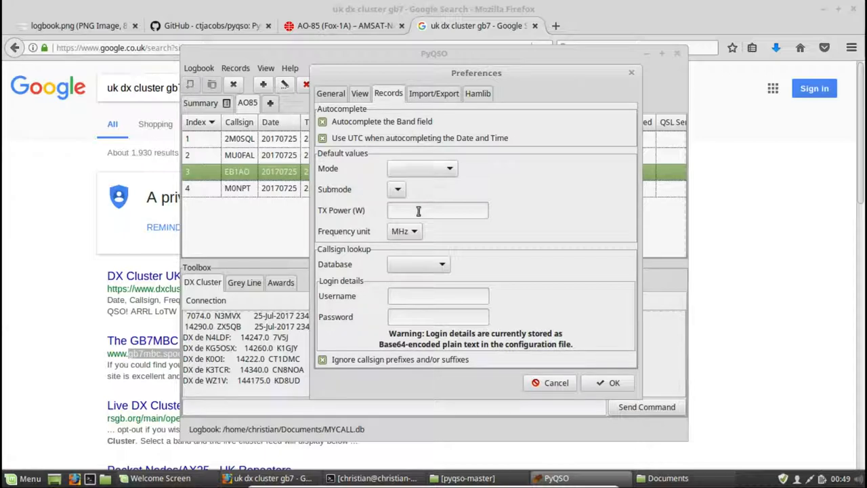
pyautogui.click(438, 210)
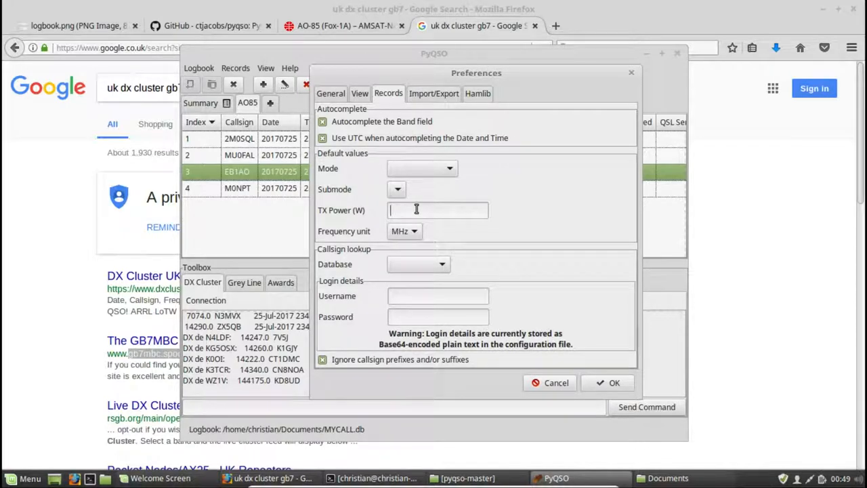
pyautogui.write('5')
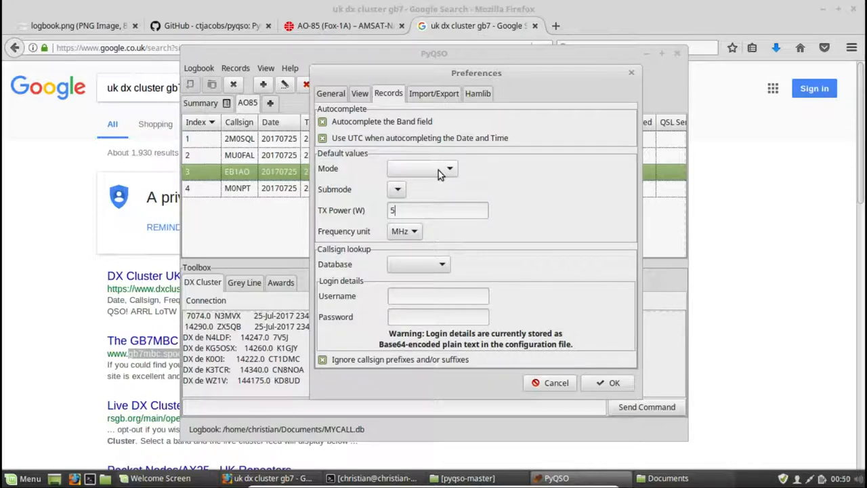
pyautogui.click(450, 168)
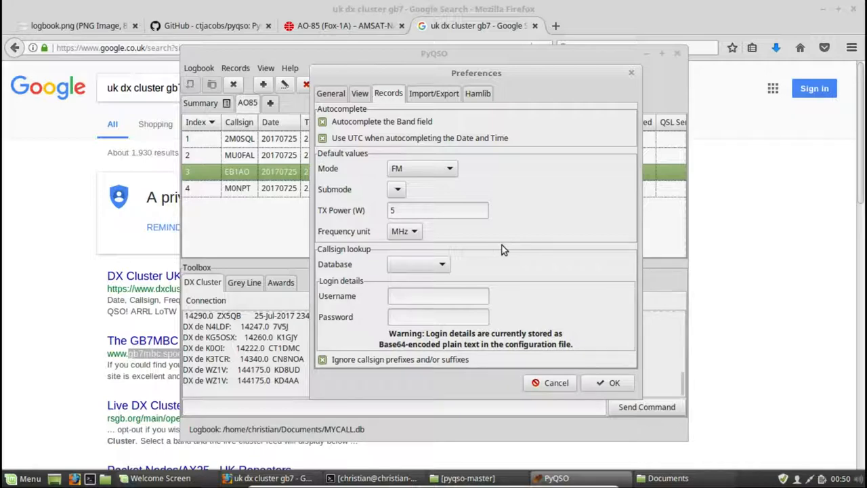
pyautogui.click(440, 265)
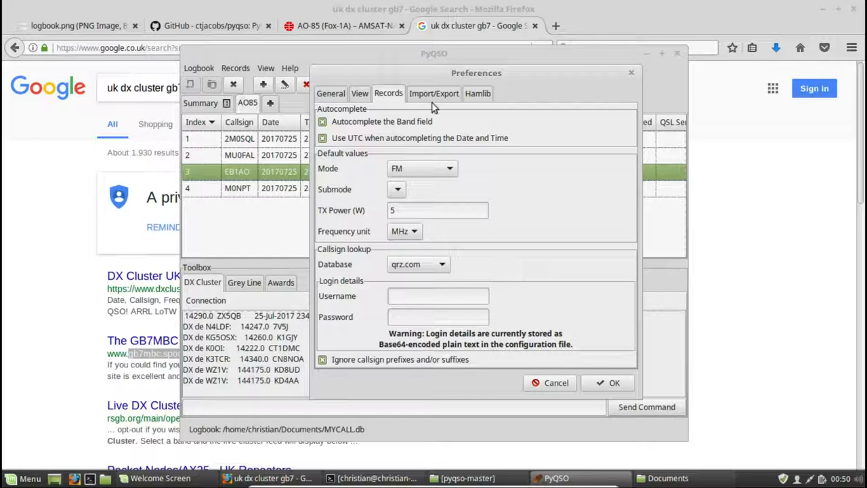
# - Review the Hamlib and Import/Export settings unchanged, then return to General
pyautogui.click(477, 92)
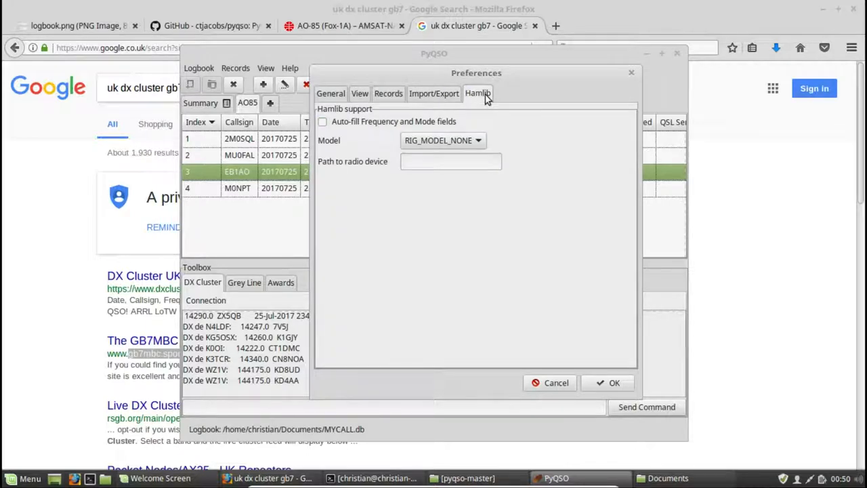
pyautogui.moveTo(463, 100)
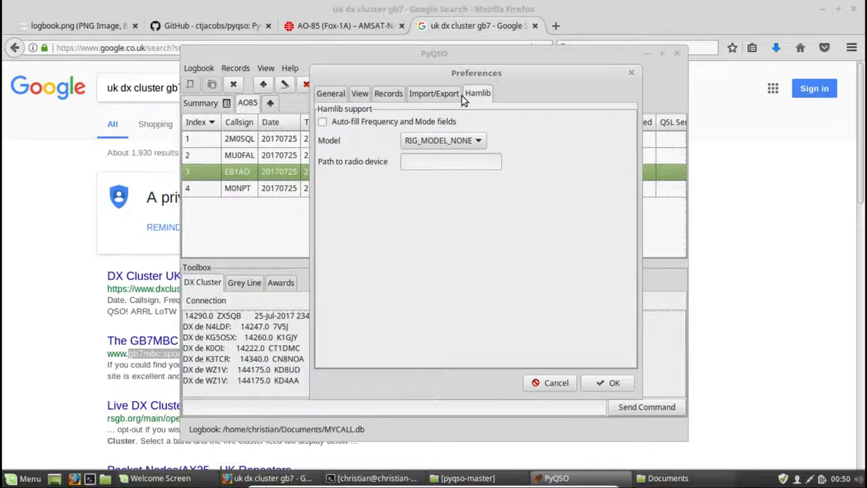
pyautogui.click(433, 92)
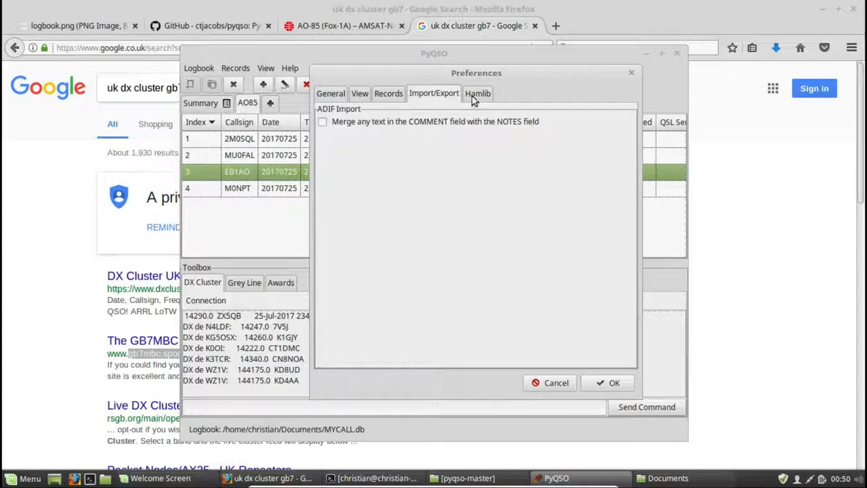
pyautogui.click(477, 92)
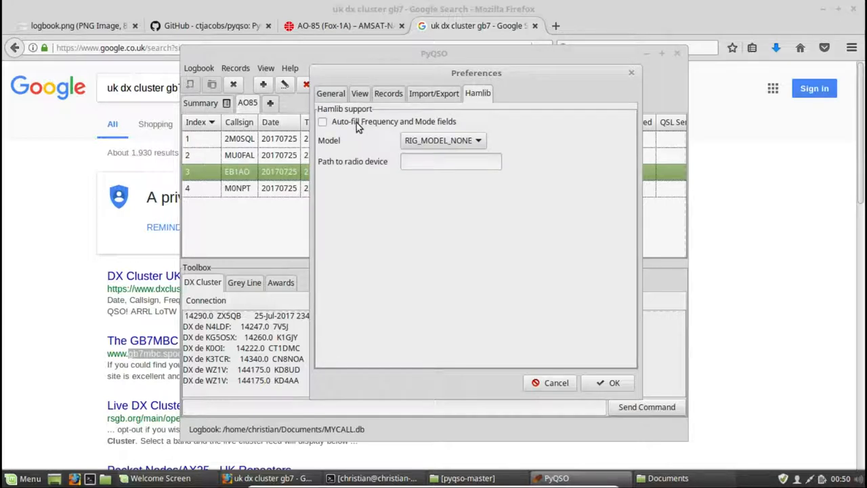
pyautogui.moveTo(386, 166)
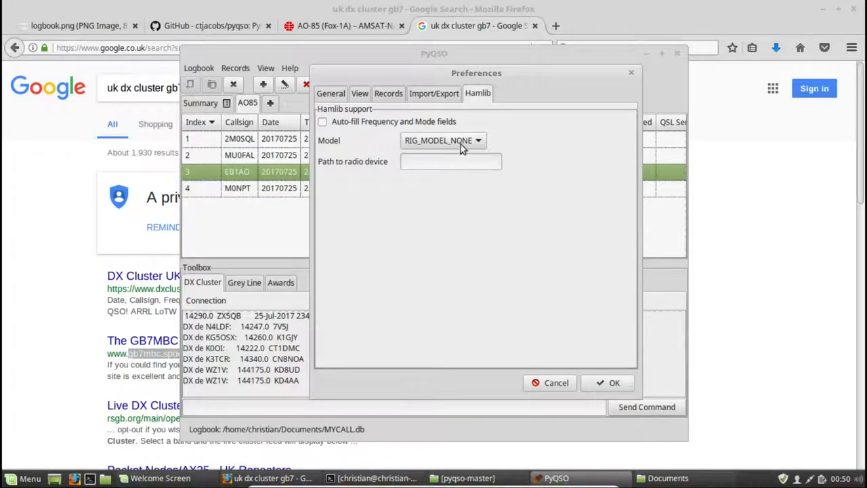
pyautogui.moveTo(516, 143)
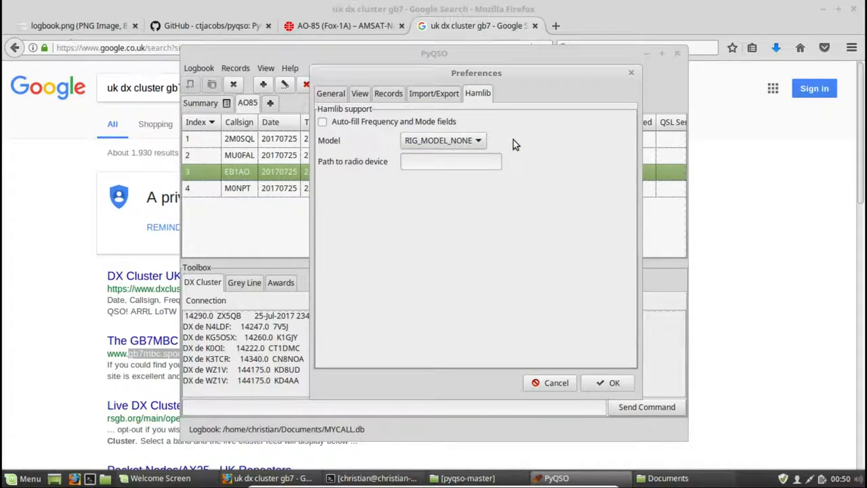
pyautogui.click(331, 92)
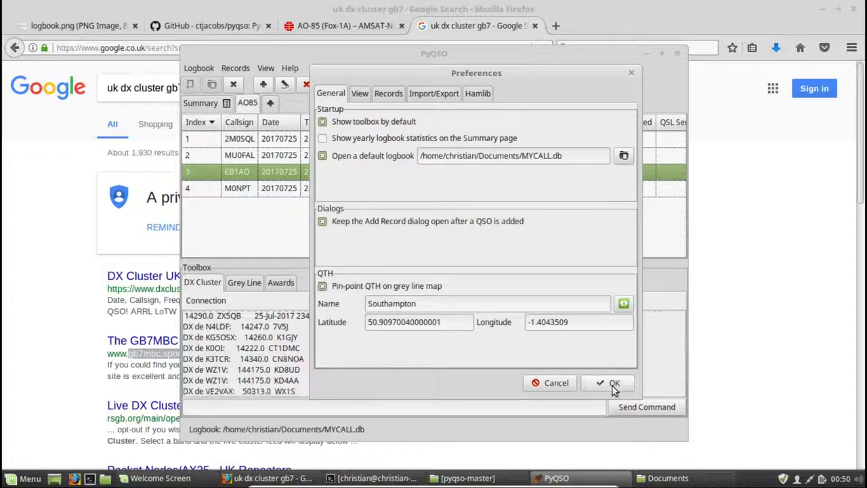
# - Save the preferences, disconnect from the DX cluster, close MYCALL.db and quit PyQSO
pyautogui.click(609, 382)
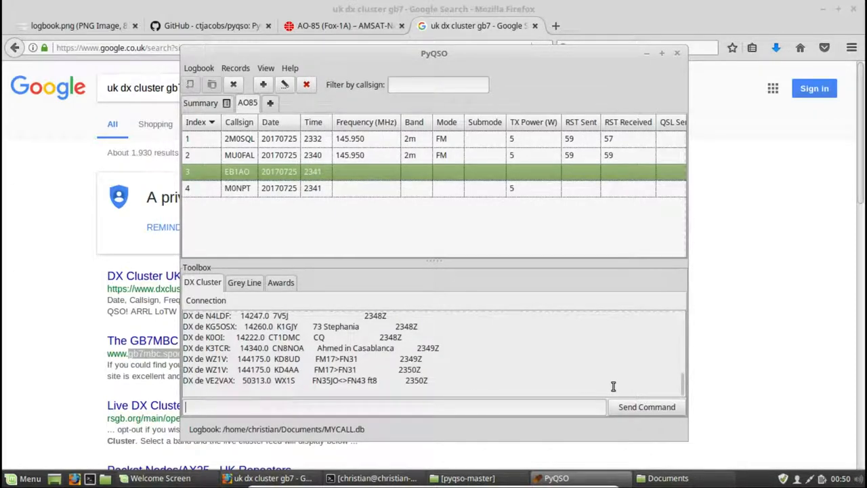
pyautogui.moveTo(404, 214)
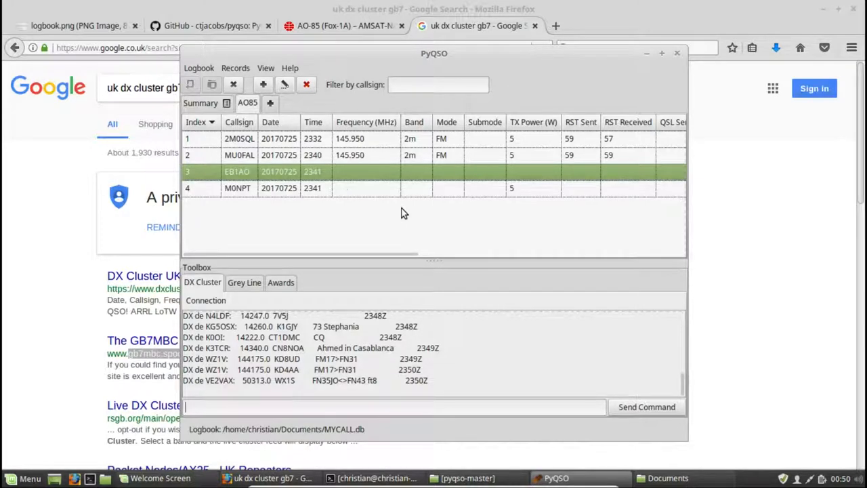
pyautogui.moveTo(233, 84)
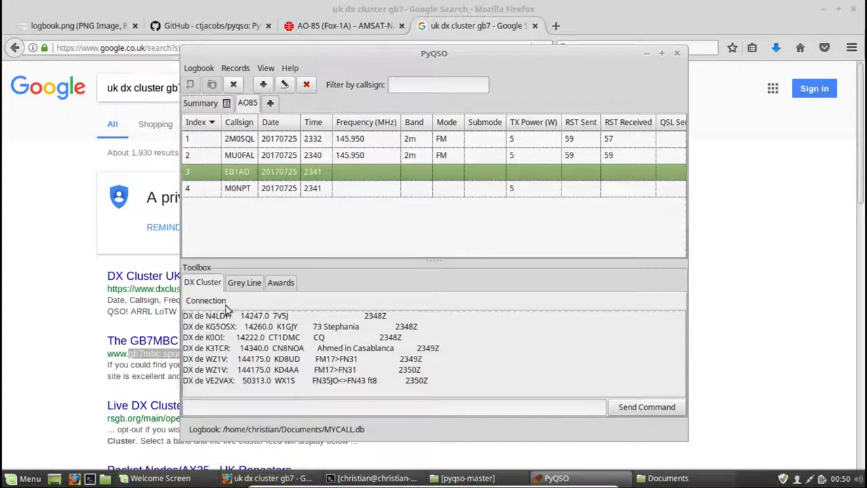
pyautogui.click(206, 301)
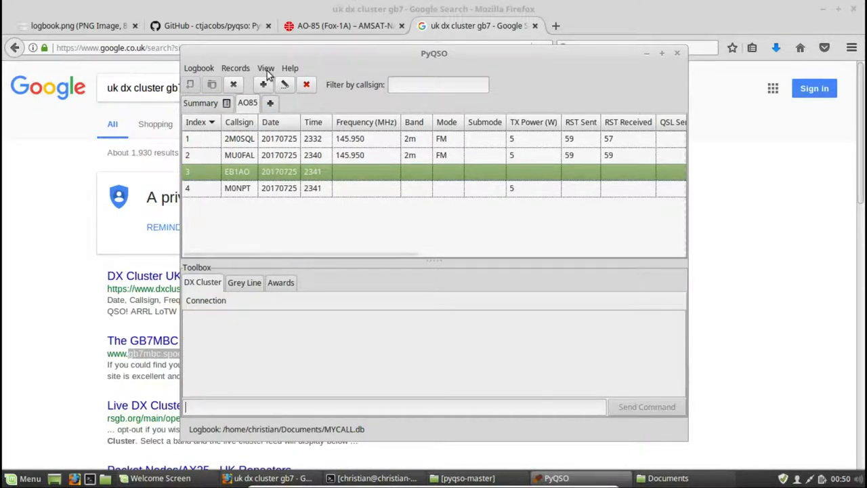
pyautogui.moveTo(198, 68)
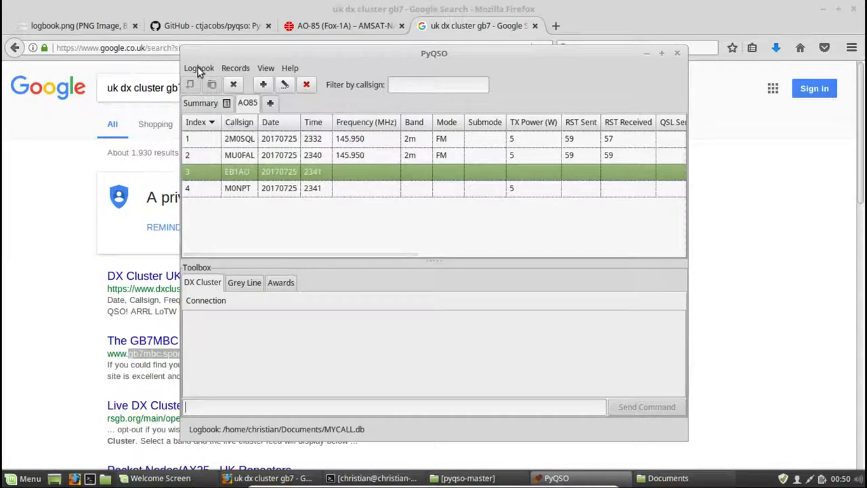
pyautogui.click(197, 68)
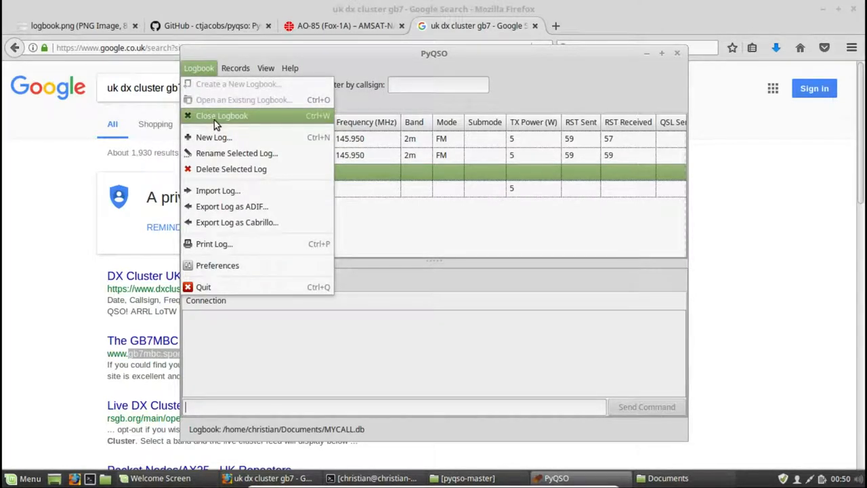
pyautogui.click(222, 115)
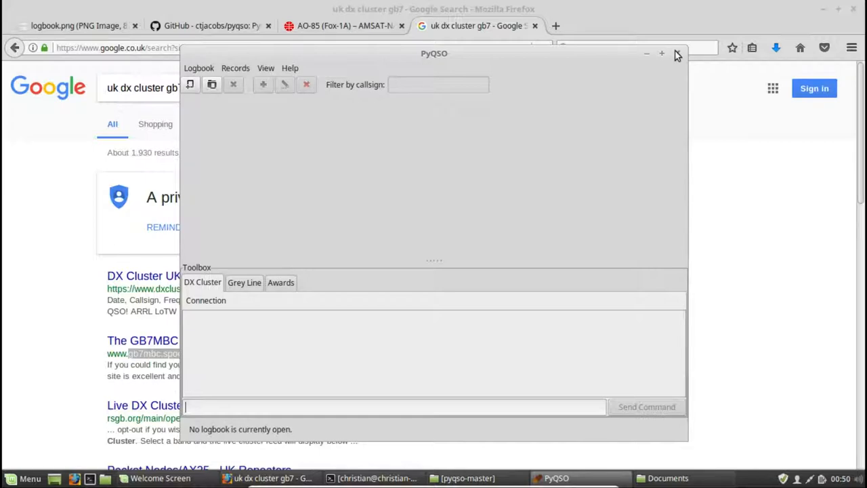
pyautogui.click(661, 54)
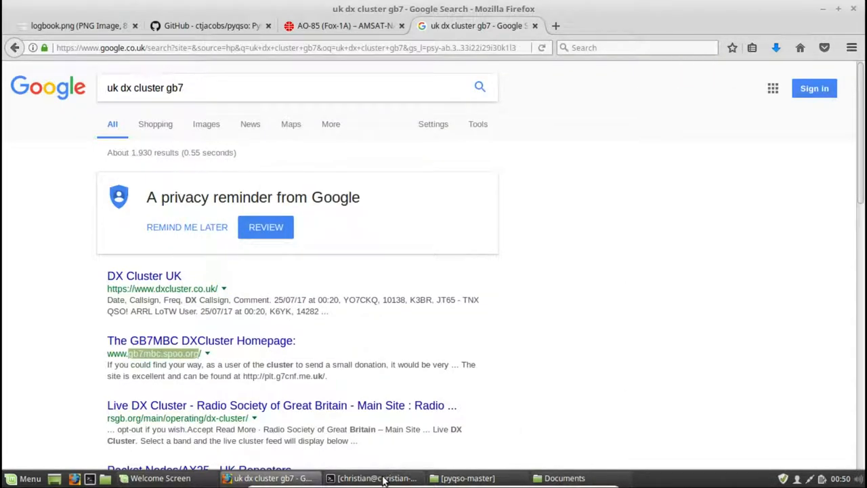
# - Bring the terminal forward to relaunch pyqso with MYCALL.db opening automatically
pyautogui.click(373, 476)
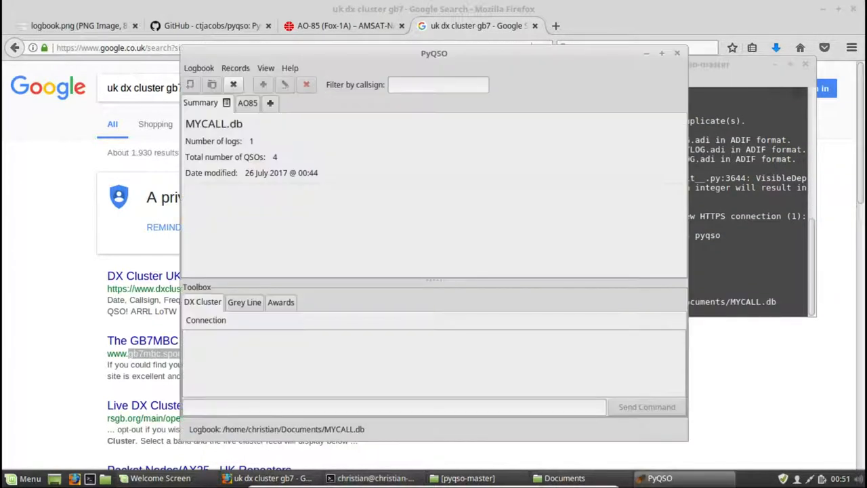
pyautogui.moveTo(374, 205)
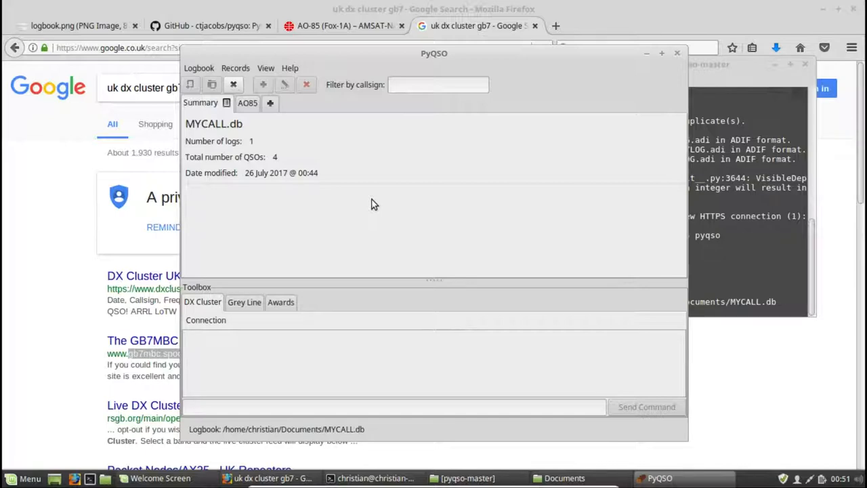
pyautogui.moveTo(192, 130)
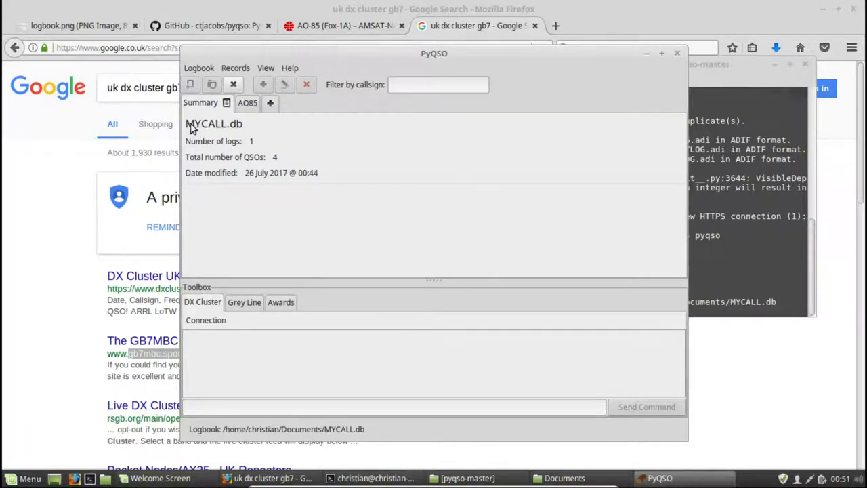
pyautogui.moveTo(244, 130)
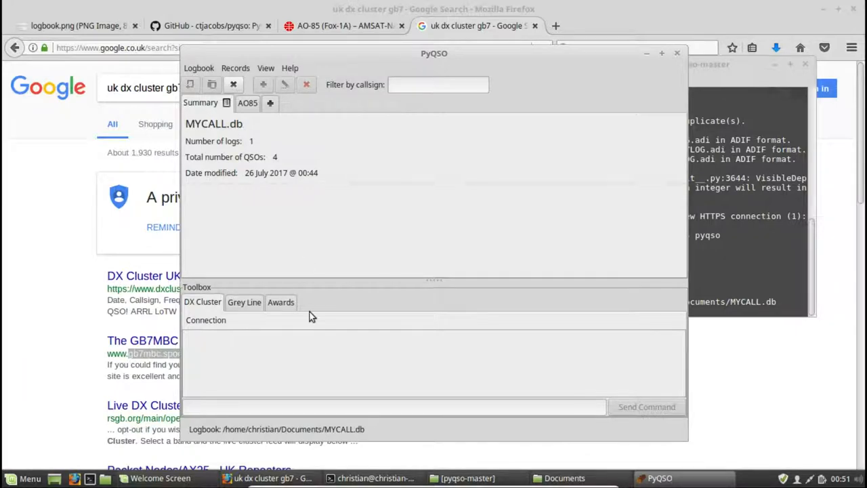
pyautogui.moveTo(295, 351)
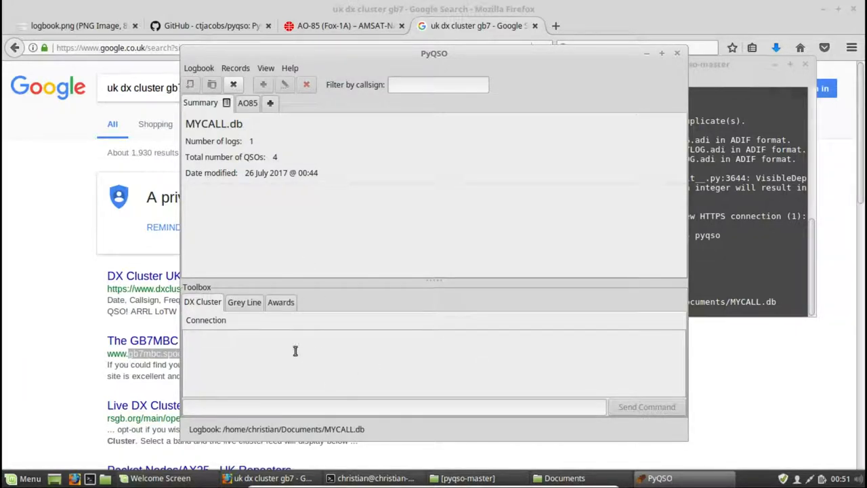
pyautogui.moveTo(385, 344)
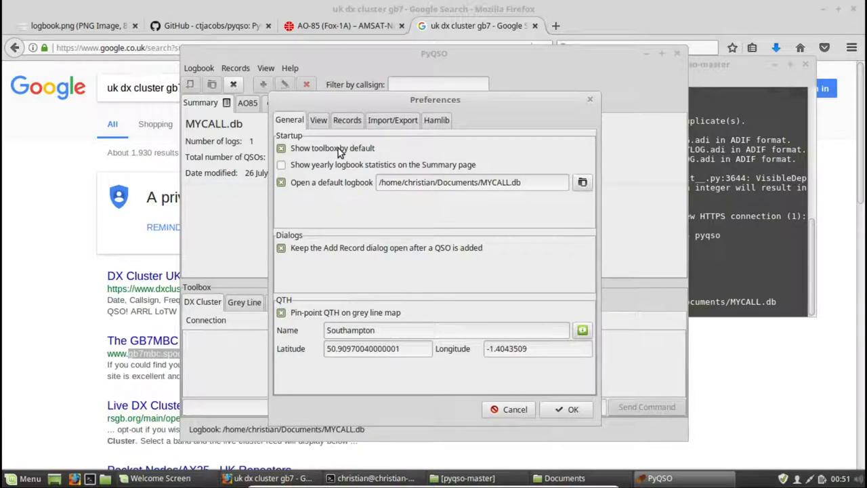
# - Close Preferences, view the grey line map pinning Southampton, and show the AO85 log's four contacts
pyautogui.click(573, 409)
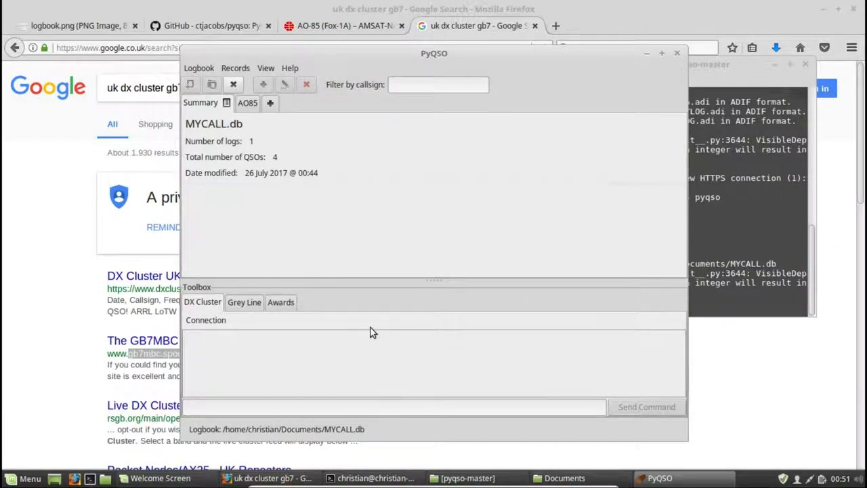
pyautogui.click(243, 302)
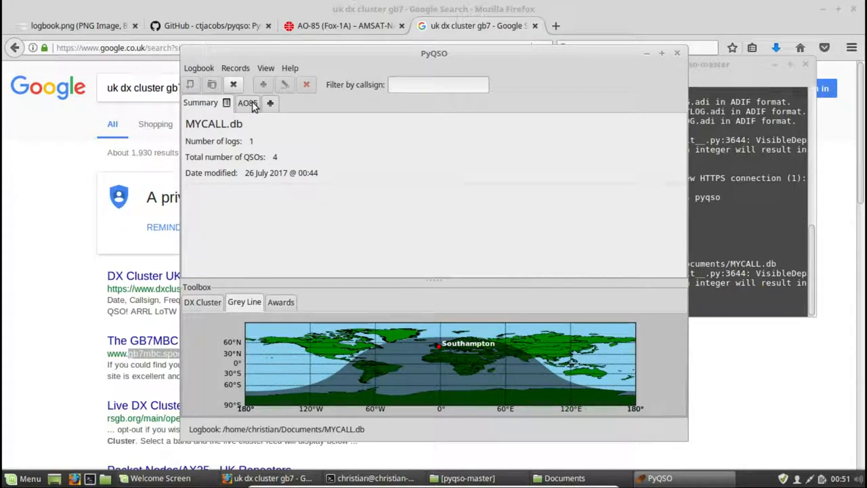
pyautogui.click(247, 103)
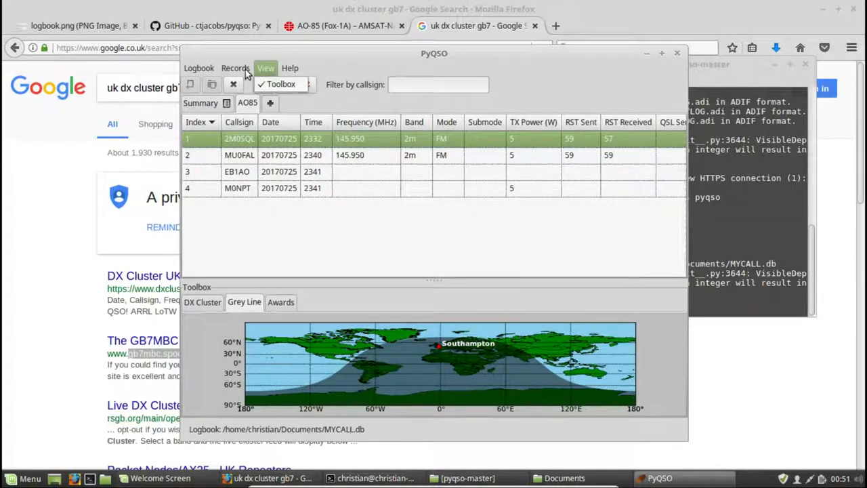